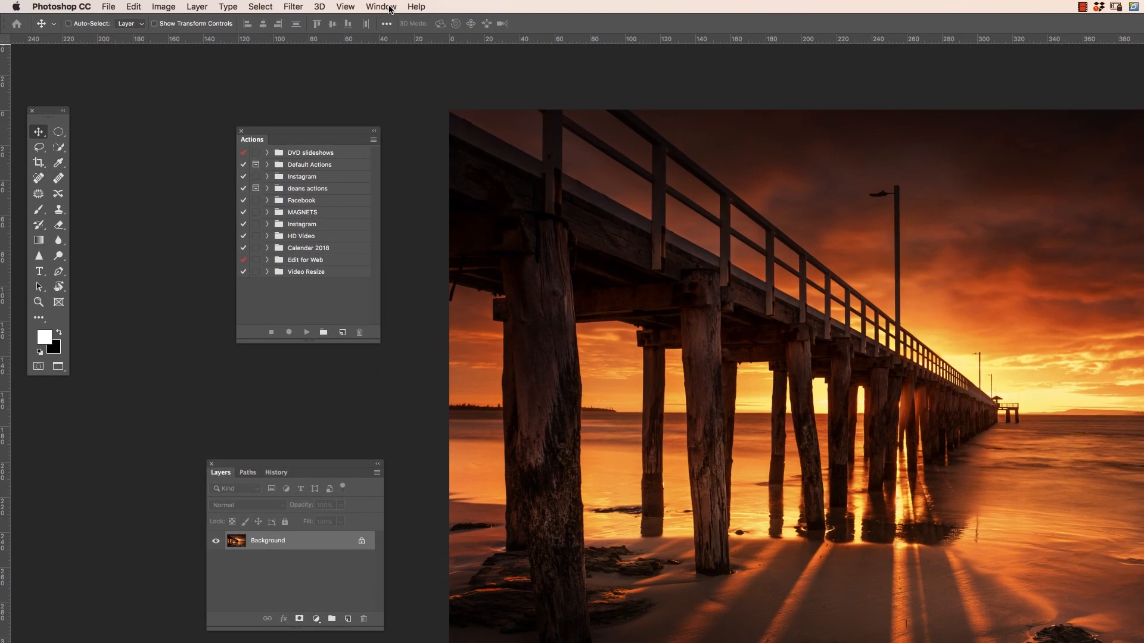
# Step: Browse the Actions panel, peeking inside the deans actions and Instagram sets and selecting Video Resize
pyautogui.click(380, 8)
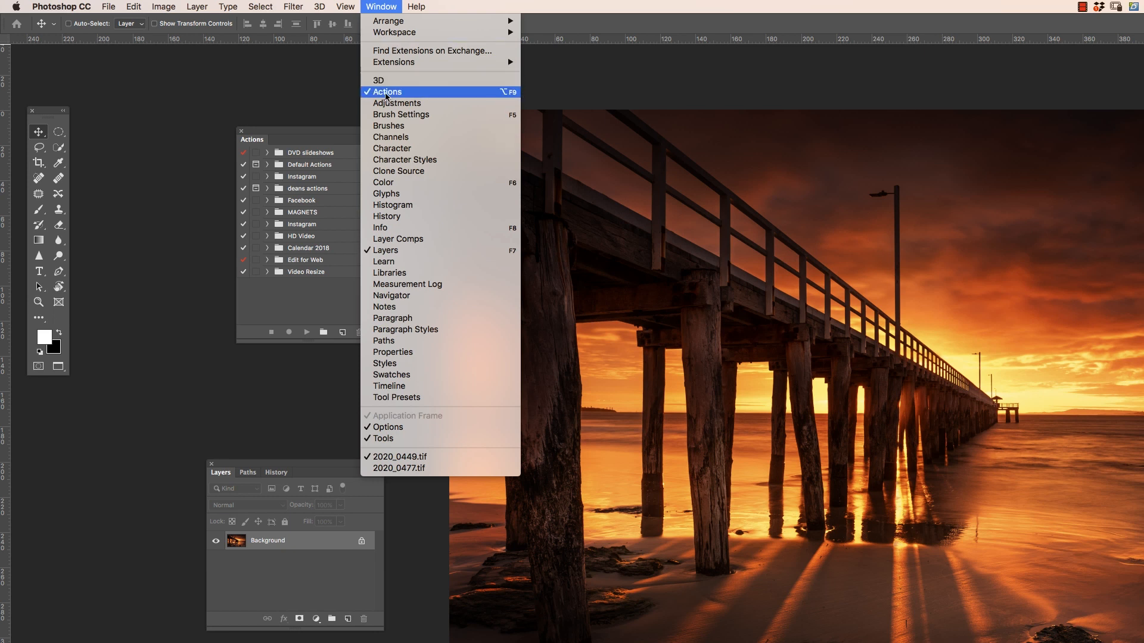
pyautogui.click(386, 91)
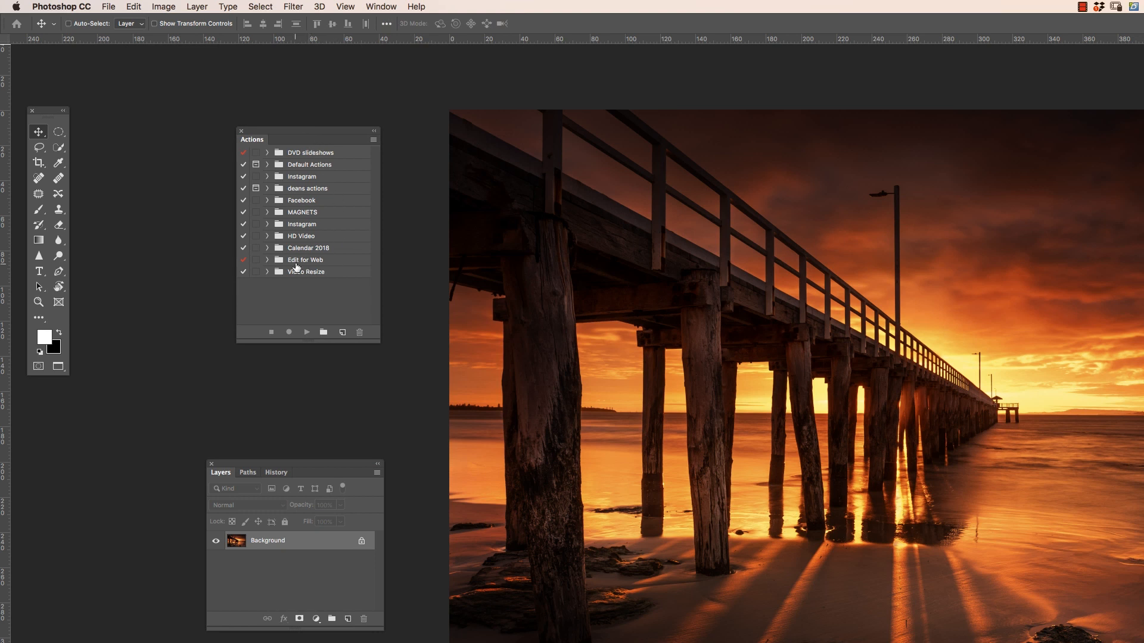
pyautogui.moveTo(278, 337)
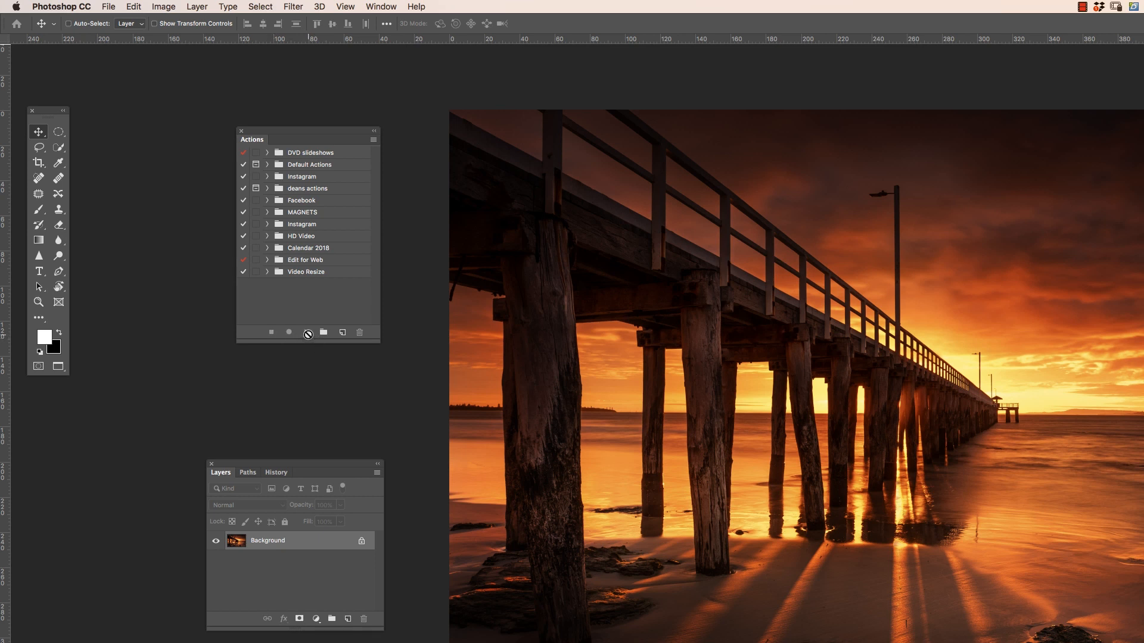
pyautogui.moveTo(308, 334)
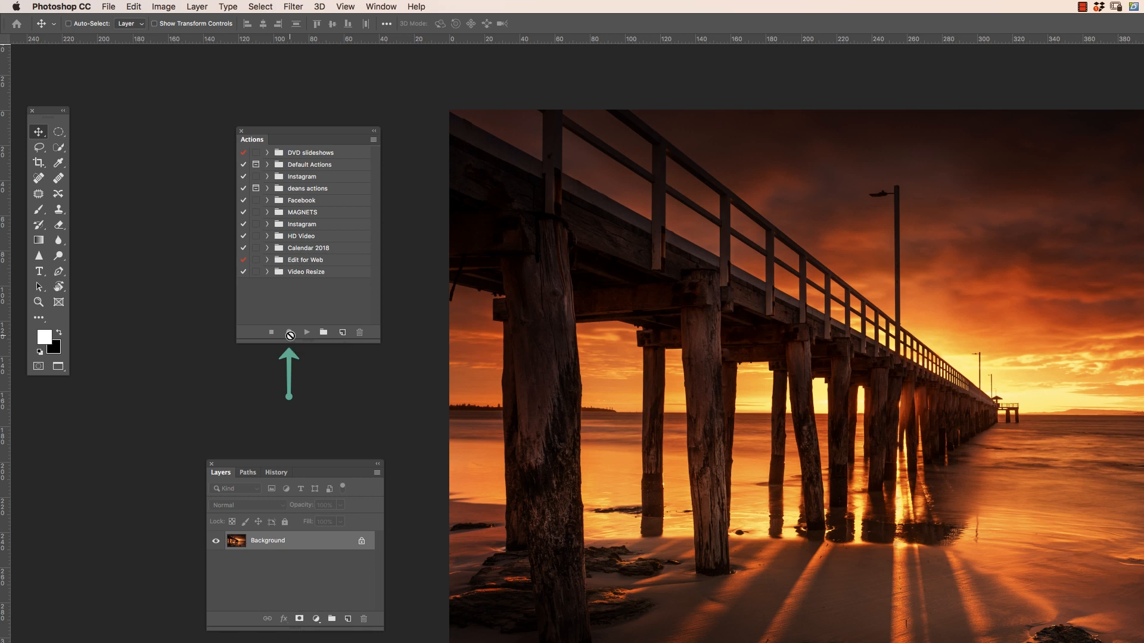
pyautogui.moveTo(273, 336)
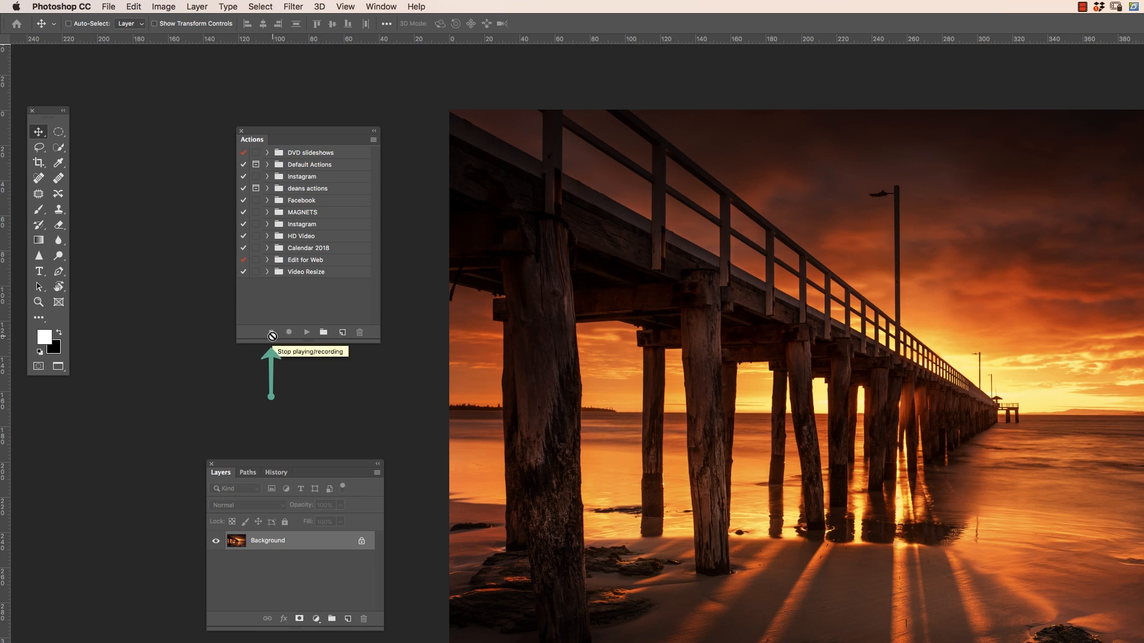
pyautogui.moveTo(323, 332)
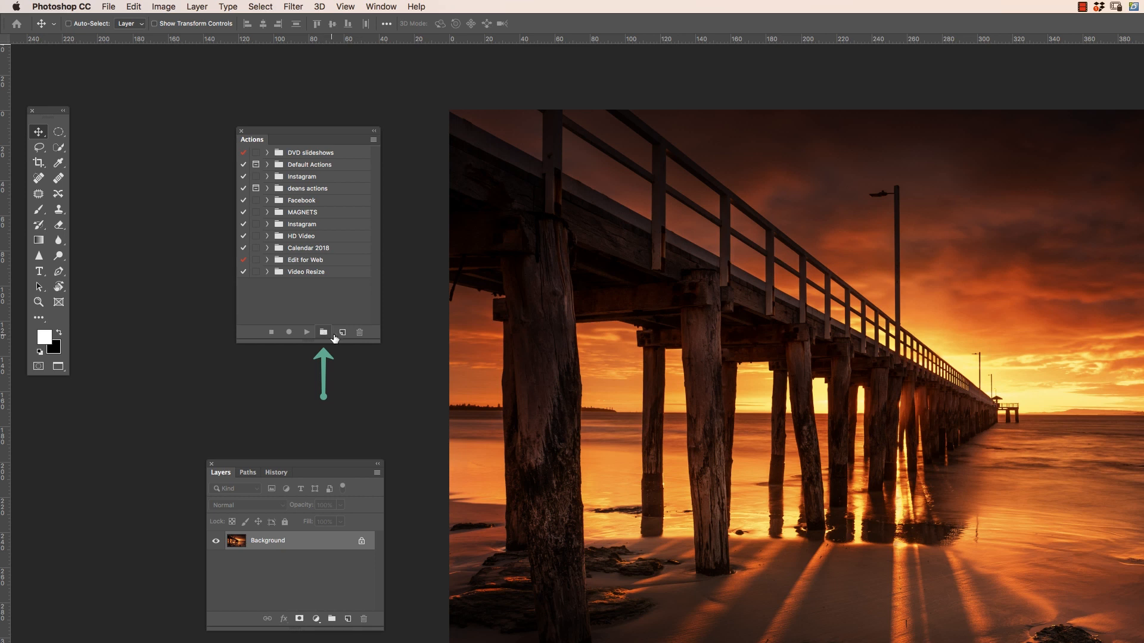
pyautogui.moveTo(342, 332)
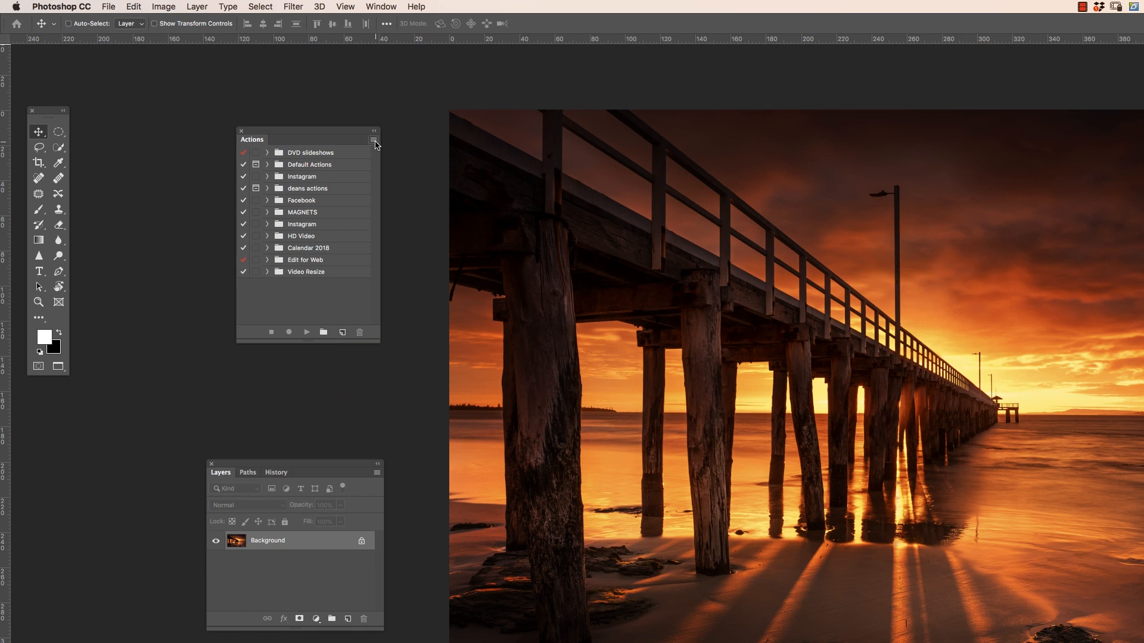
pyautogui.click(374, 133)
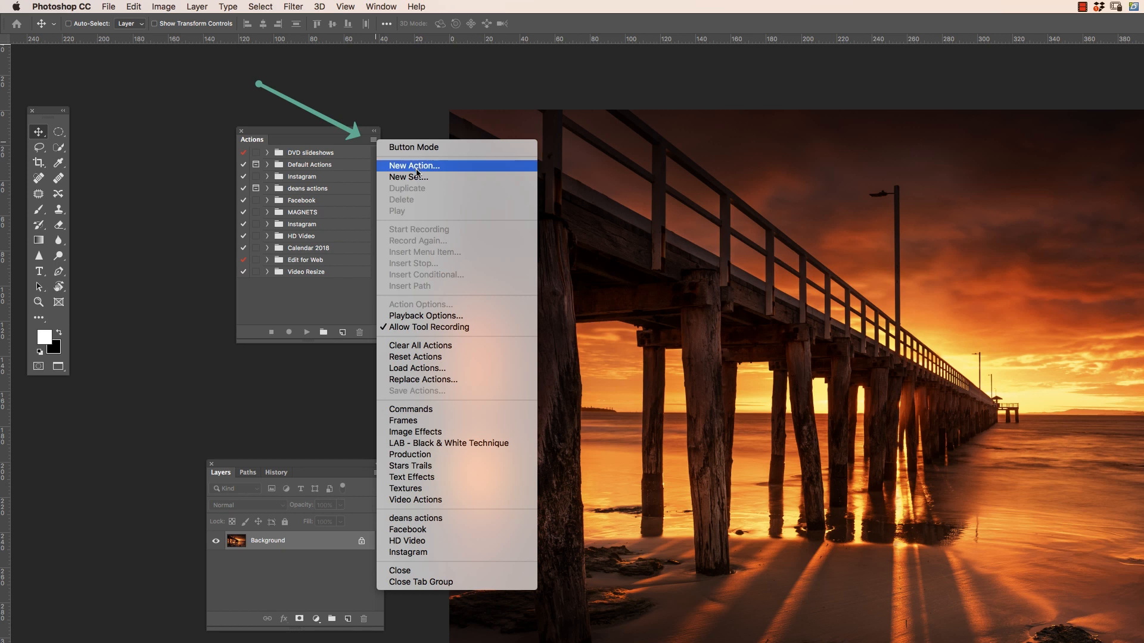
pyautogui.moveTo(411, 409)
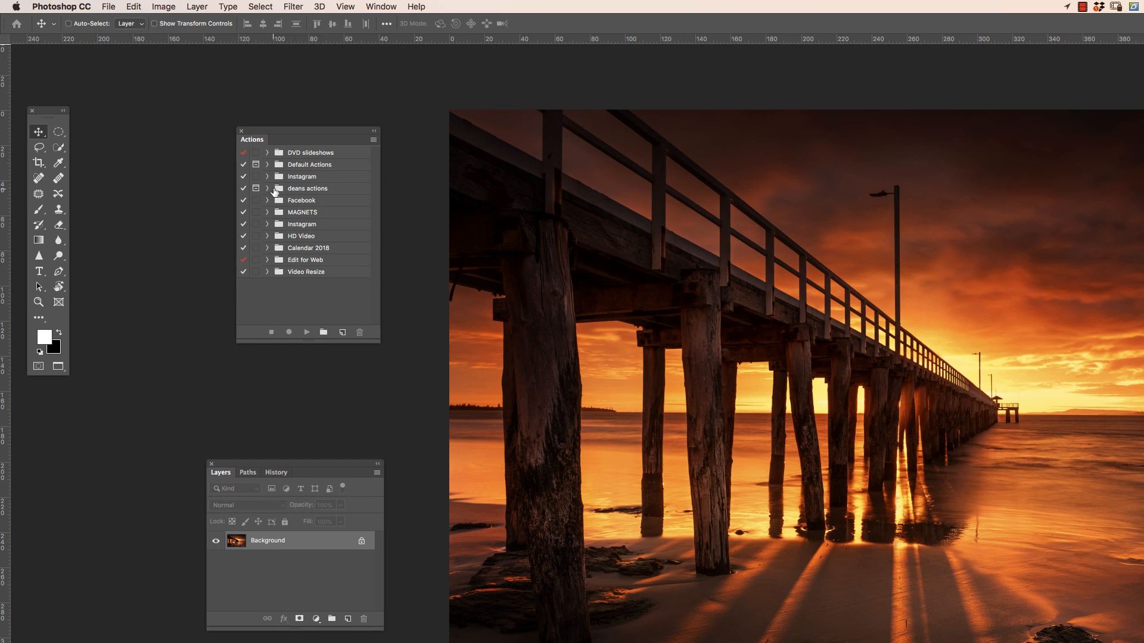
pyautogui.click(267, 188)
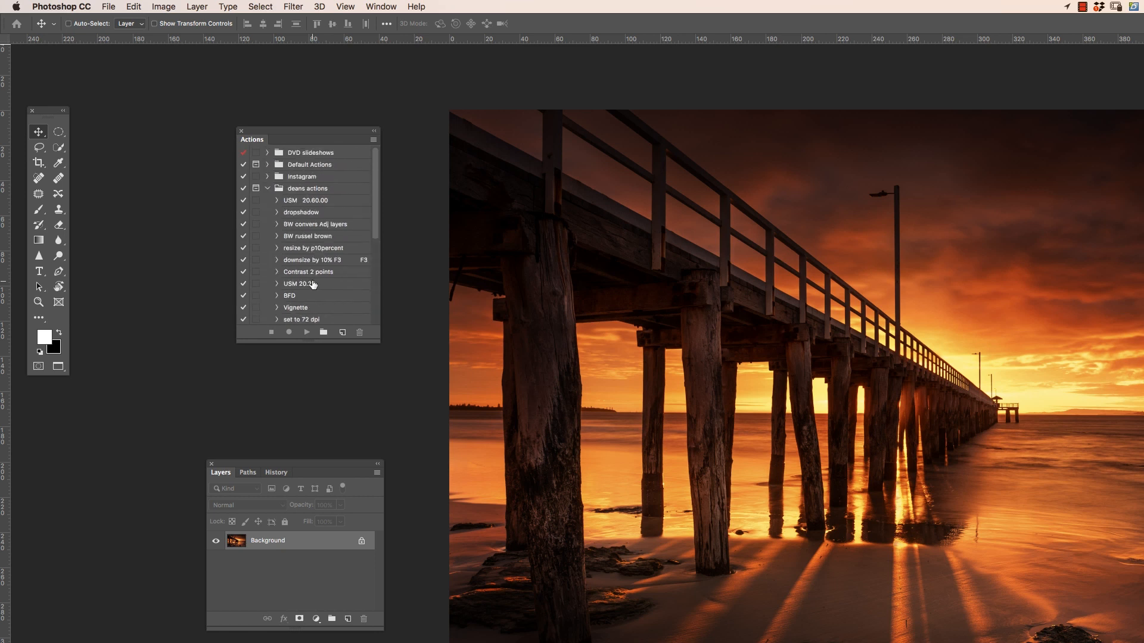
pyautogui.click(268, 188)
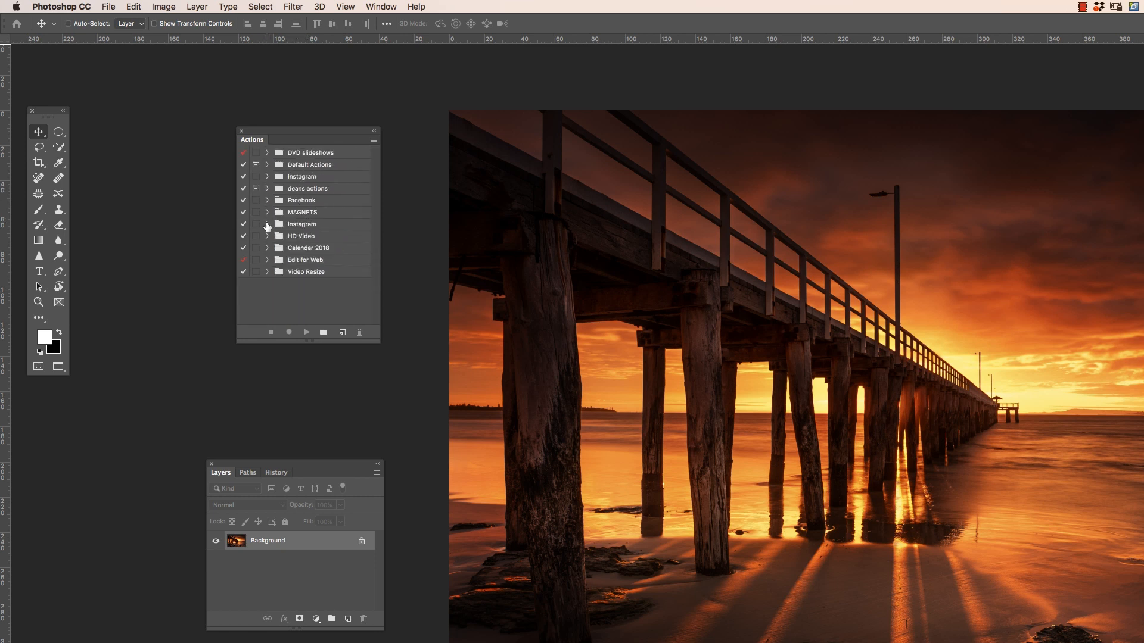
pyautogui.click(267, 224)
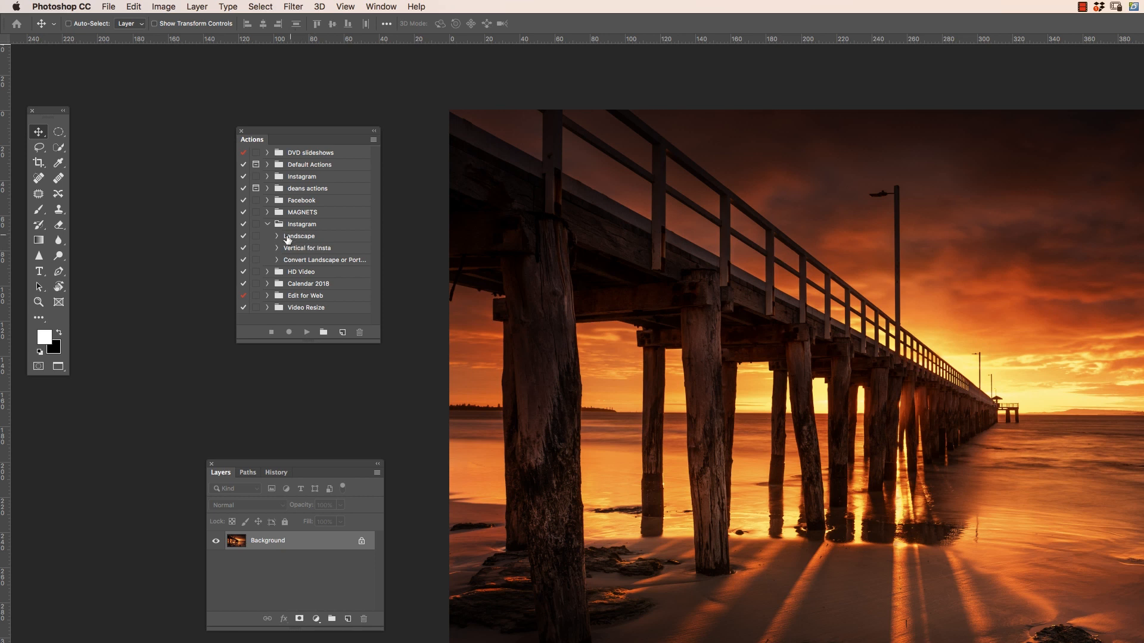
pyautogui.moveTo(310, 227)
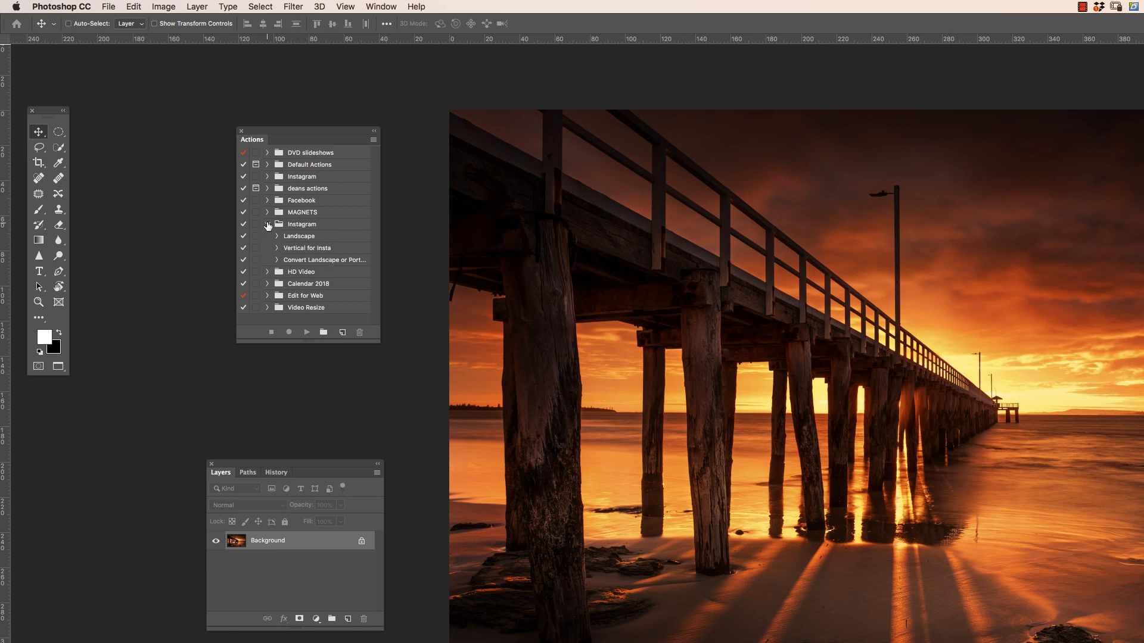
pyautogui.click(267, 224)
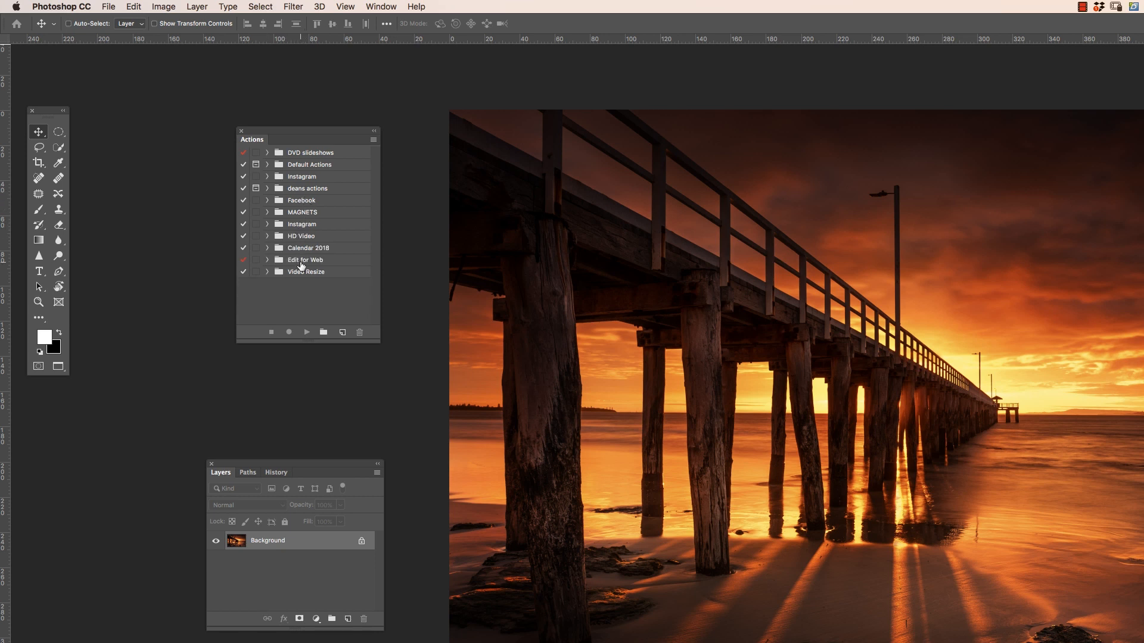
pyautogui.click(306, 271)
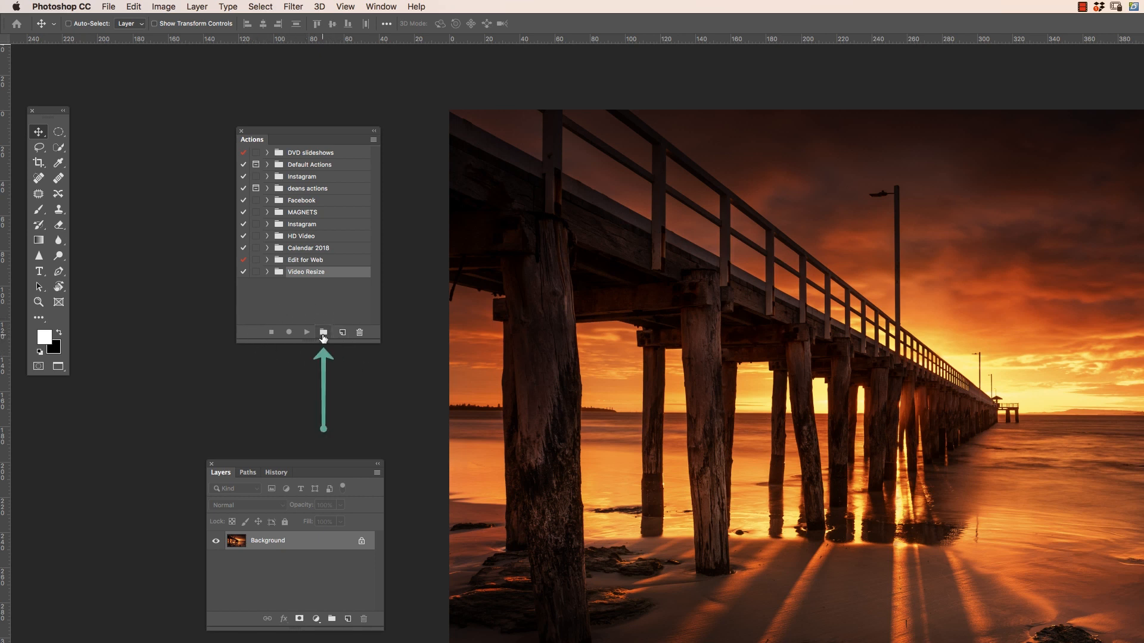
pyautogui.moveTo(323, 332)
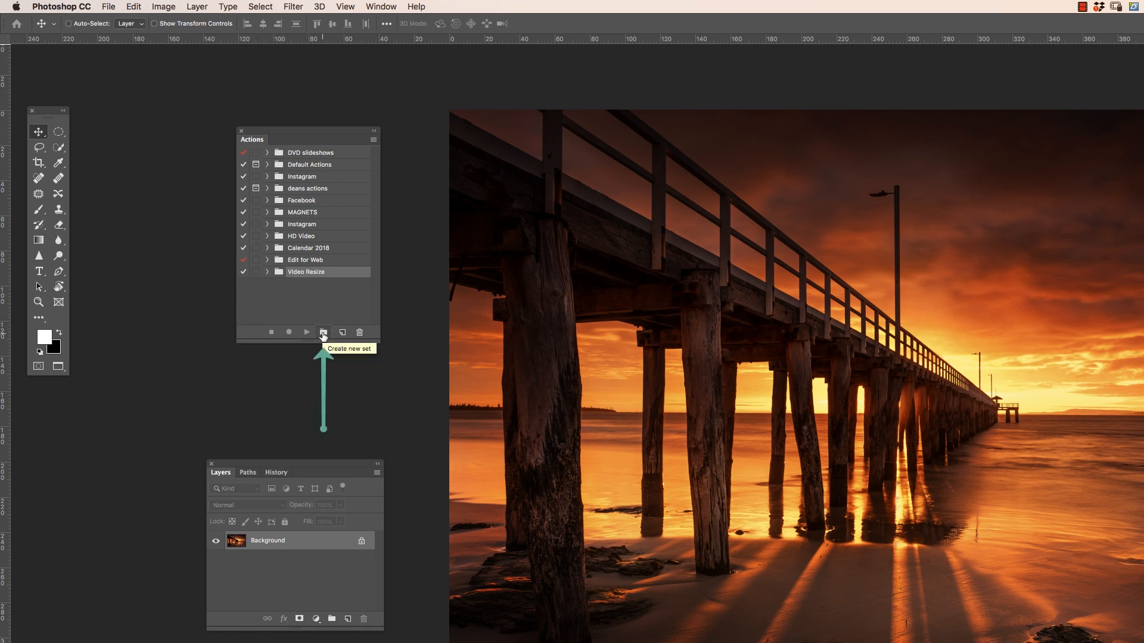
pyautogui.moveTo(374, 213)
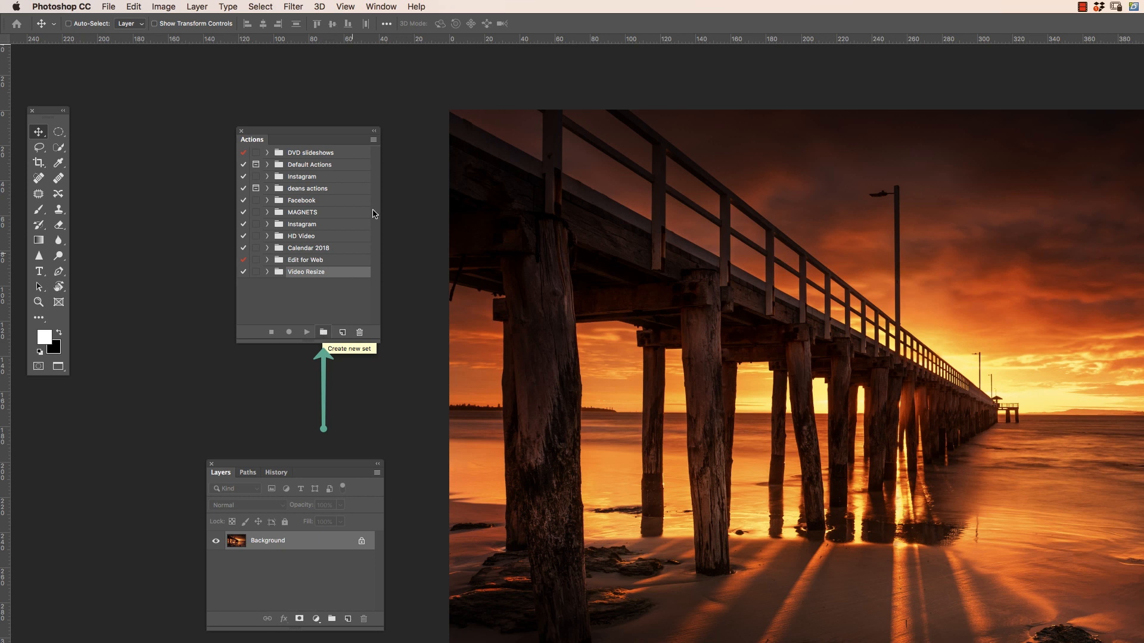
# Step: Create a new action set named test actions
pyautogui.click(374, 132)
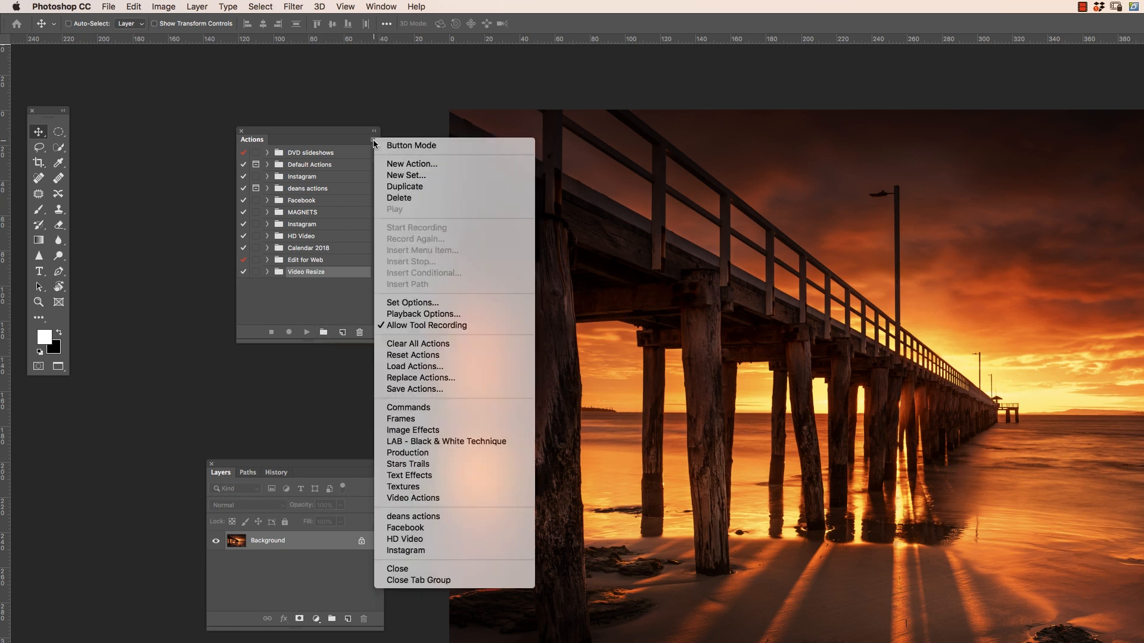
pyautogui.moveTo(405, 175)
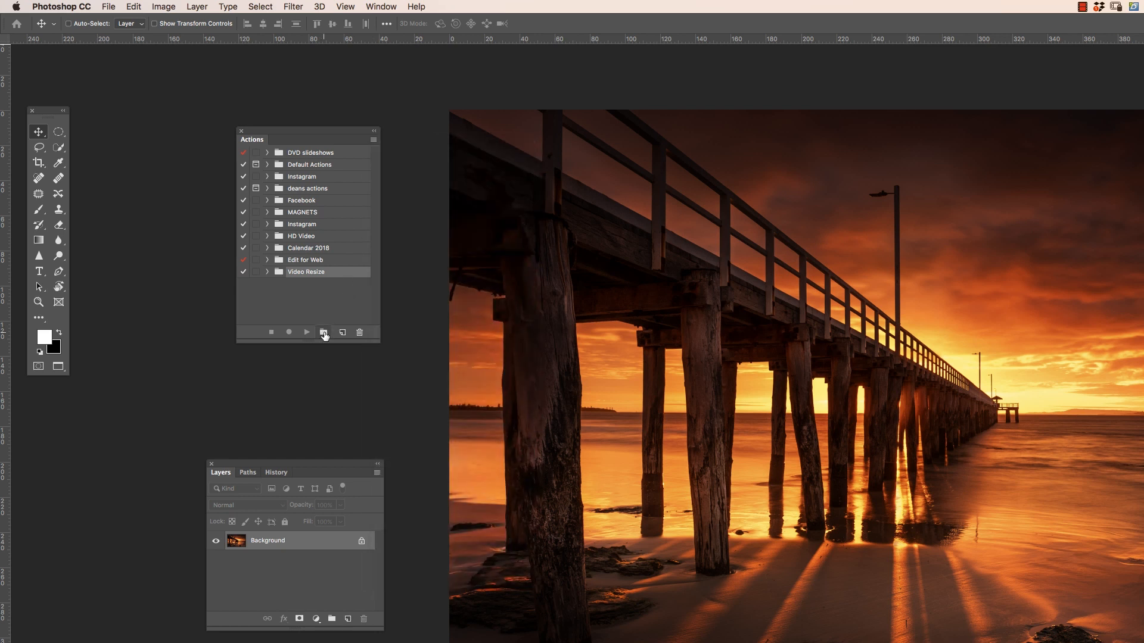
pyautogui.click(324, 335)
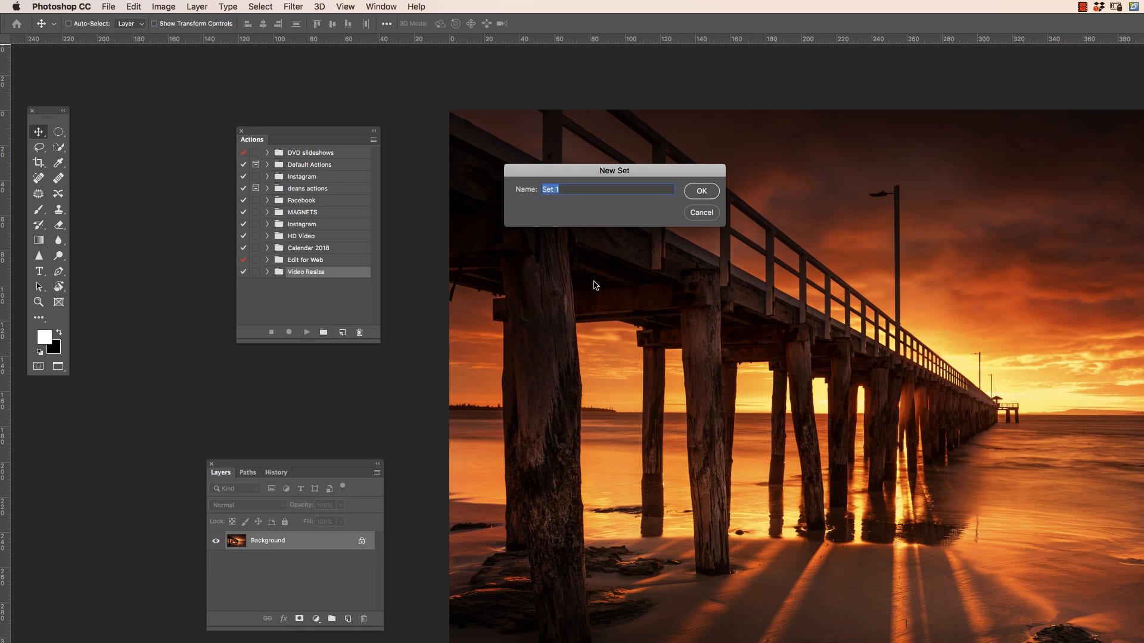
pyautogui.write('test actions')
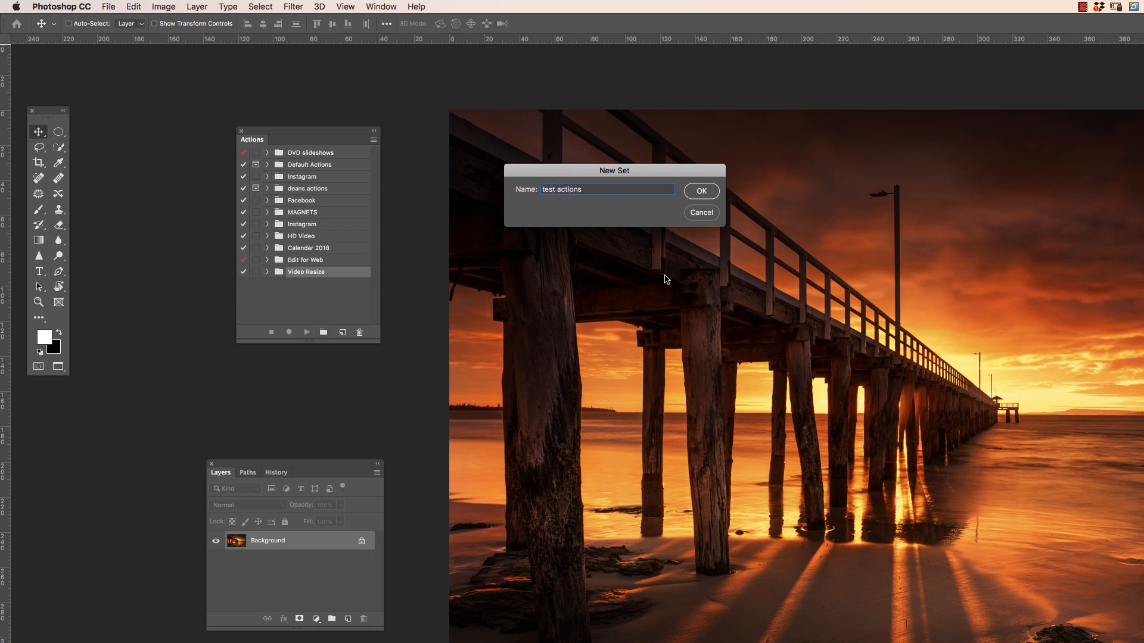
pyautogui.click(699, 191)
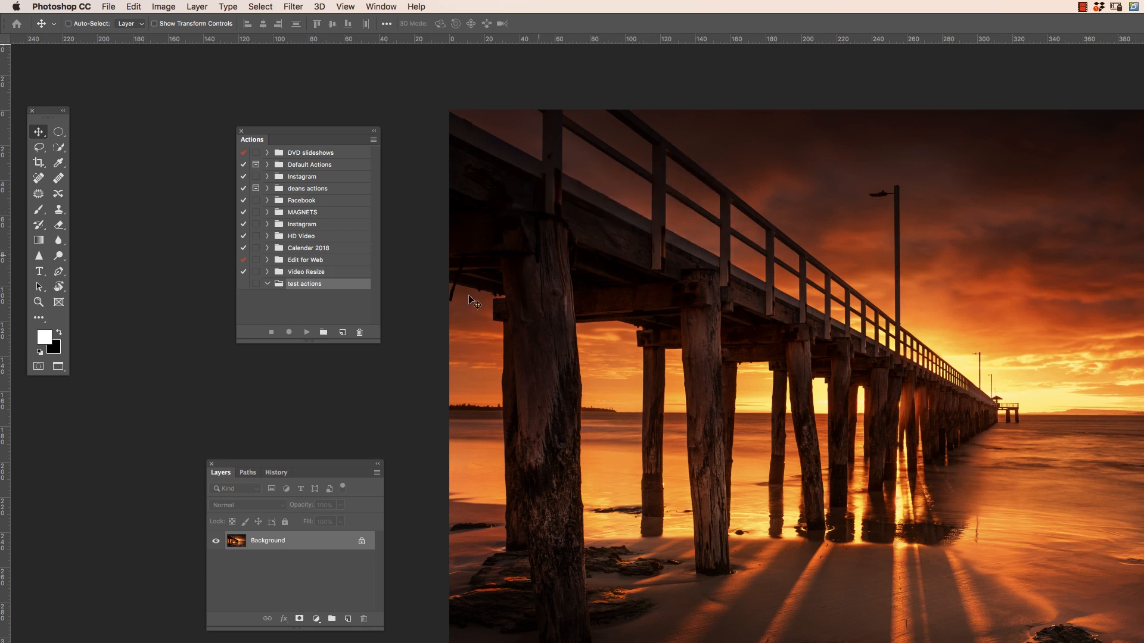
pyautogui.moveTo(468, 305)
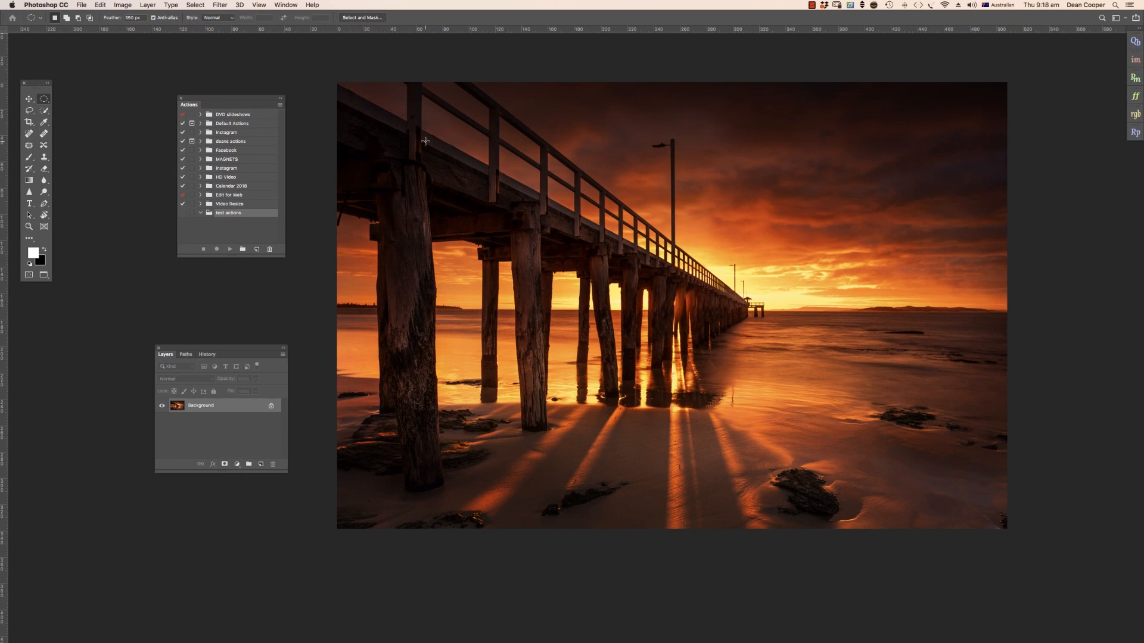
pyautogui.moveTo(424, 138)
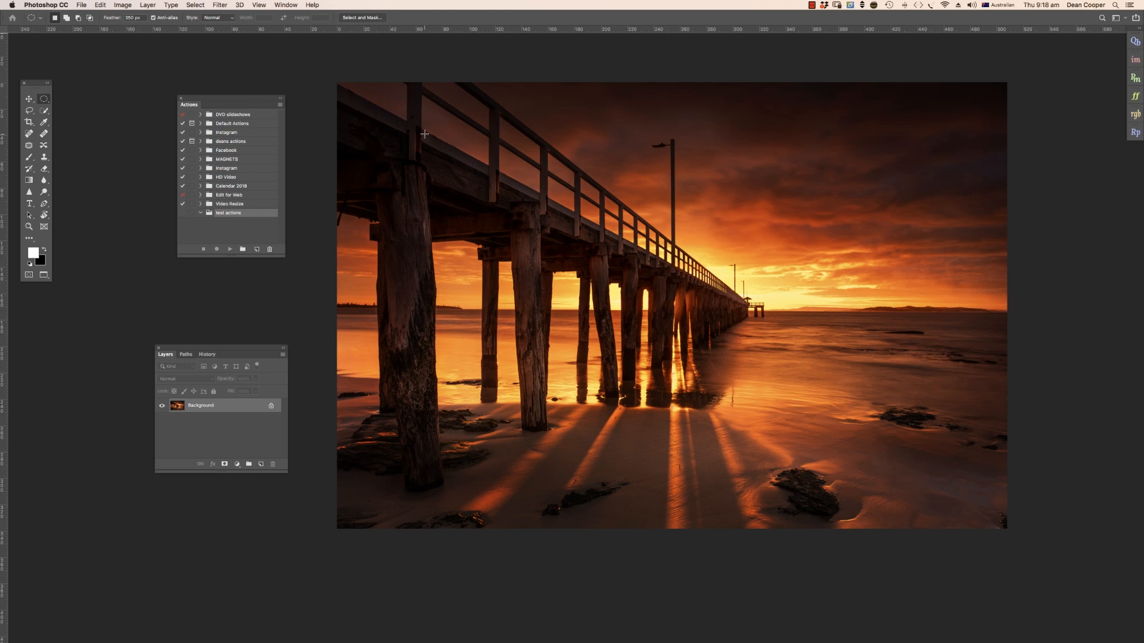
# Step: Draw a large elliptical selection across the middle and right of the pier photo
pyautogui.moveTo(422, 133); pyautogui.dragTo(917, 495)
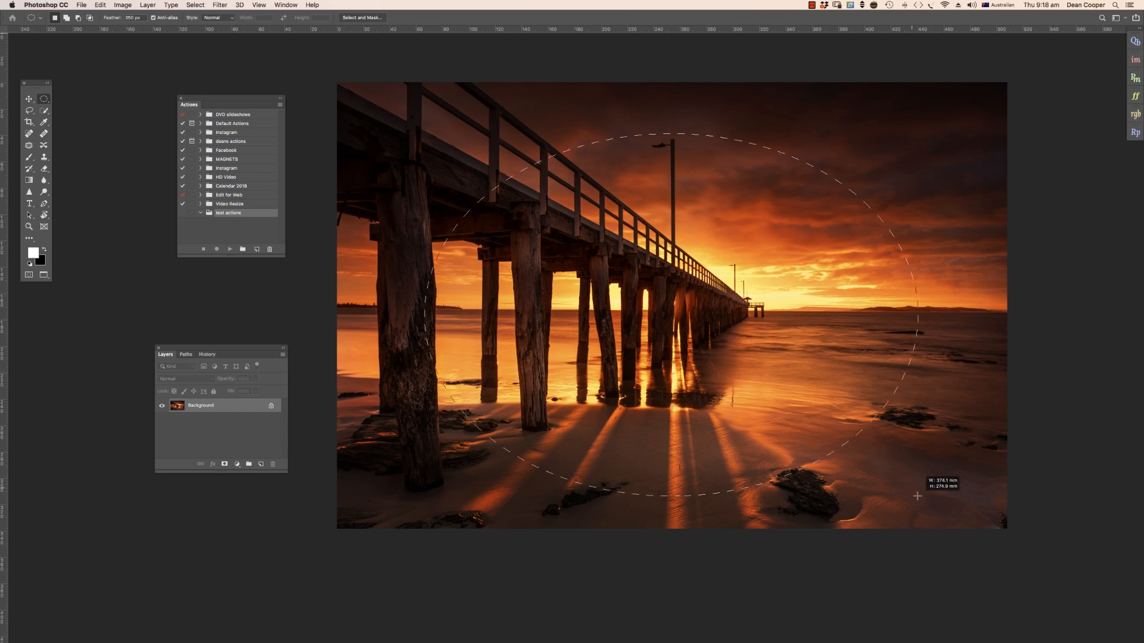
pyautogui.moveTo(918, 495); pyautogui.dragTo(924, 479)
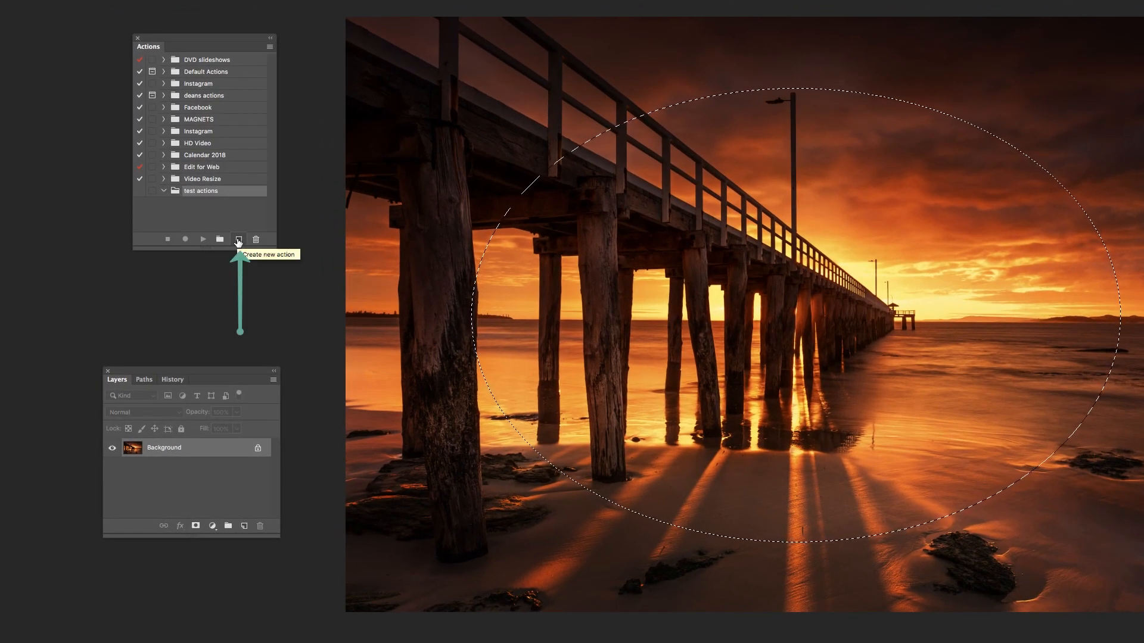
# Step: Set up a new action named vignette in the test actions set with F1 as its shortcut
pyautogui.click(238, 239)
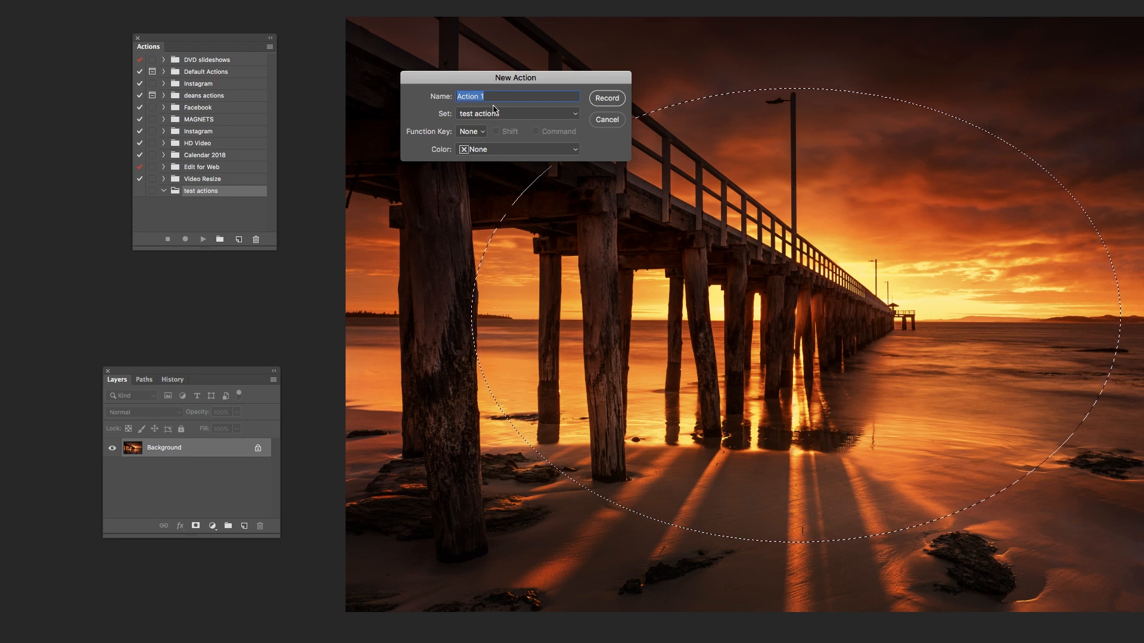
pyautogui.write('vignette')
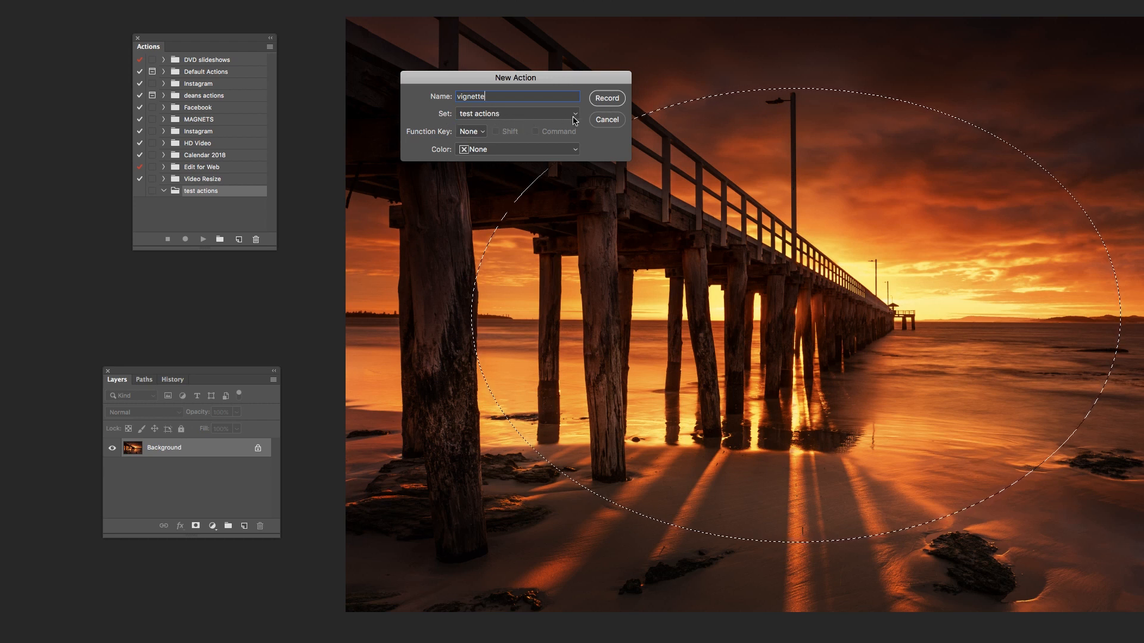
pyautogui.click(574, 113)
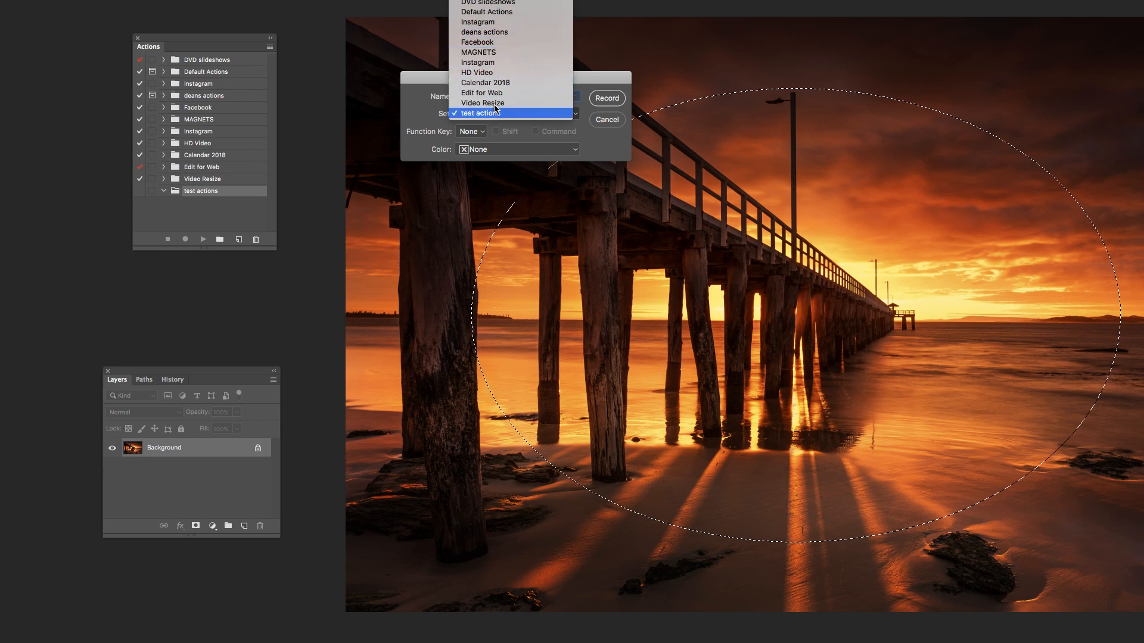
pyautogui.click(489, 113)
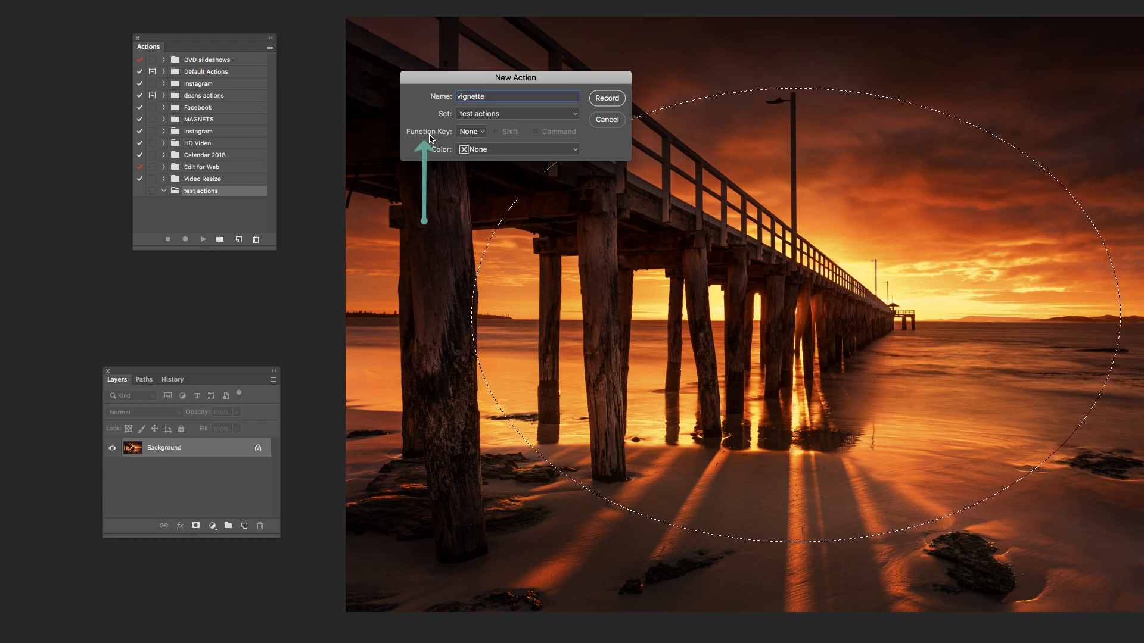
pyautogui.click(469, 131)
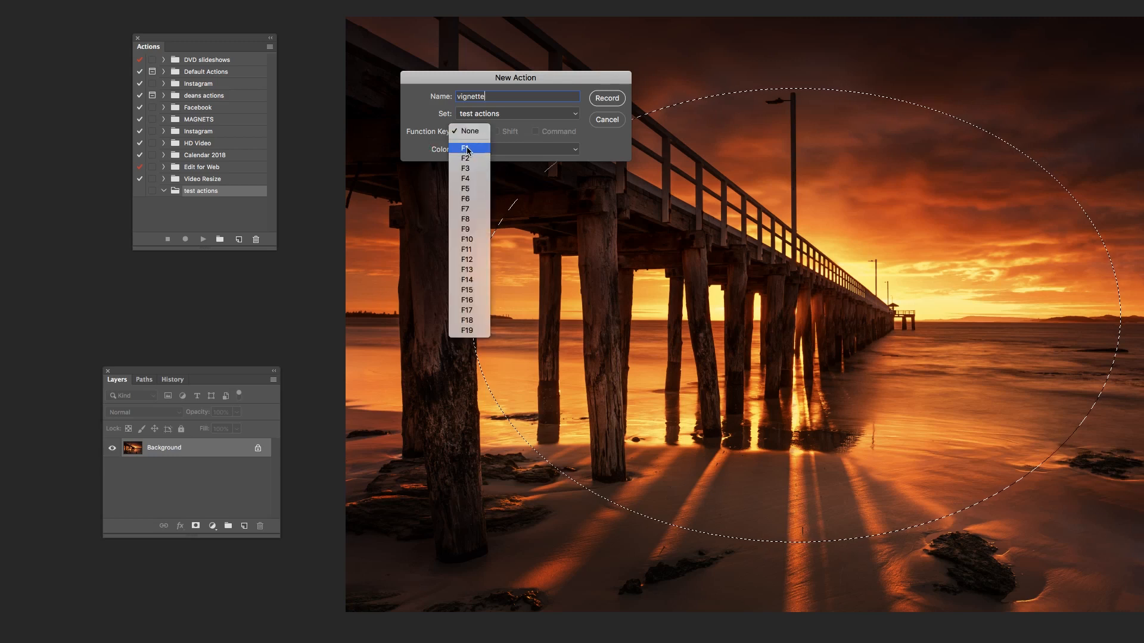
pyautogui.click(464, 159)
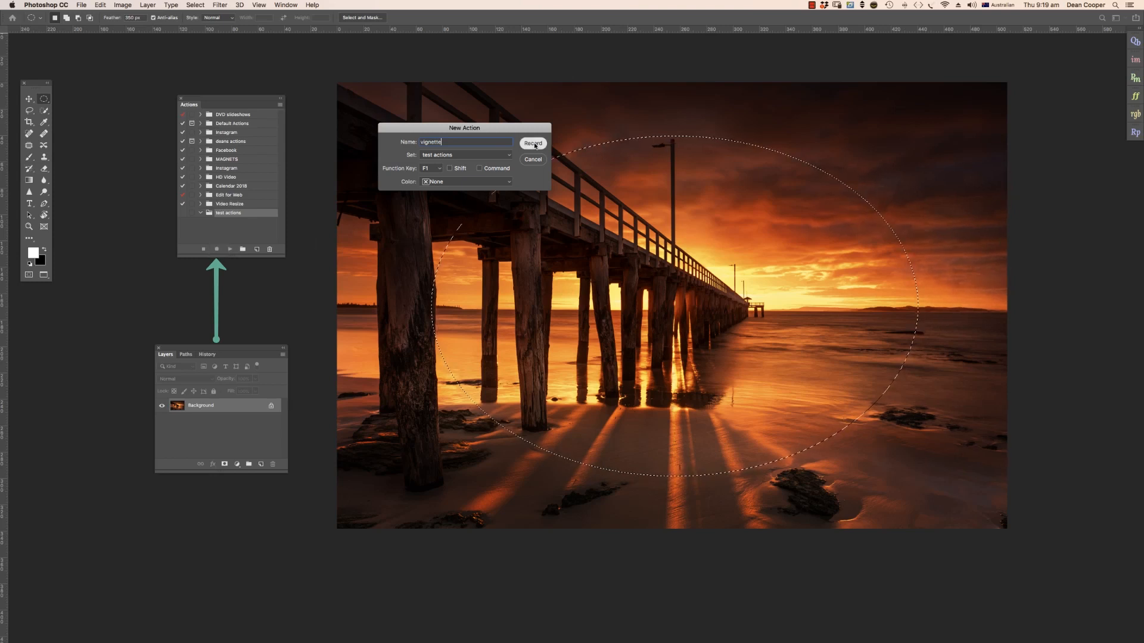
# Step: Start recording vignette, accepting that F1 overrides the Toggle Last State shortcut
pyautogui.click(532, 143)
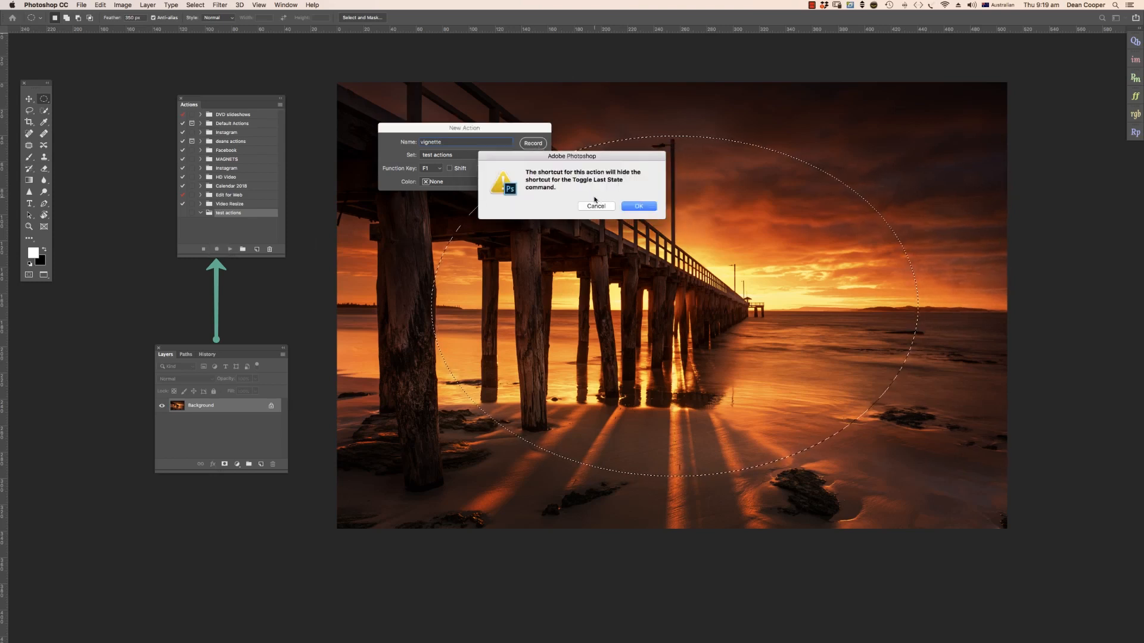
pyautogui.click(636, 206)
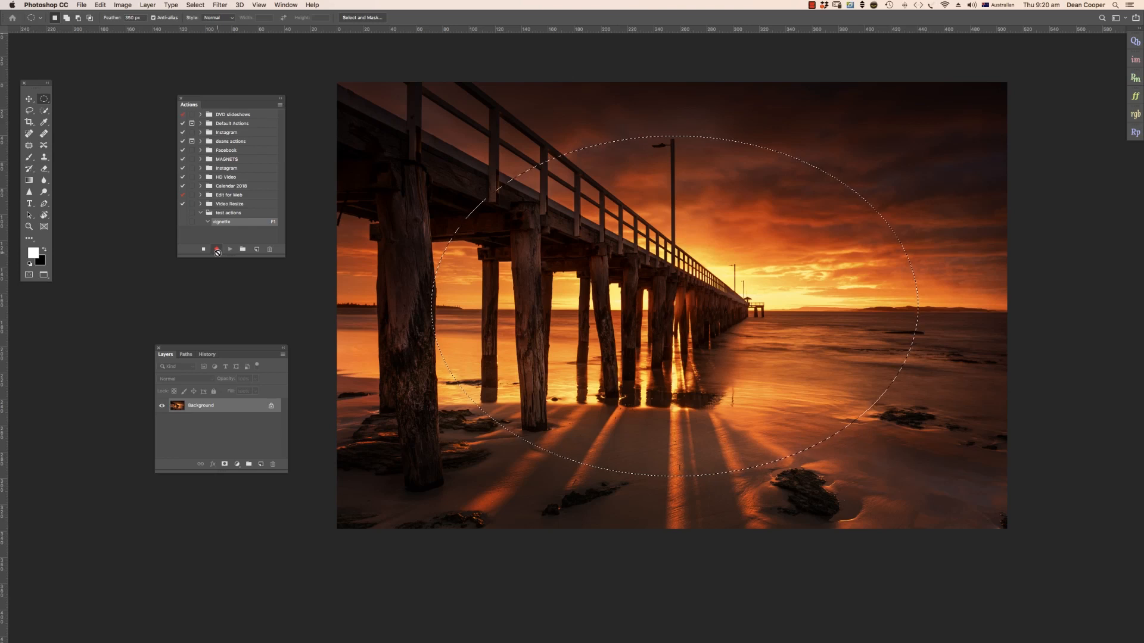
pyautogui.moveTo(217, 249)
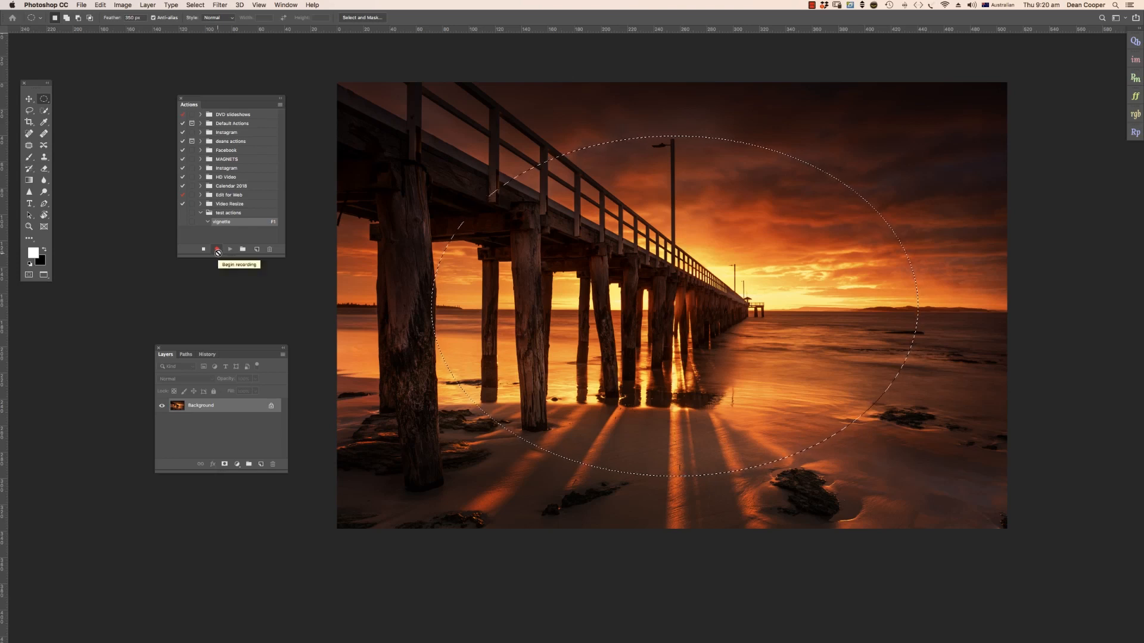
# Step: Invert the selection, copy it to a new layer and set that layer to Multiply
pyautogui.click(217, 249)
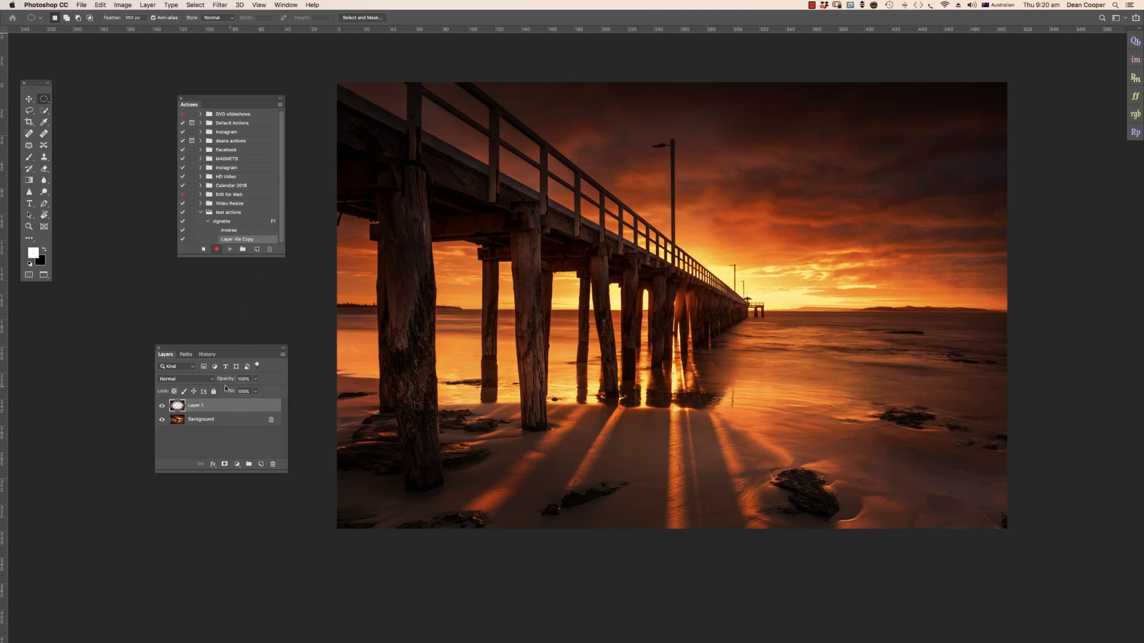
pyautogui.click(185, 377)
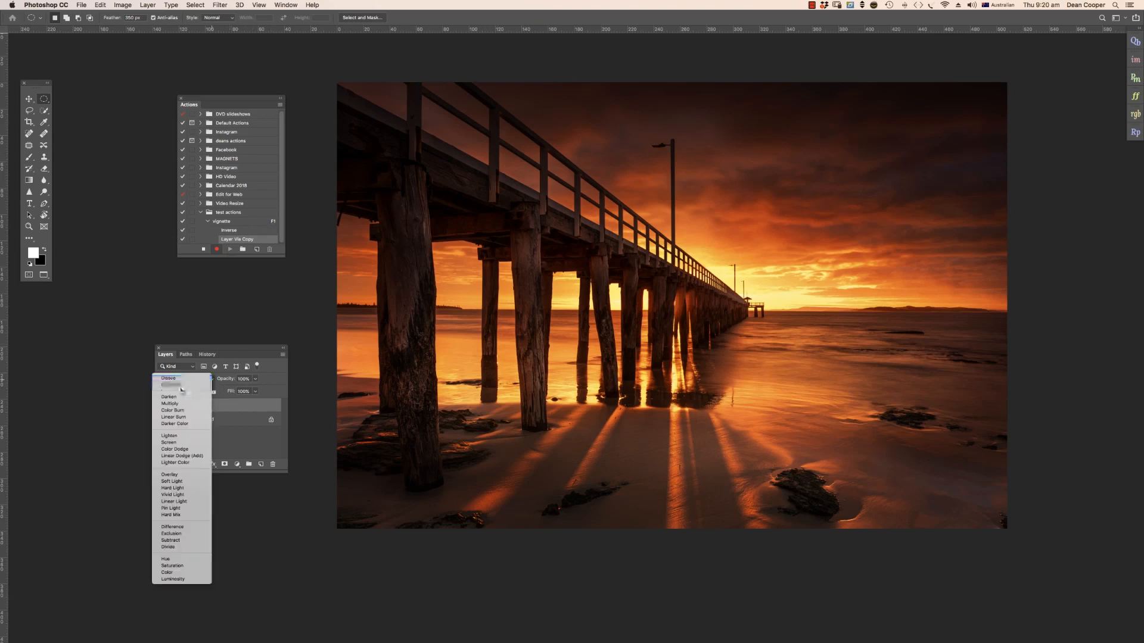
pyautogui.click(169, 404)
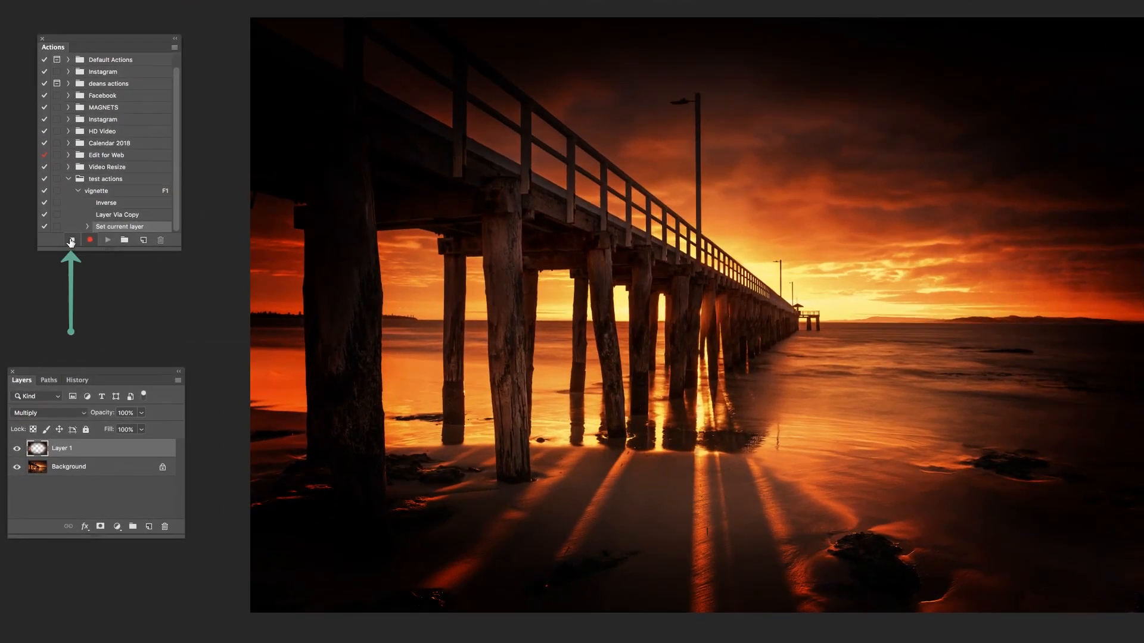
pyautogui.moveTo(71, 239)
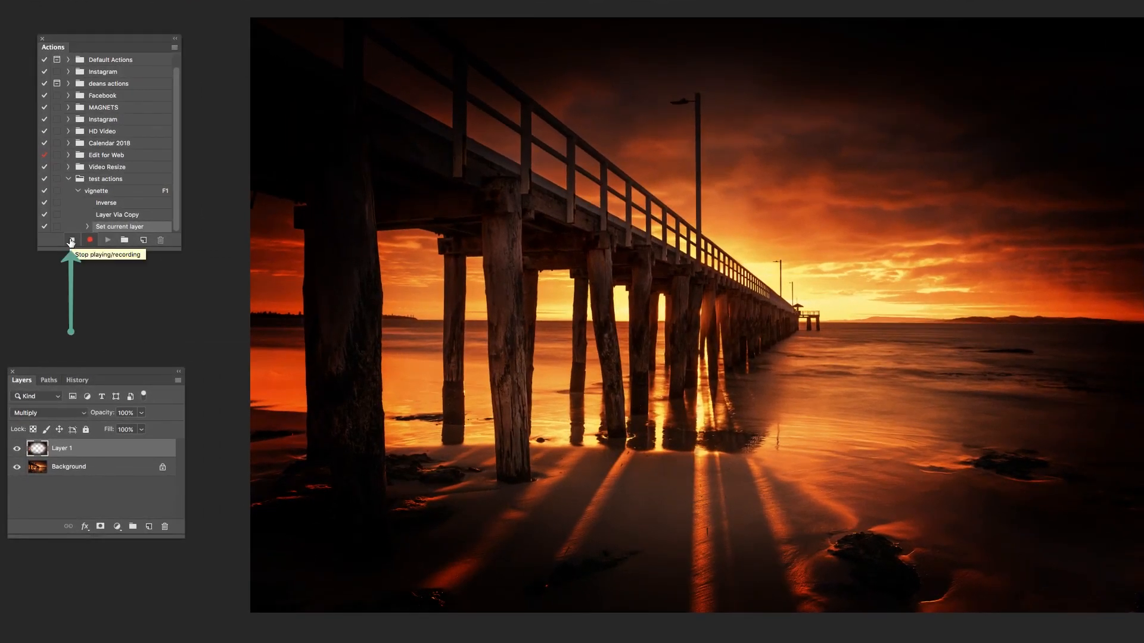
# Step: Stop recording the vignette action
pyautogui.click(70, 239)
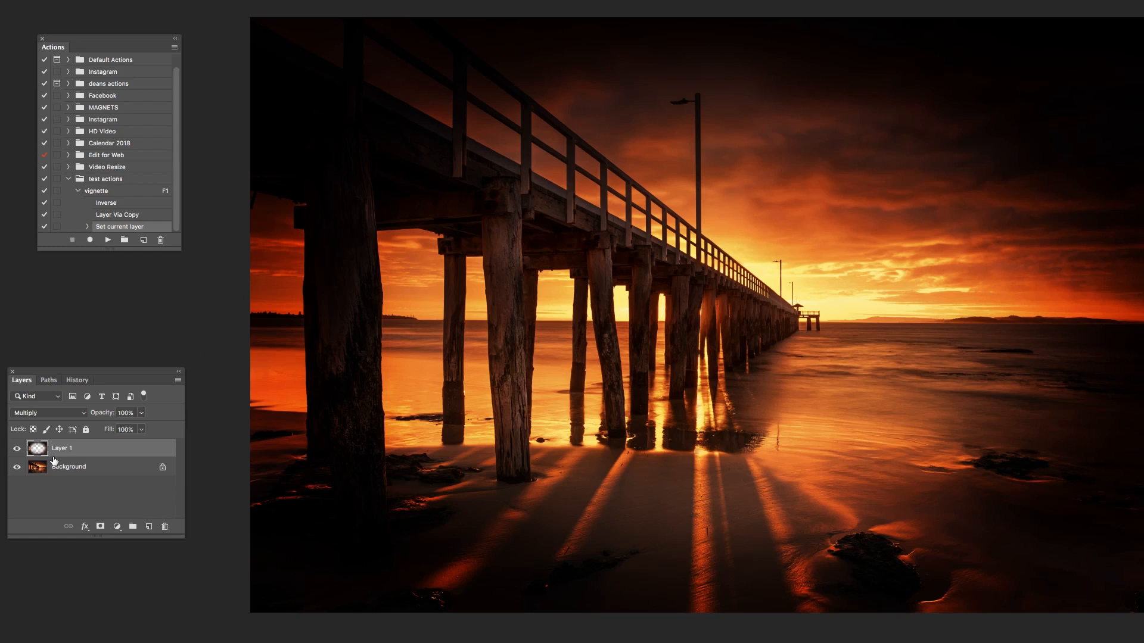
pyautogui.moveTo(141, 418)
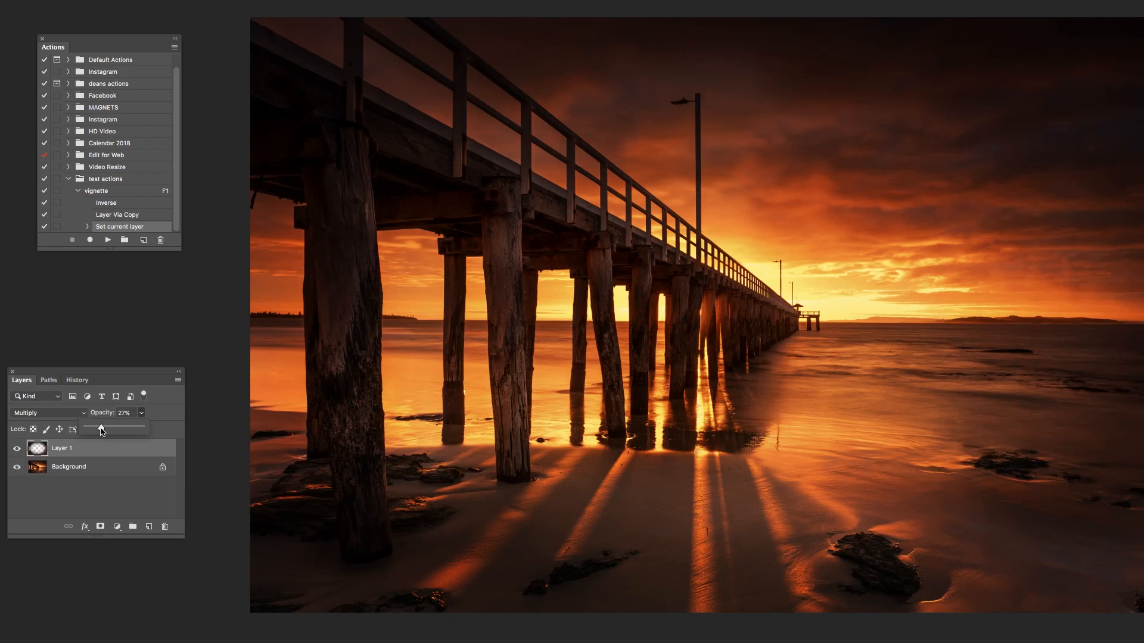
# Step: Lower Layer 1's opacity to about 43% to soften the vignette
pyautogui.moveTo(100, 428); pyautogui.dragTo(108, 428)
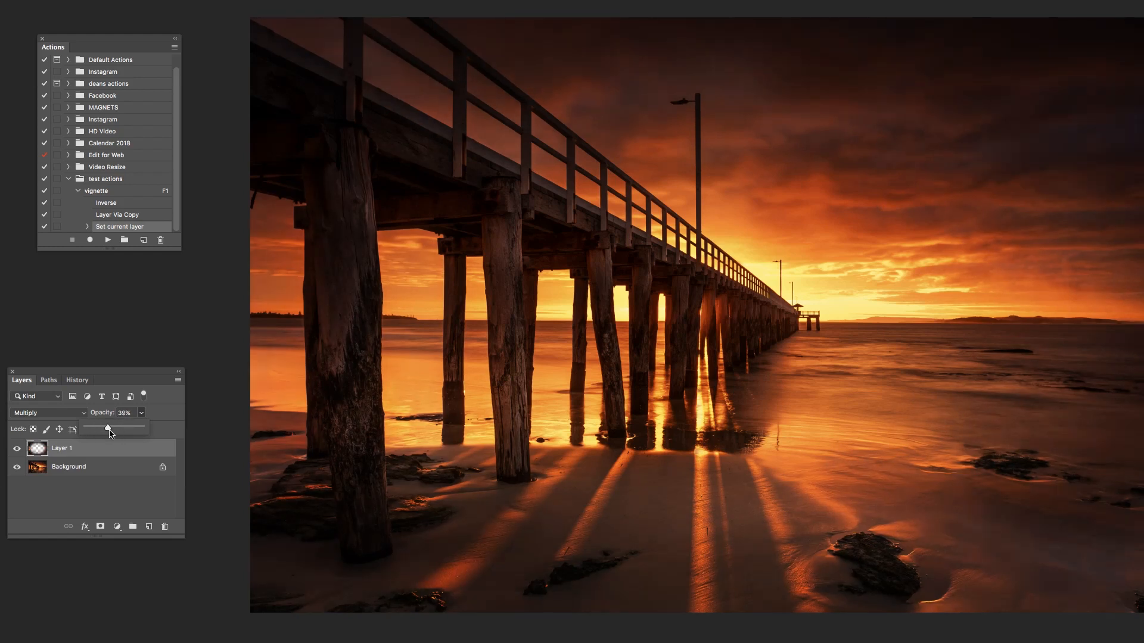
pyautogui.moveTo(107, 428); pyautogui.dragTo(111, 428)
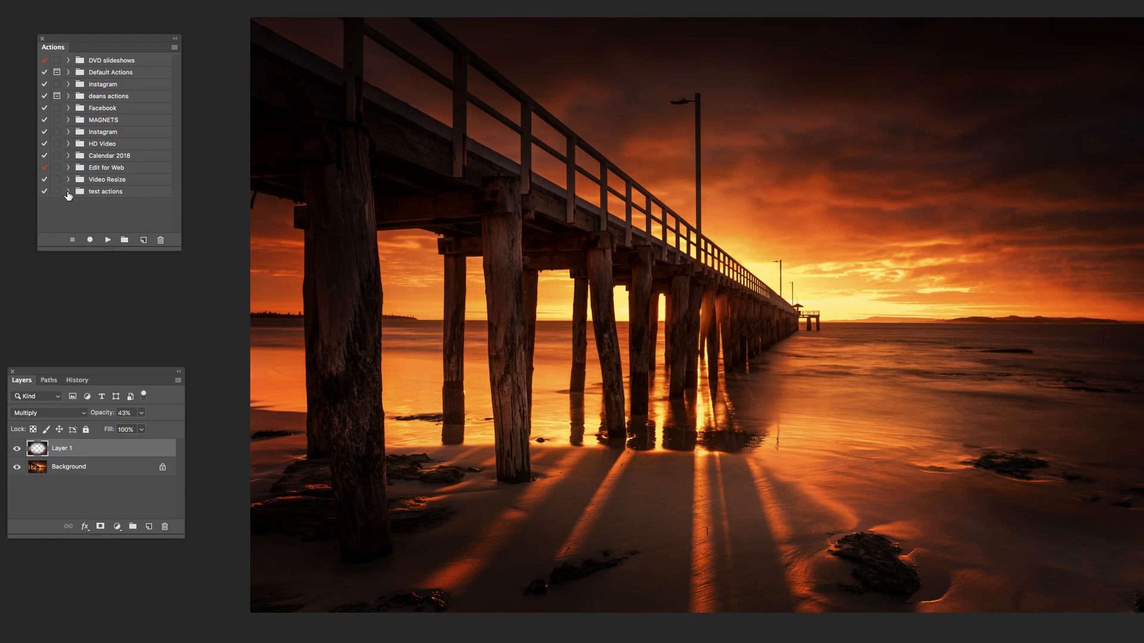
# Step: Expand test actions and the vignette action to show its Inverse, Layer Via Copy and Set current layer steps
pyautogui.click(68, 191)
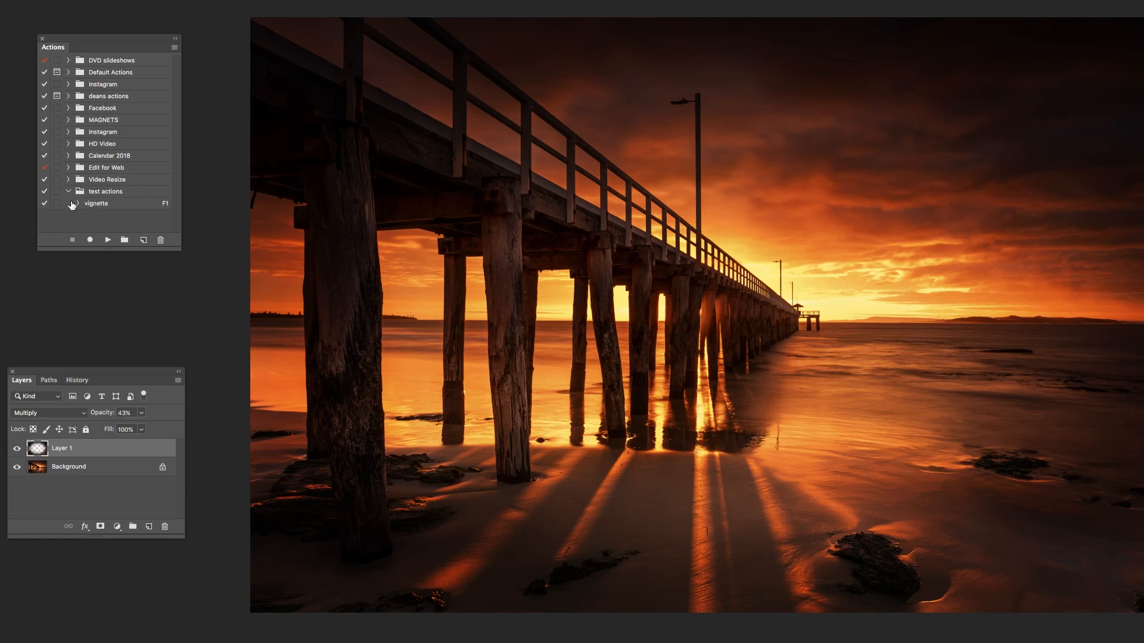
pyautogui.click(69, 202)
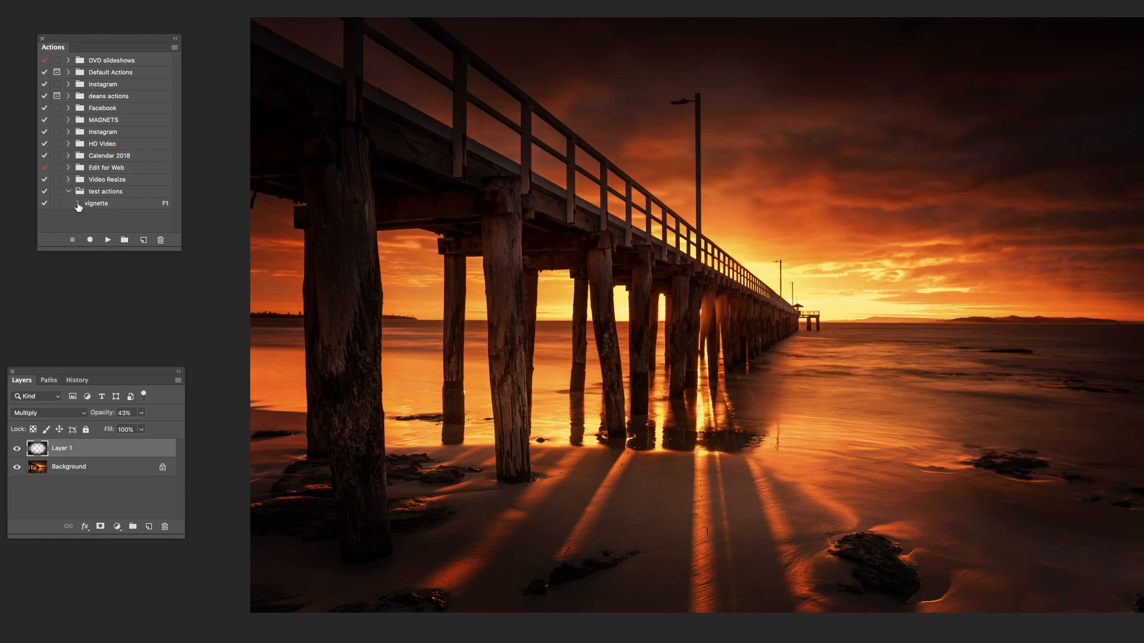
pyautogui.click(78, 203)
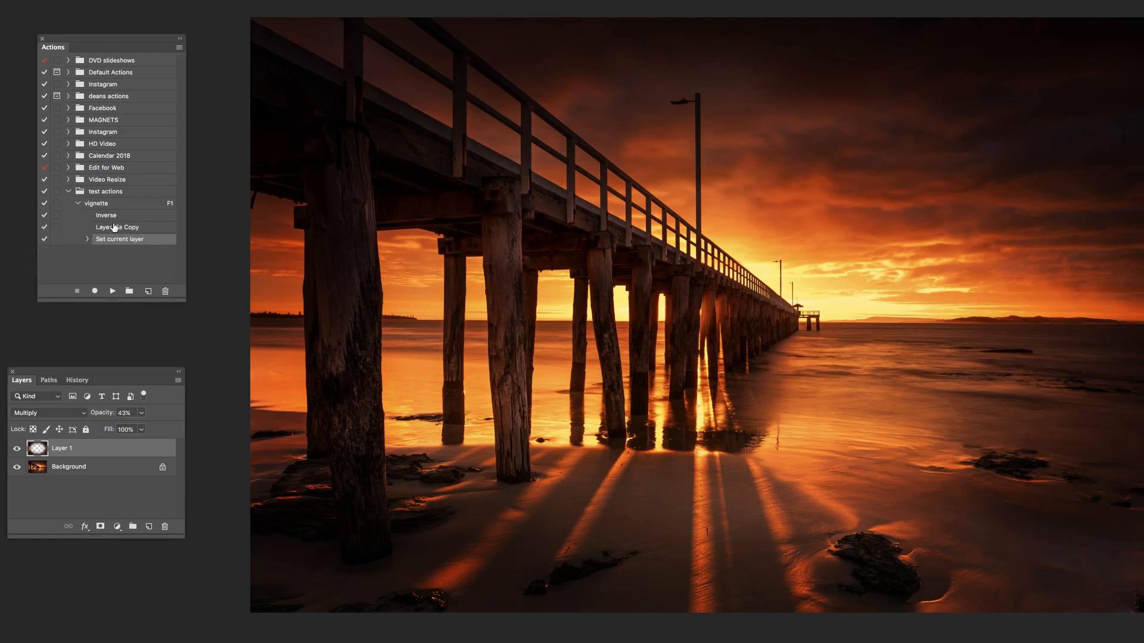
pyautogui.moveTo(164, 213)
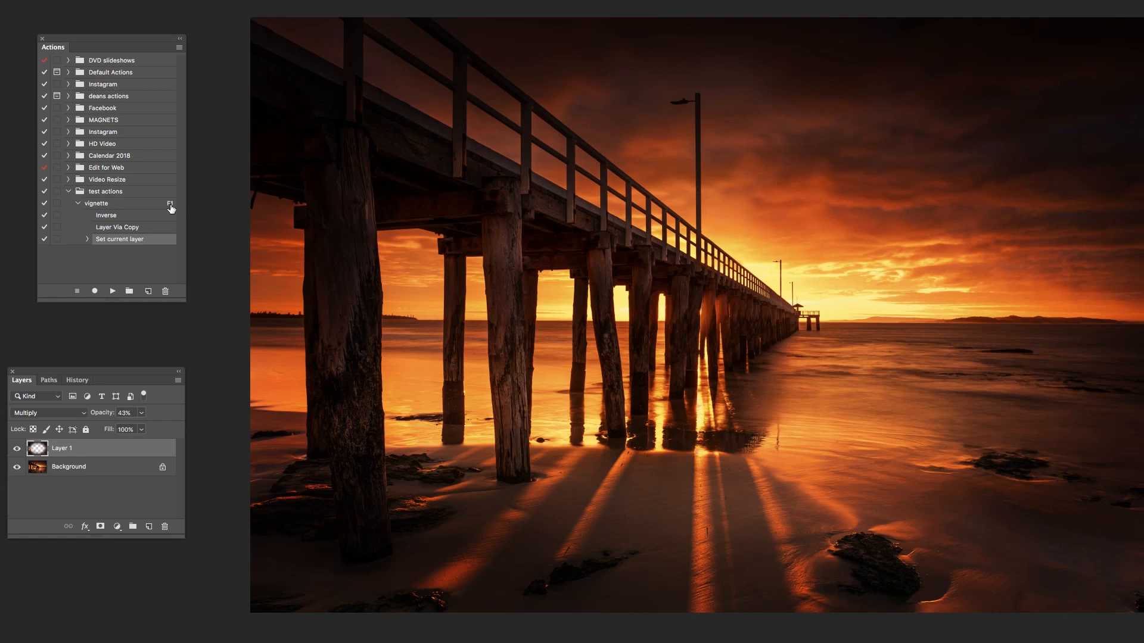
pyautogui.moveTo(113, 490)
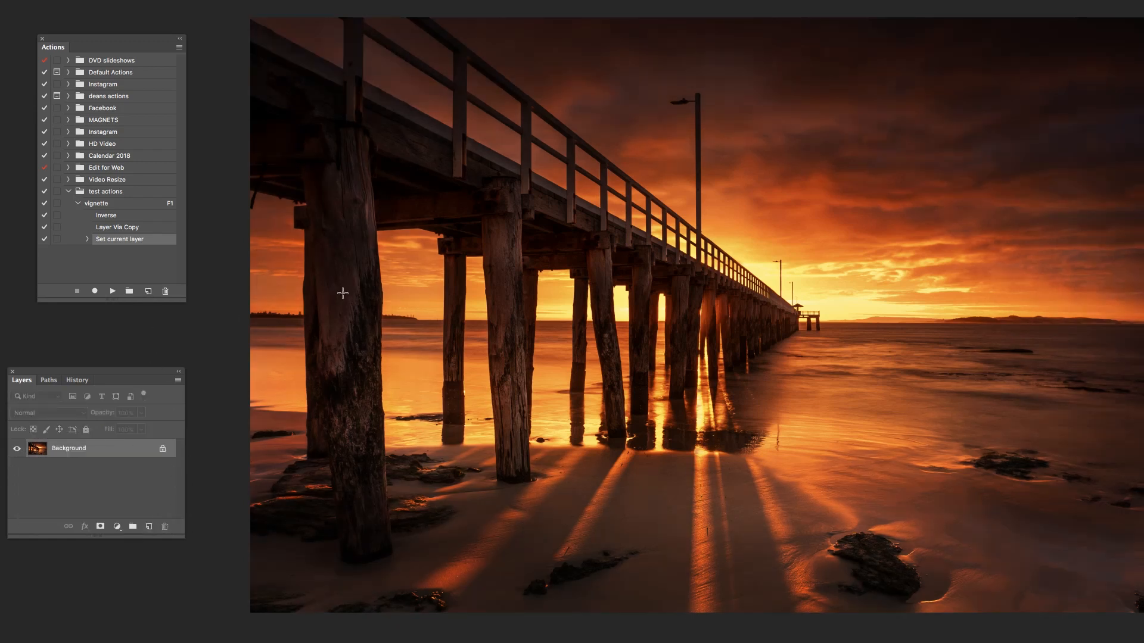
pyautogui.moveTo(373, 119)
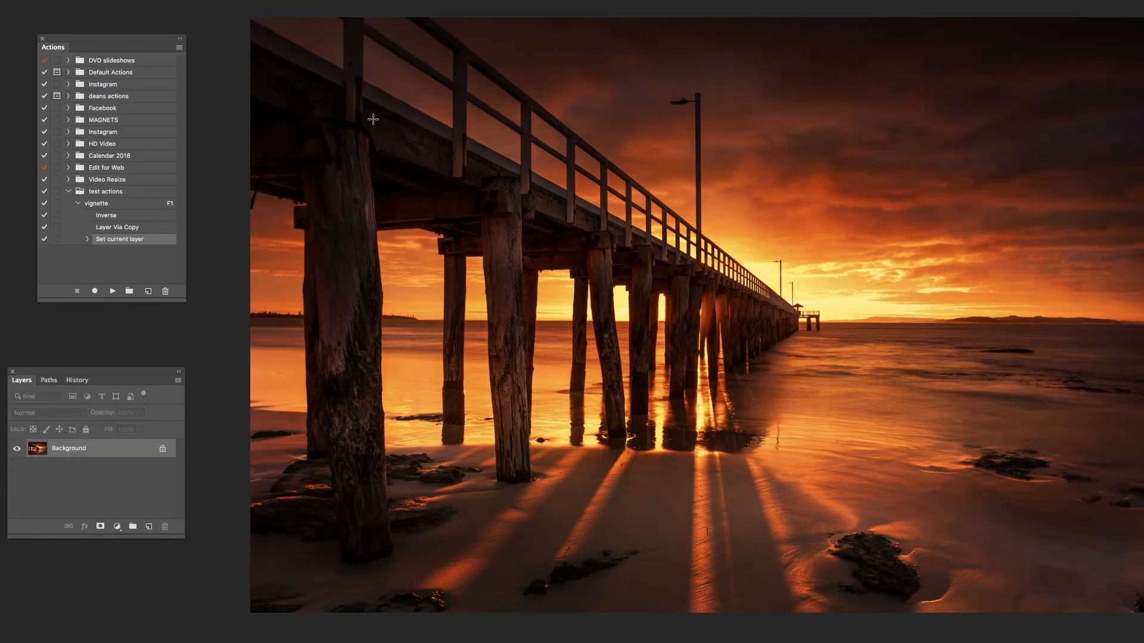
# Step: Play vignette on a fresh elliptical selection, reduce its layer's opacity, then delete that layer
pyautogui.moveTo(373, 119); pyautogui.dragTo(882, 527)
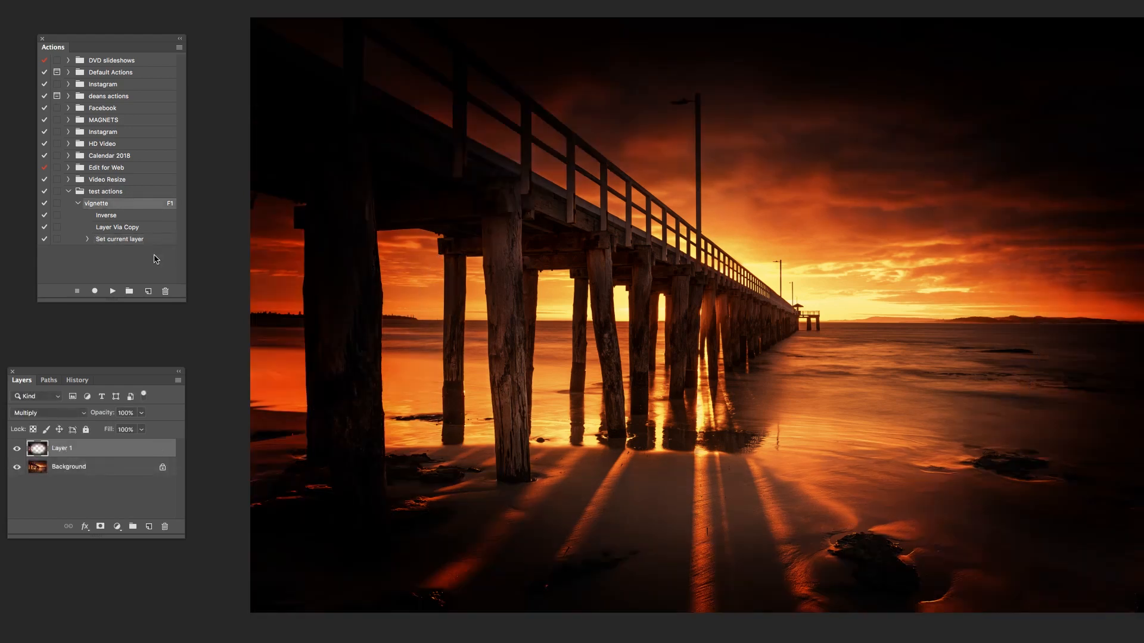
pyautogui.moveTo(128, 460)
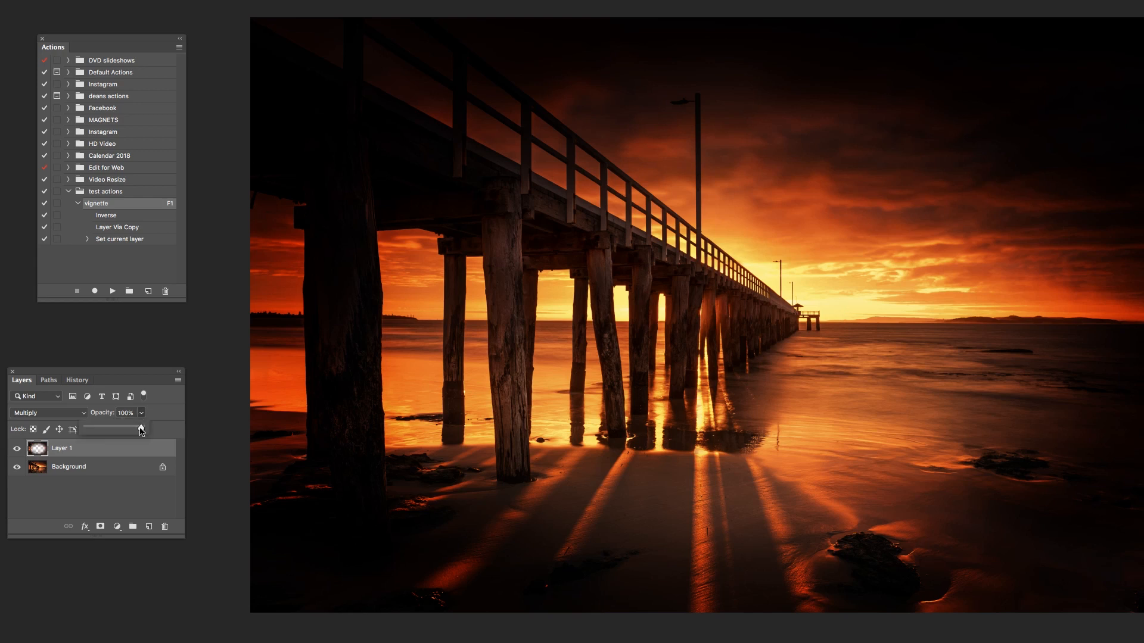
pyautogui.moveTo(139, 428); pyautogui.dragTo(117, 427)
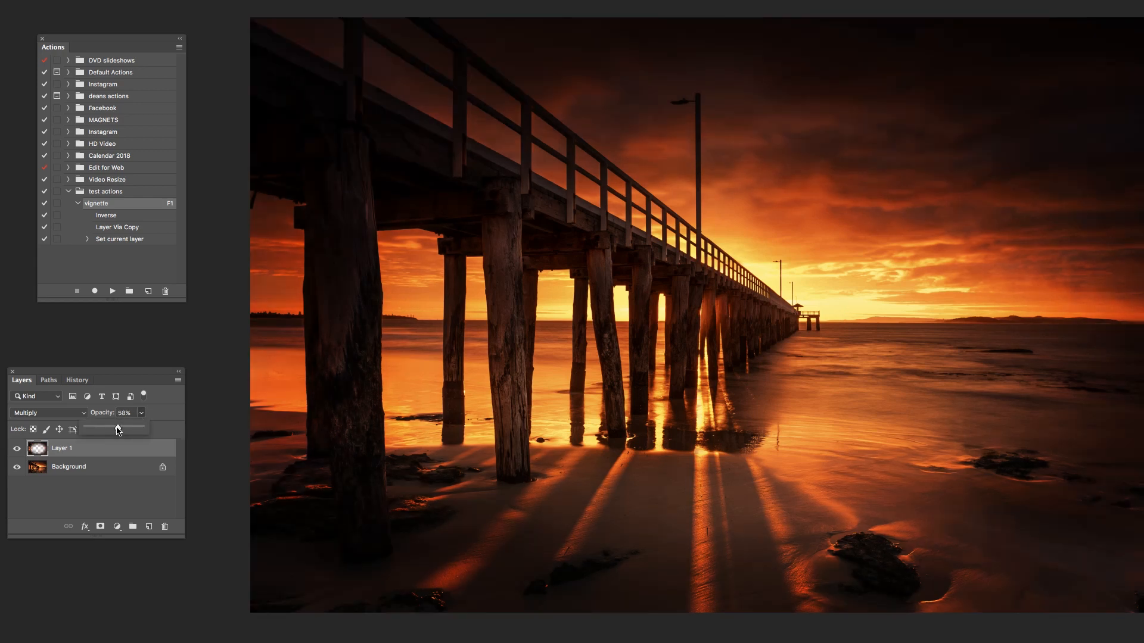
pyautogui.click(113, 412)
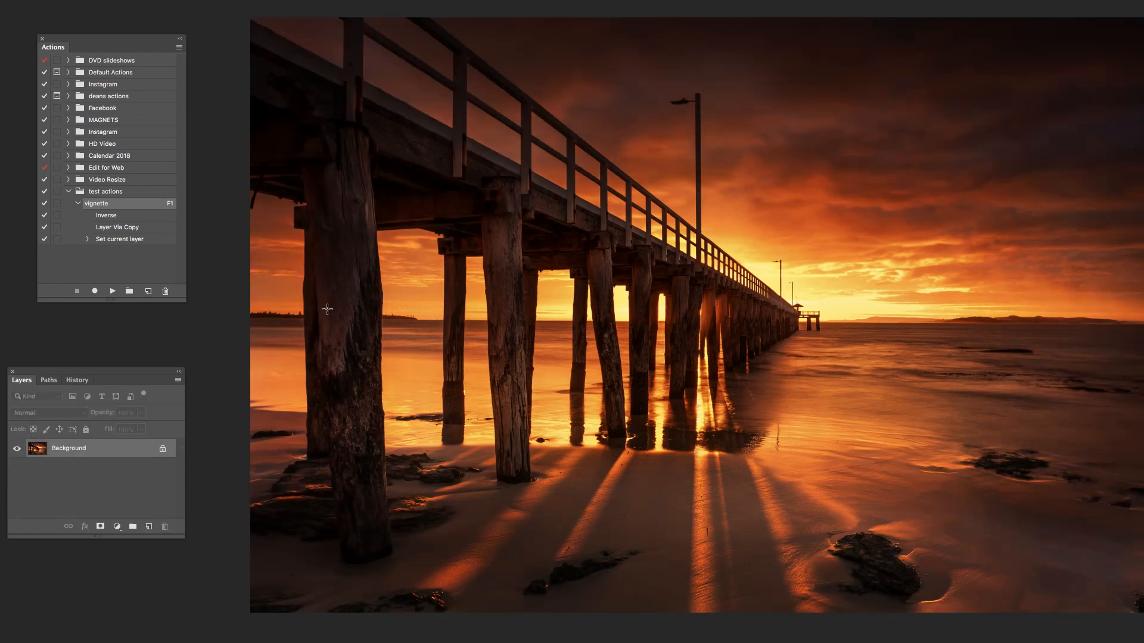
pyautogui.moveTo(356, 235)
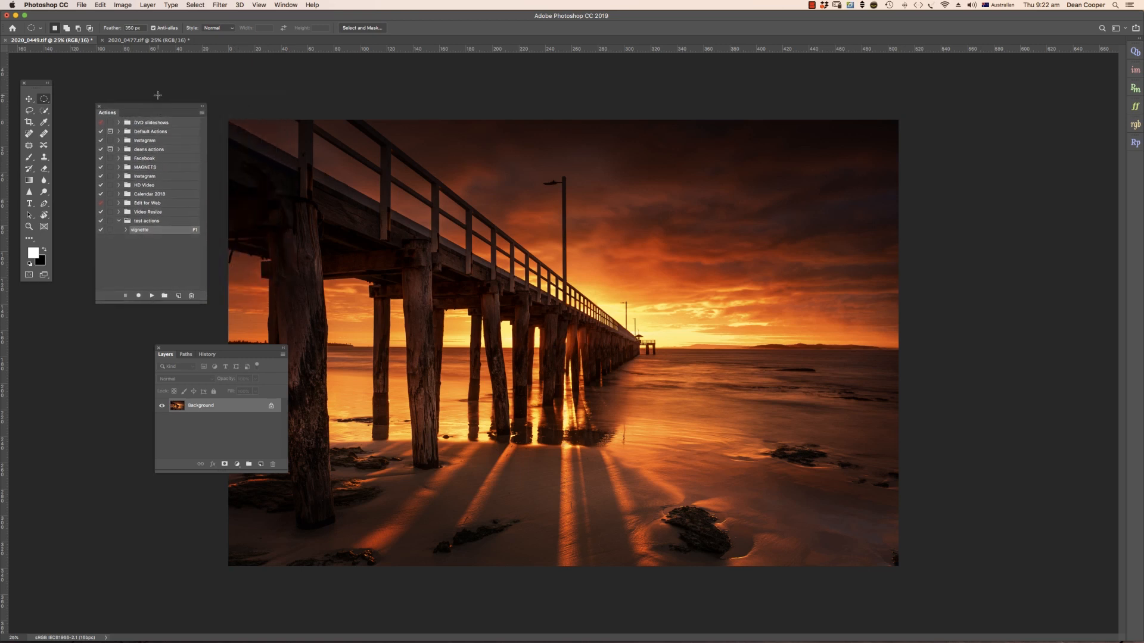
# Step: Switch to the driftwood beach photo document
pyautogui.click(145, 39)
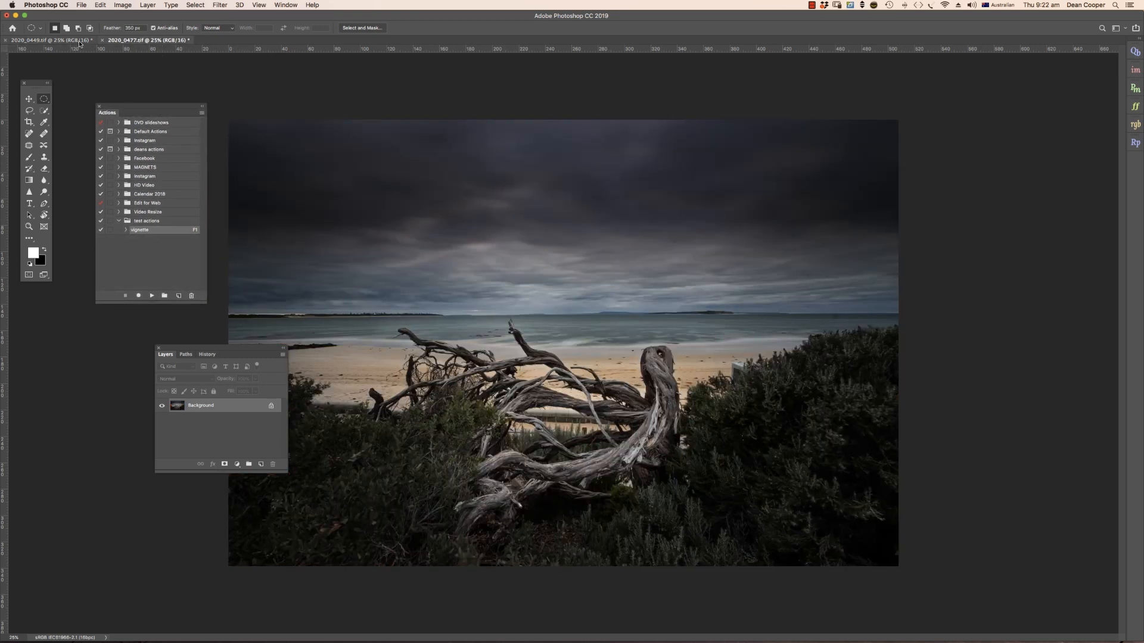
pyautogui.click(142, 40)
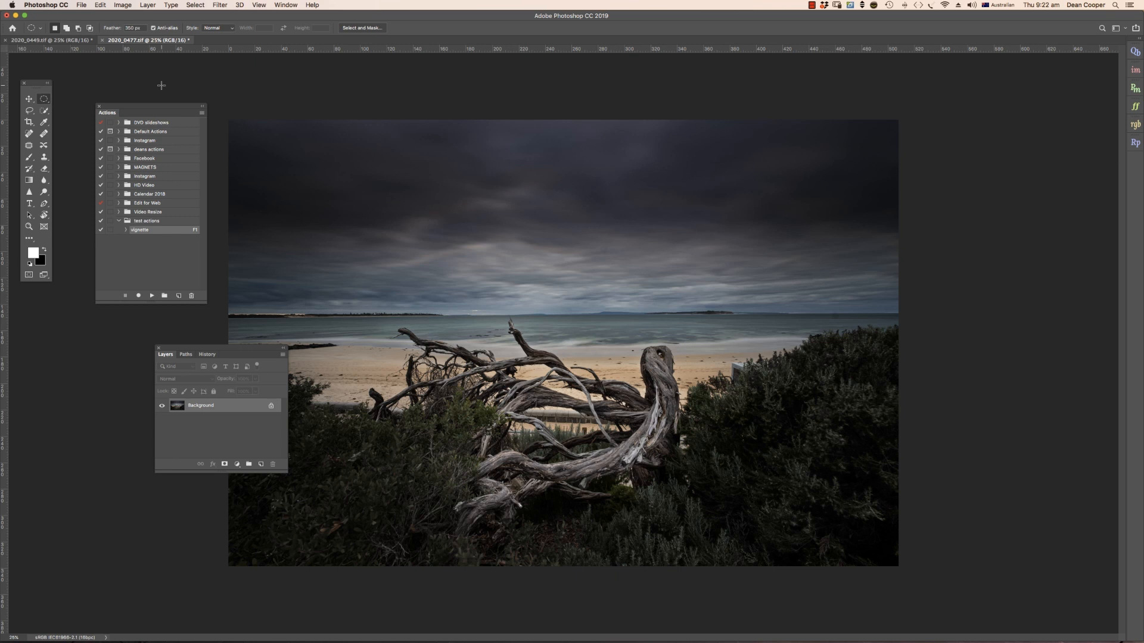
pyautogui.moveTo(238, 113)
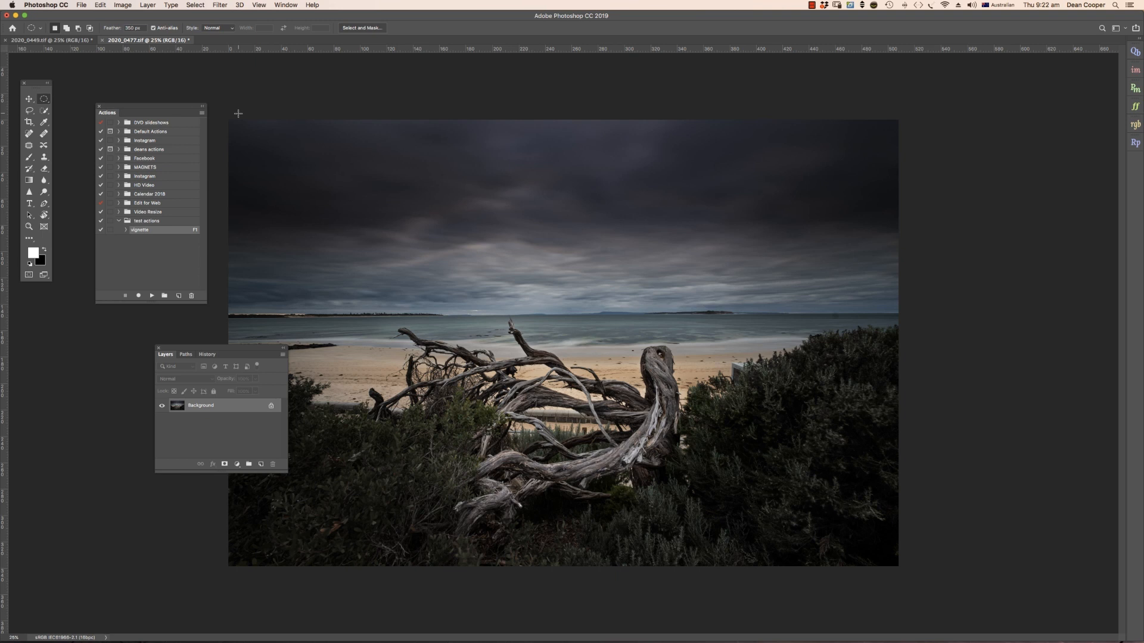
pyautogui.moveTo(312, 190)
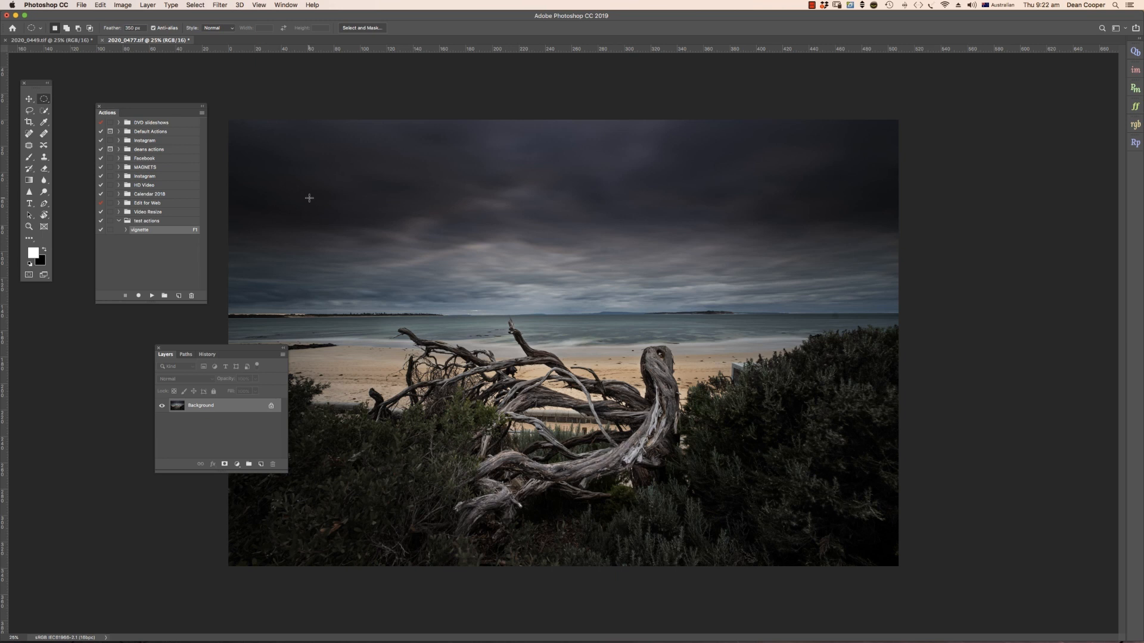
pyautogui.moveTo(287, 189)
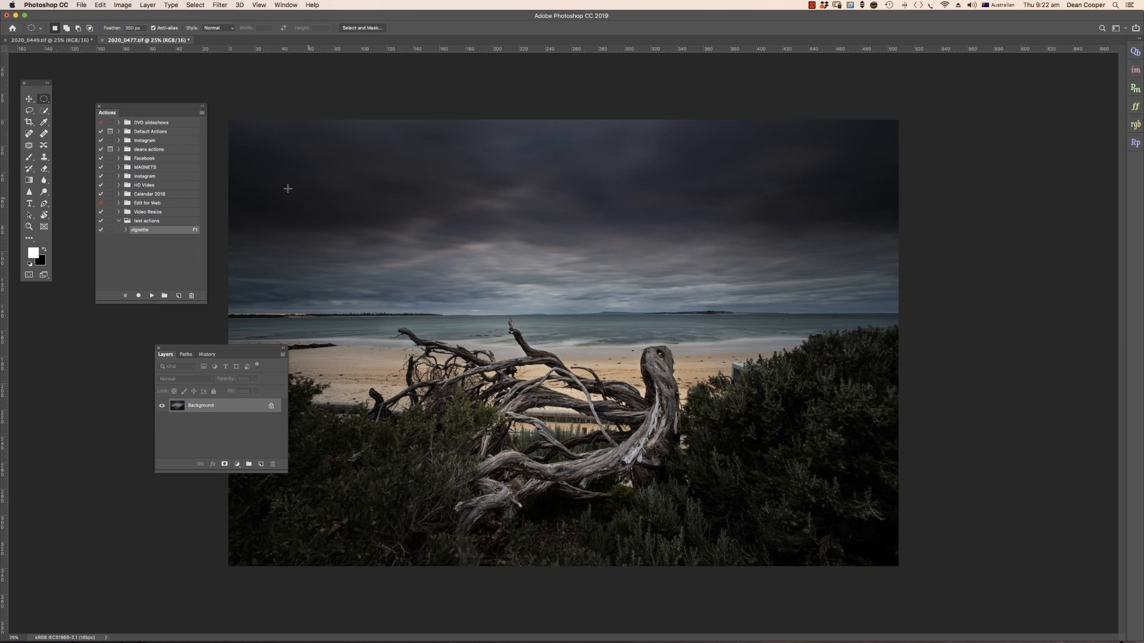
pyautogui.moveTo(260, 202)
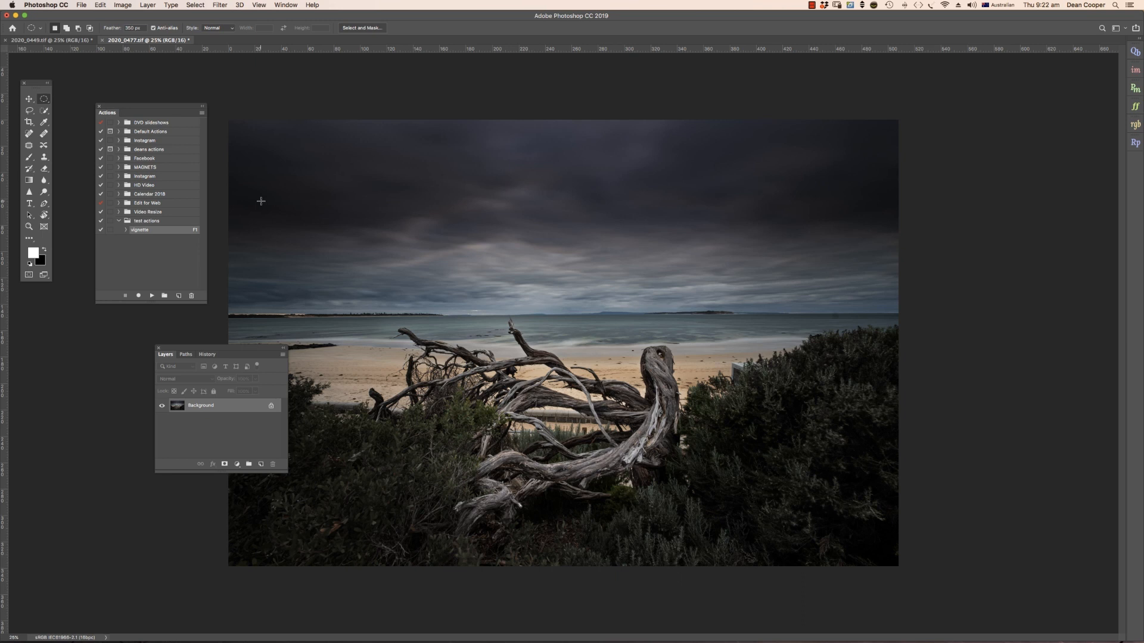
pyautogui.moveTo(319, 136)
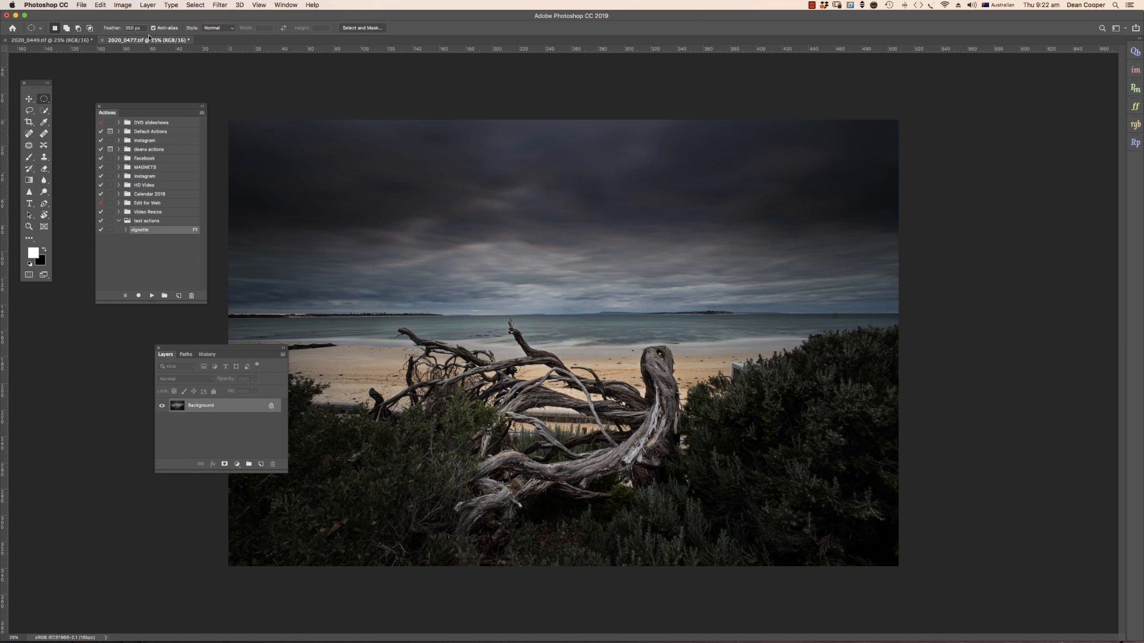
# Step: Bring up the Batch dialog and set it to play the Instagram set's Landscape action
pyautogui.click(83, 5)
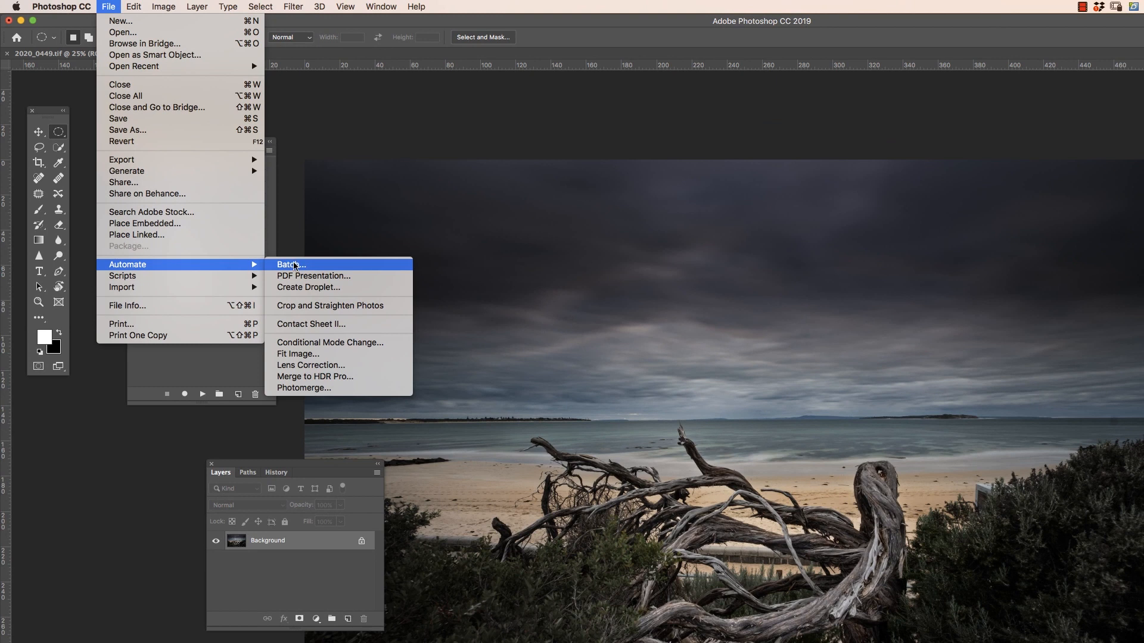
pyautogui.click(289, 264)
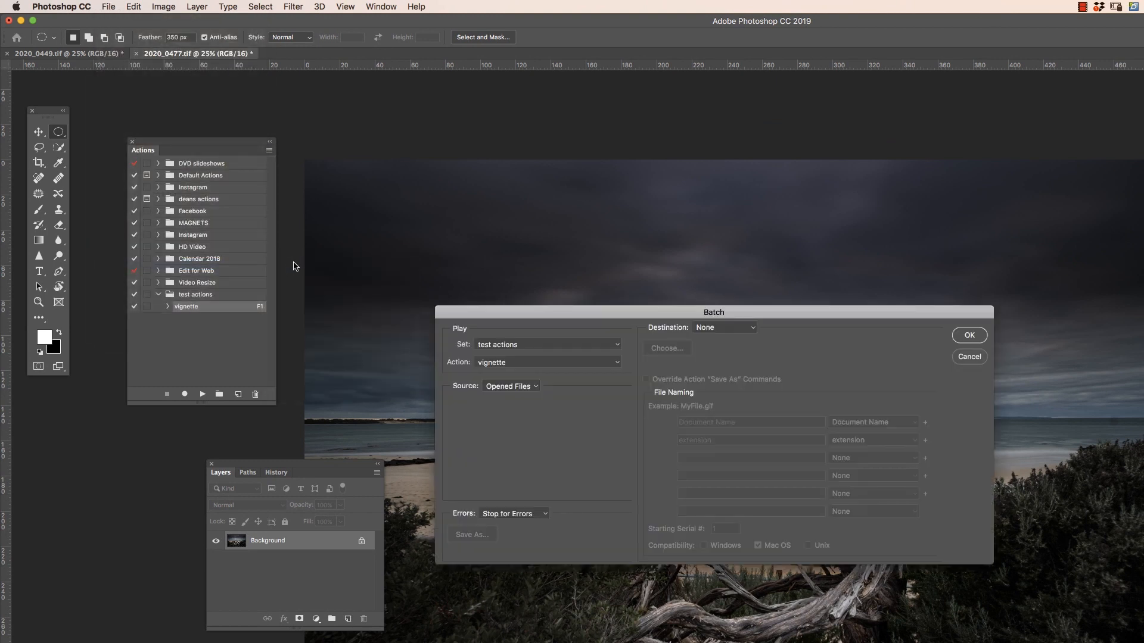
pyautogui.moveTo(582, 413)
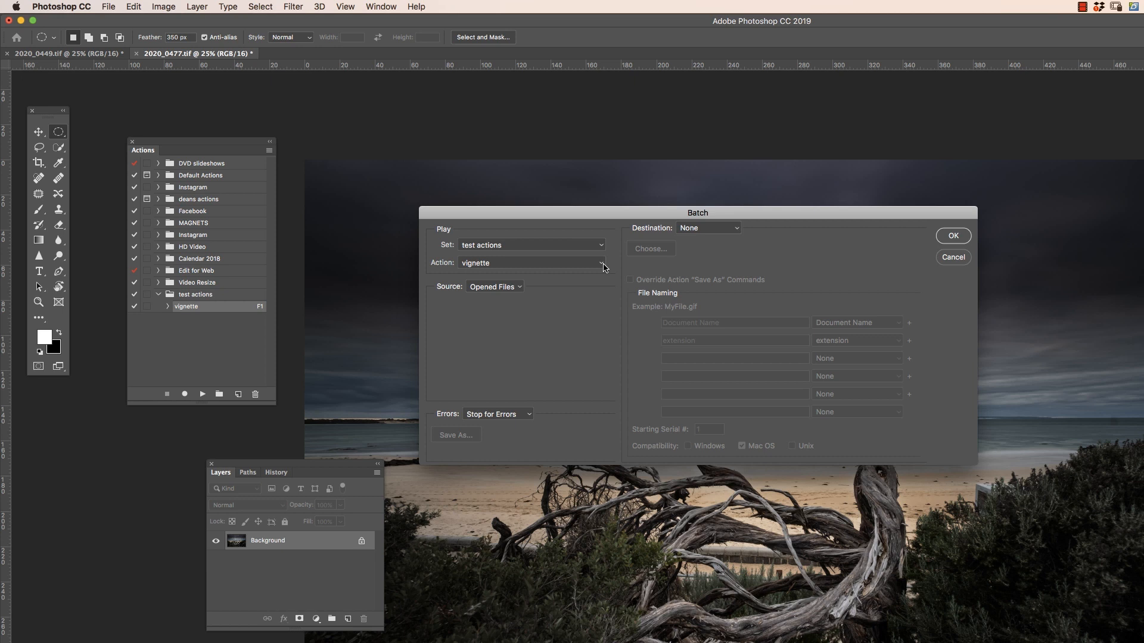
pyautogui.click(530, 244)
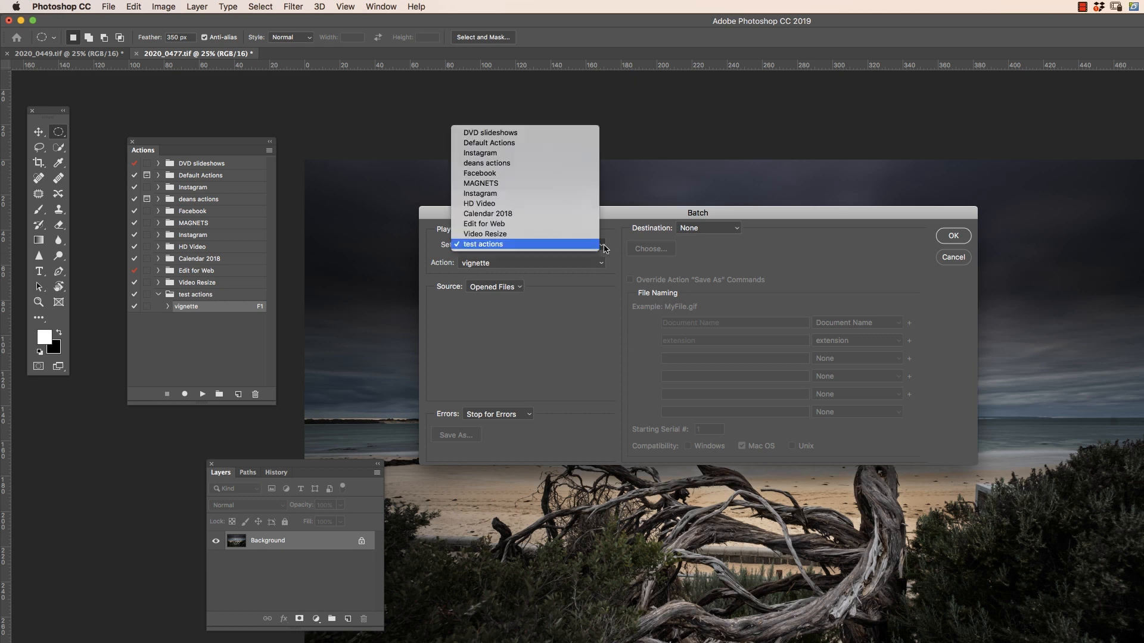
pyautogui.moveTo(502, 204)
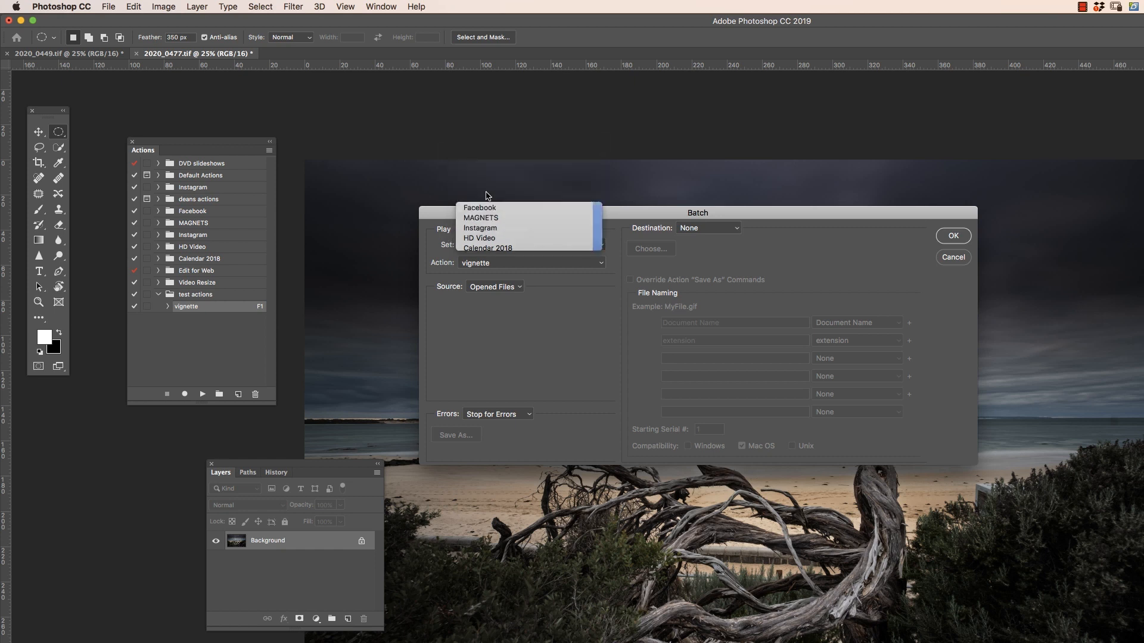
pyautogui.click(479, 228)
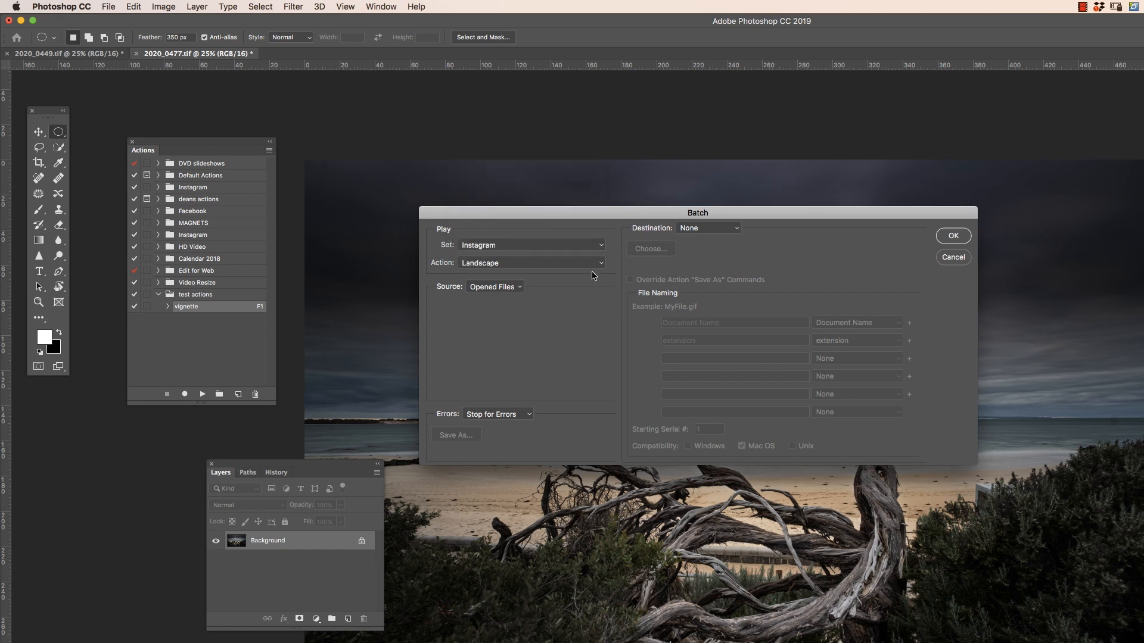
pyautogui.moveTo(602, 266)
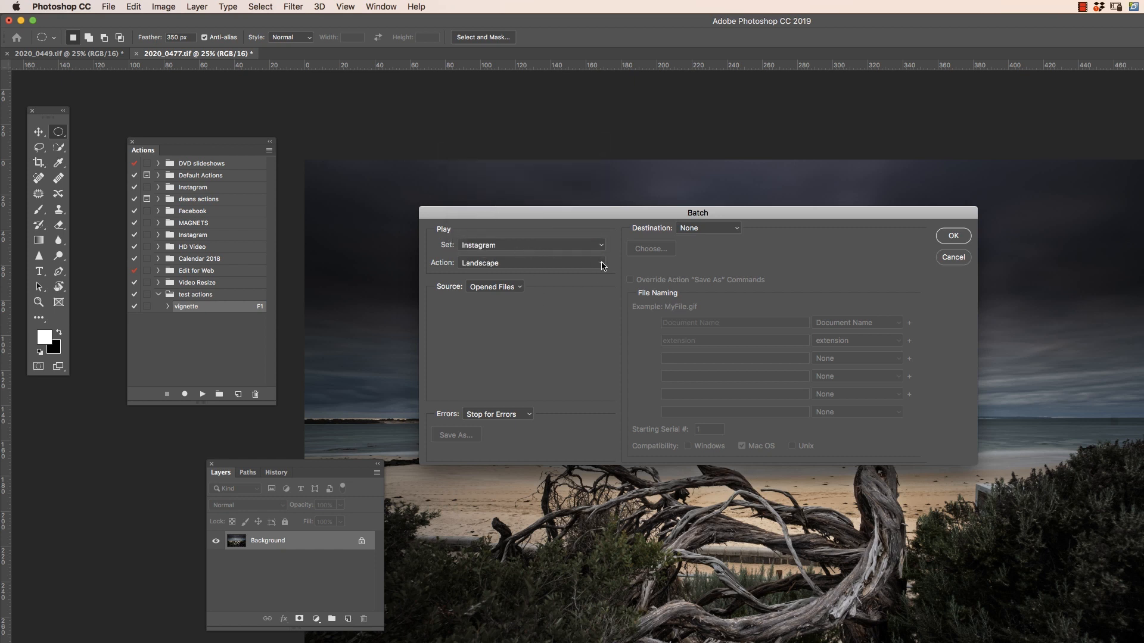
pyautogui.click(528, 262)
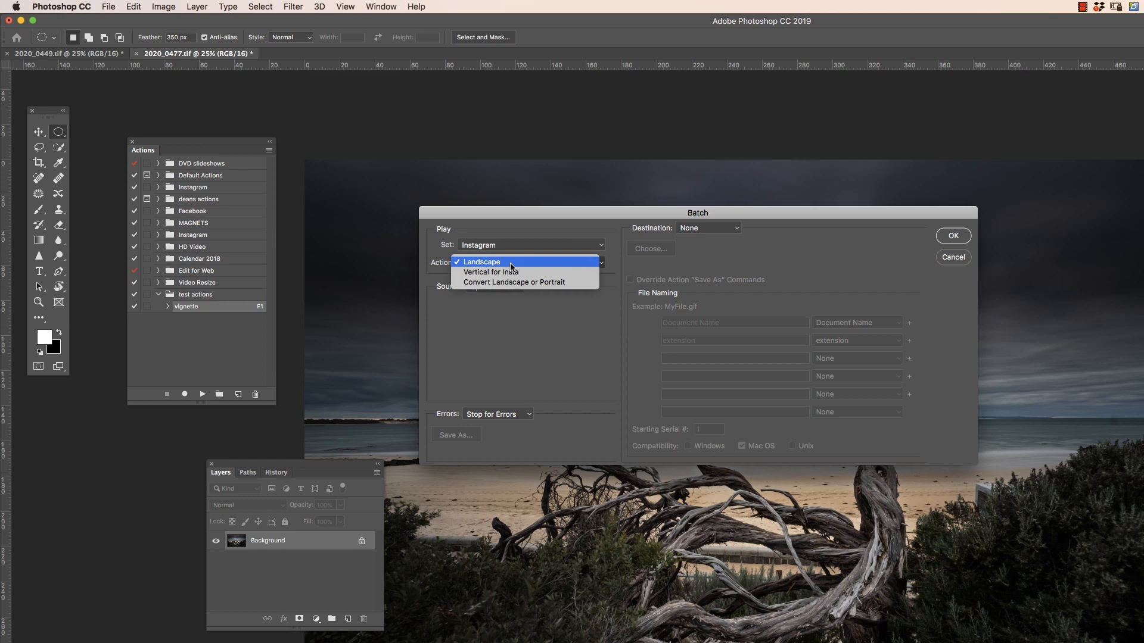
pyautogui.click(481, 262)
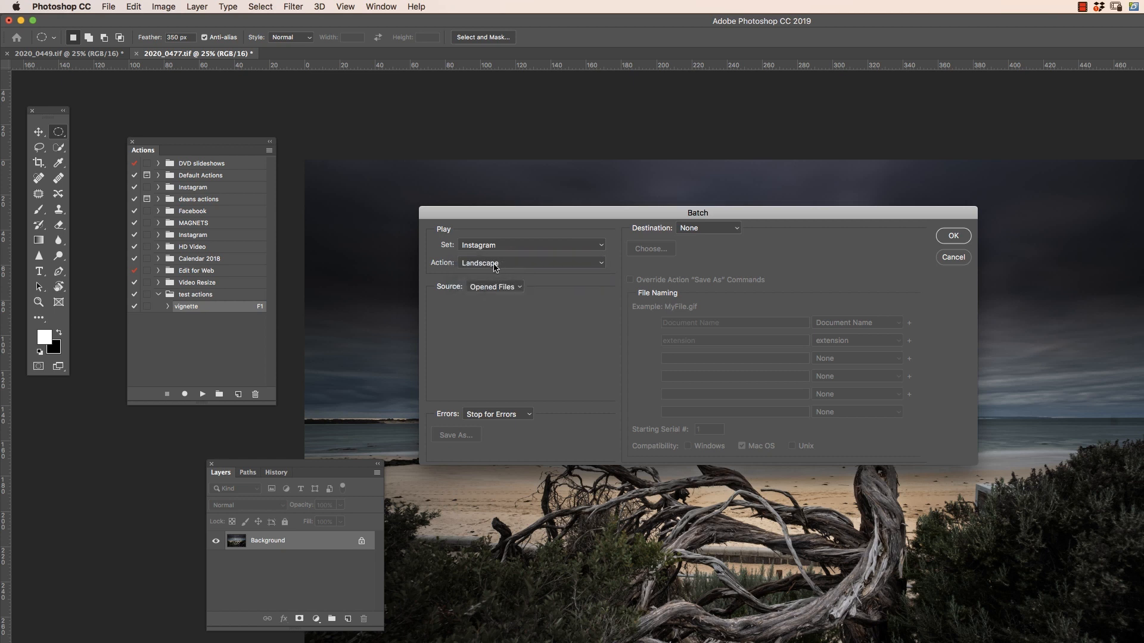
pyautogui.moveTo(487, 265)
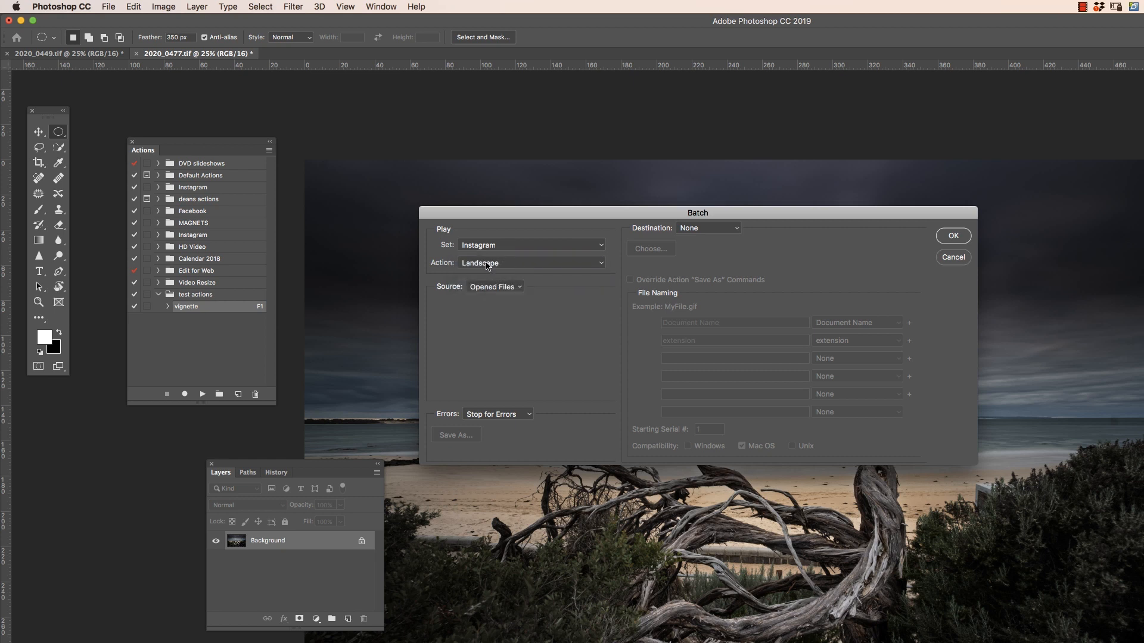
pyautogui.moveTo(486, 263)
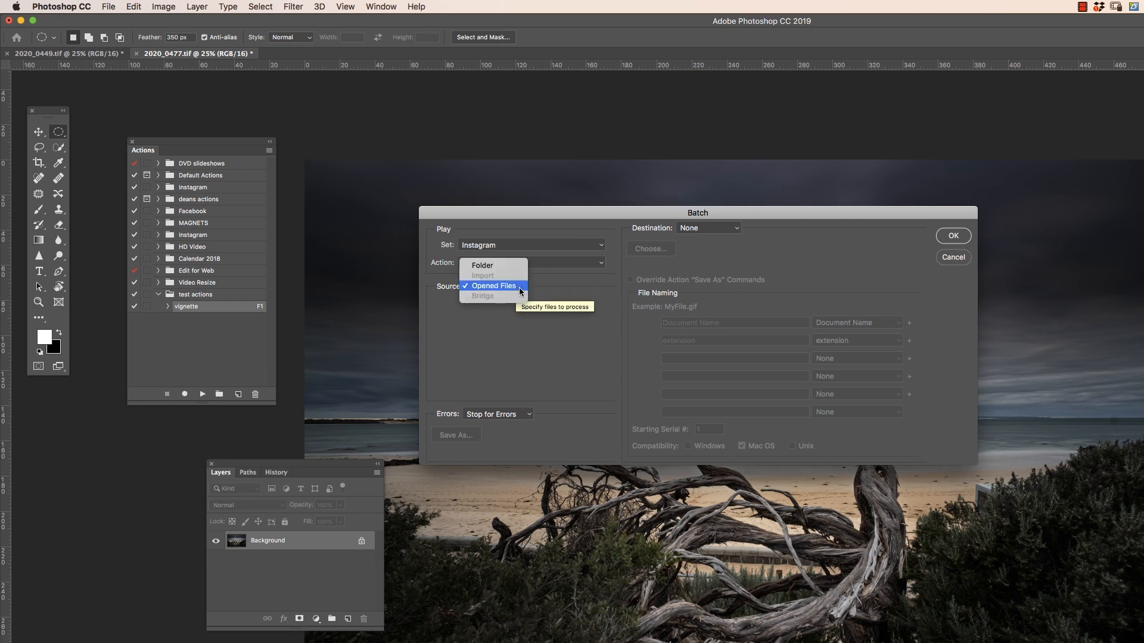
pyautogui.moveTo(505, 291)
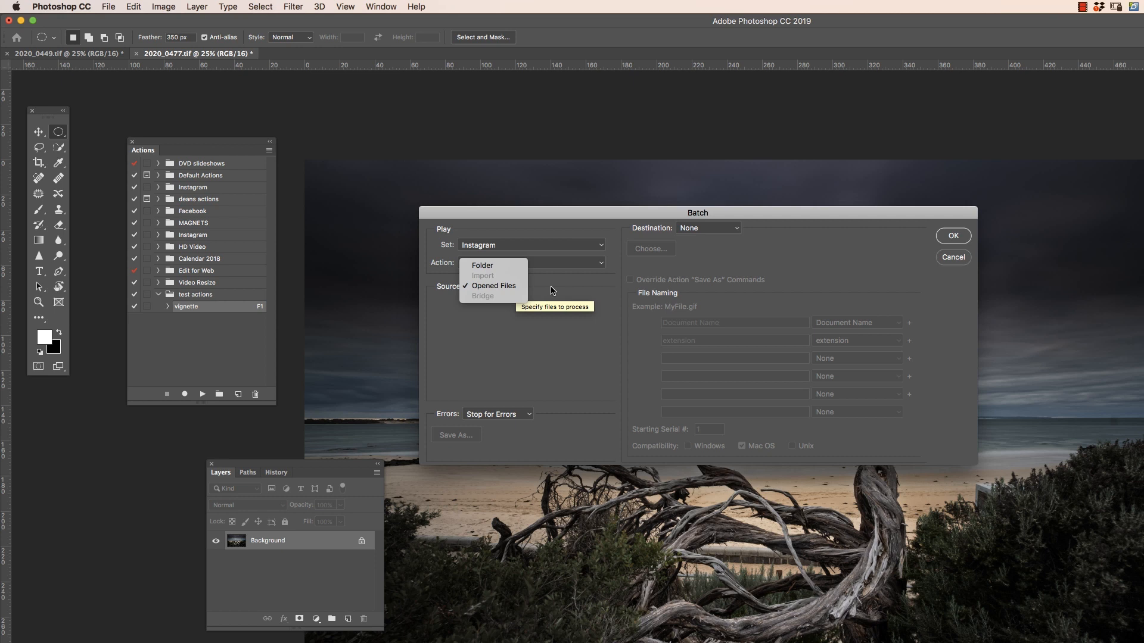
# Step: Run the batch on Opened Files with Destination None, resizing the driftwood photo onto a white canvas
pyautogui.click(494, 285)
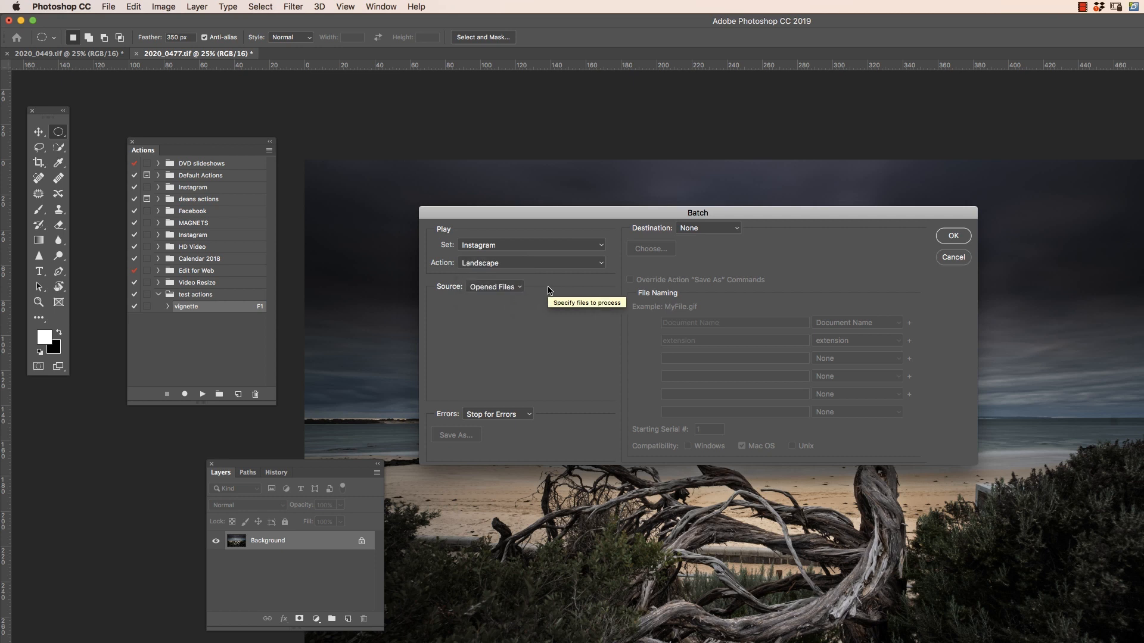
pyautogui.click(706, 228)
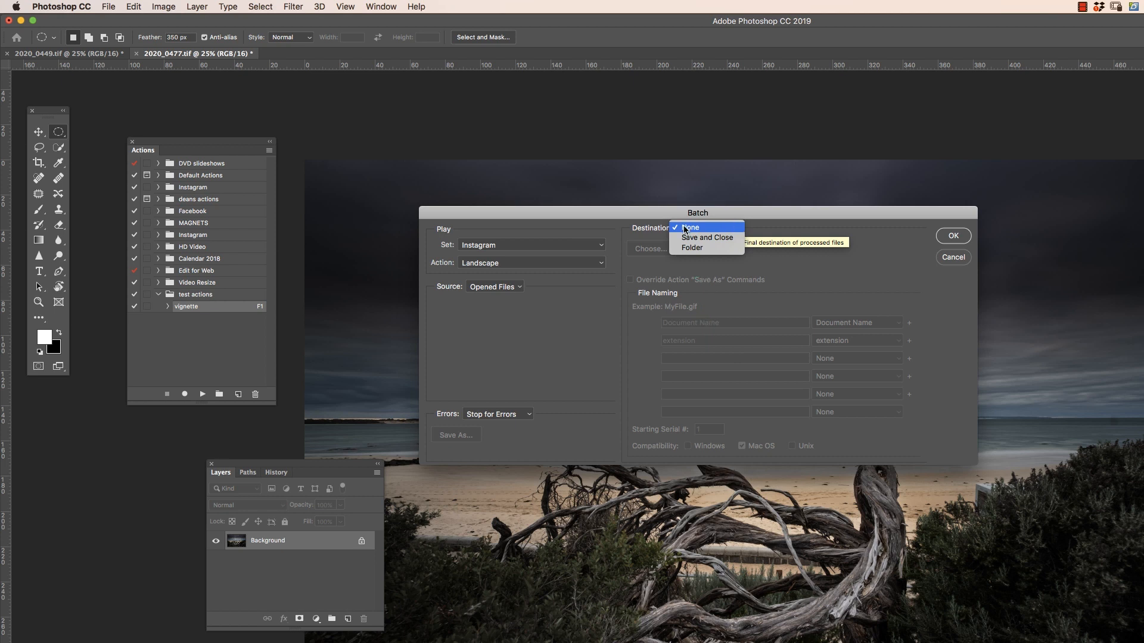
pyautogui.moveTo(694, 232)
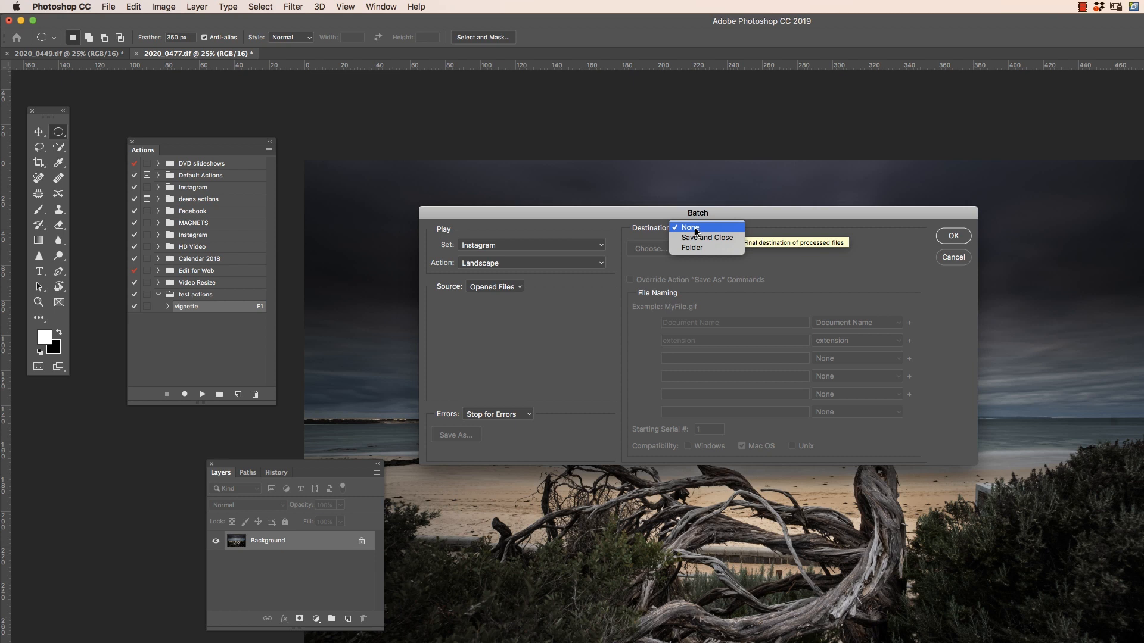
pyautogui.moveTo(706, 237)
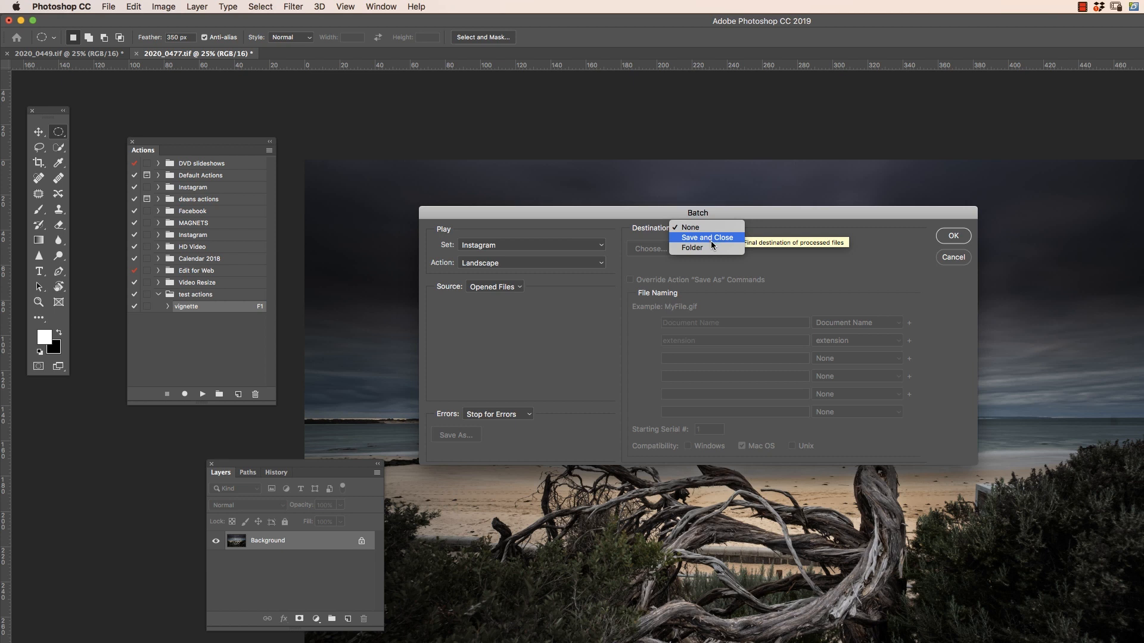
pyautogui.moveTo(692, 248)
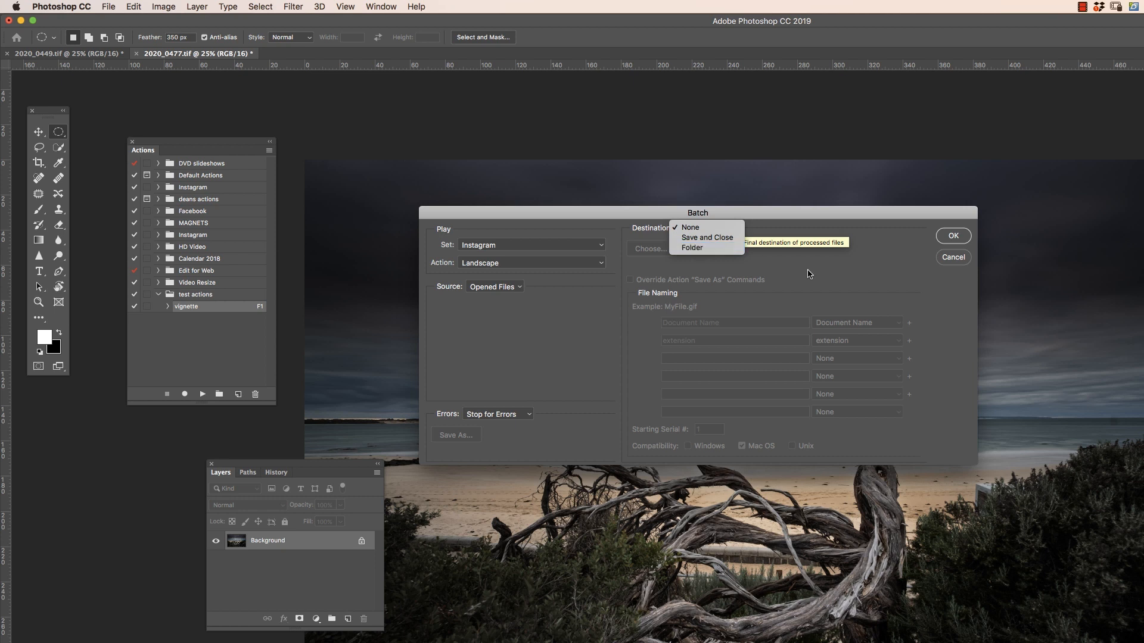
pyautogui.click(690, 226)
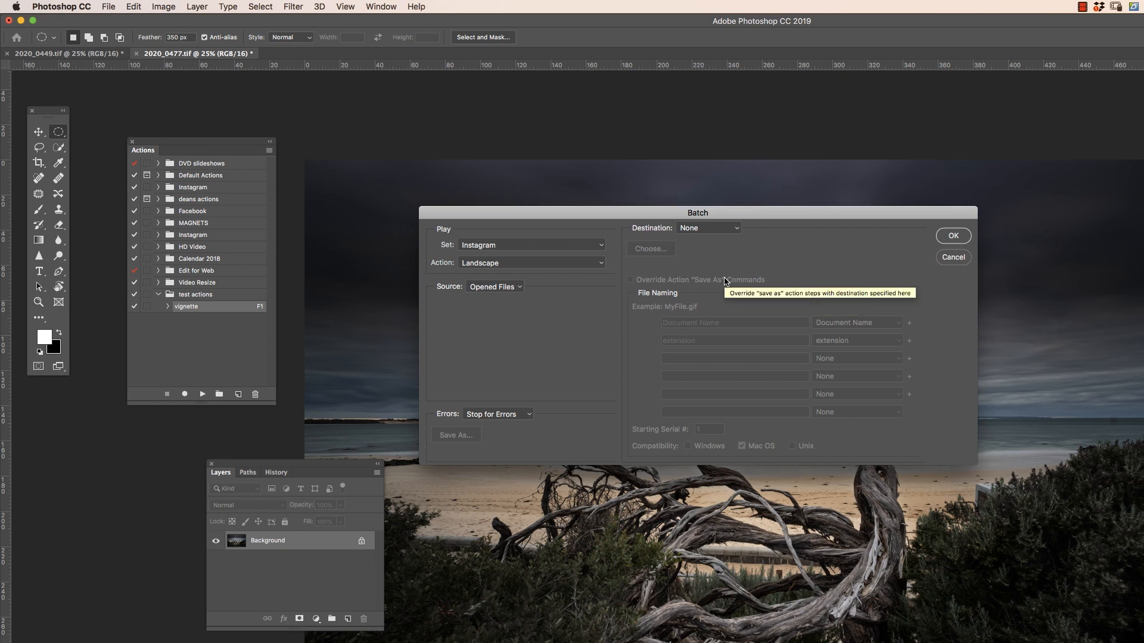
pyautogui.moveTo(691, 238)
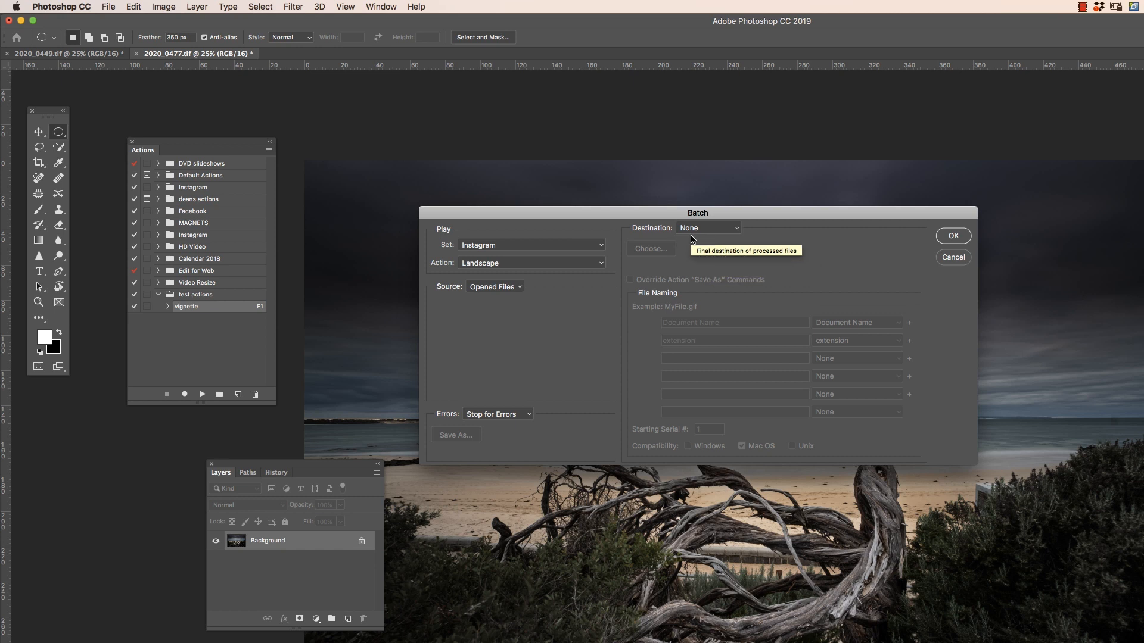
pyautogui.moveTo(952, 236)
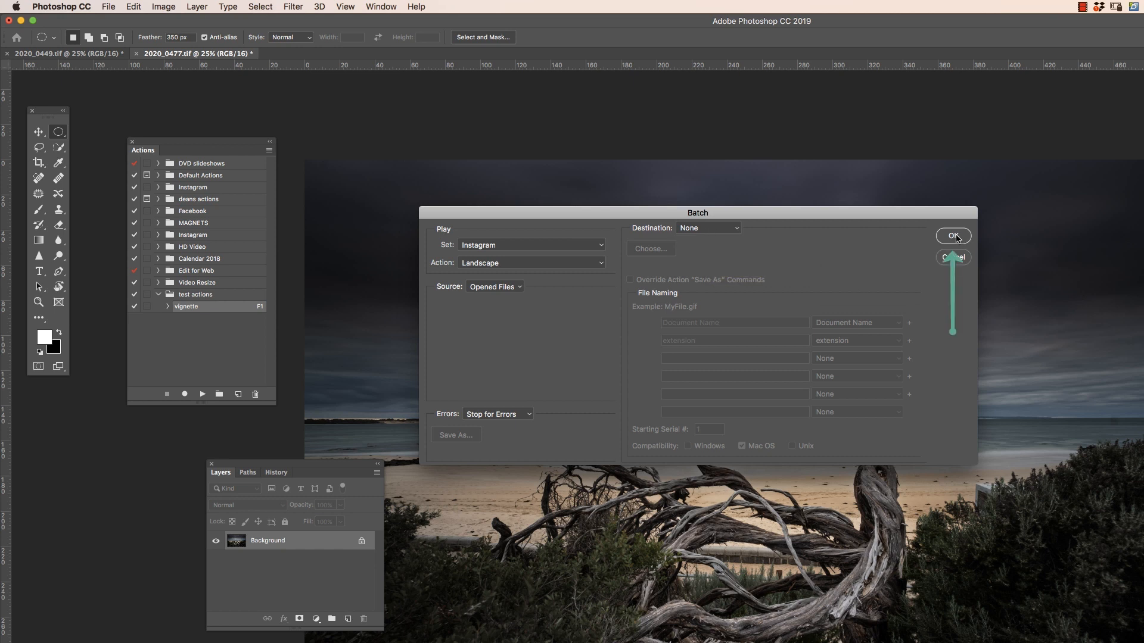
pyautogui.click(953, 235)
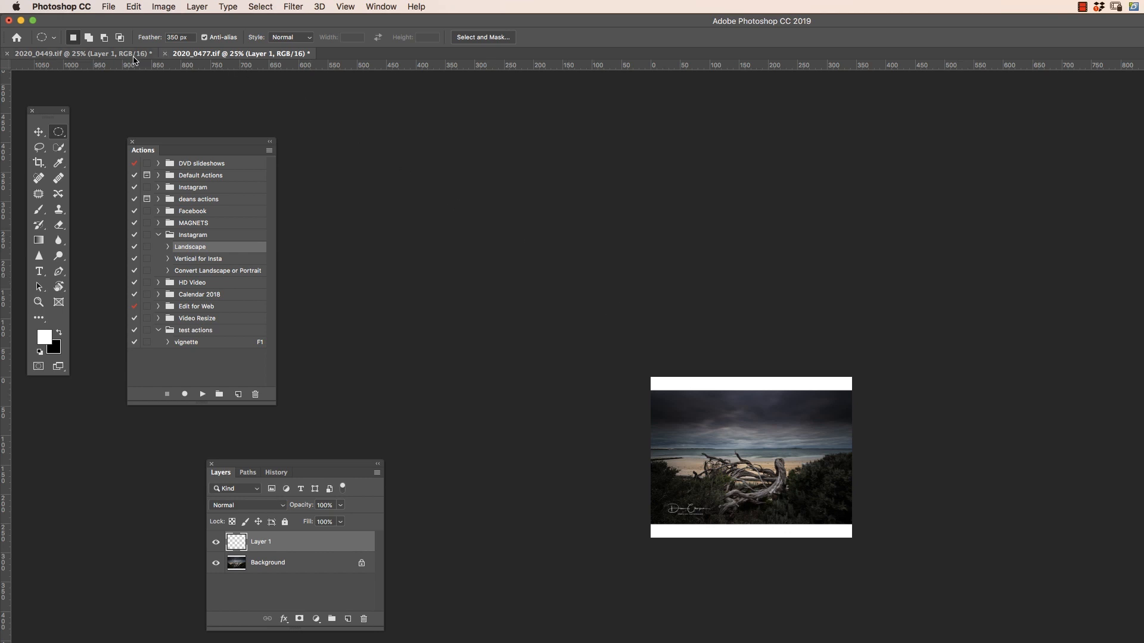
# Step: Switch to the other processed photo to check its white bands and logo layer
pyautogui.click(80, 53)
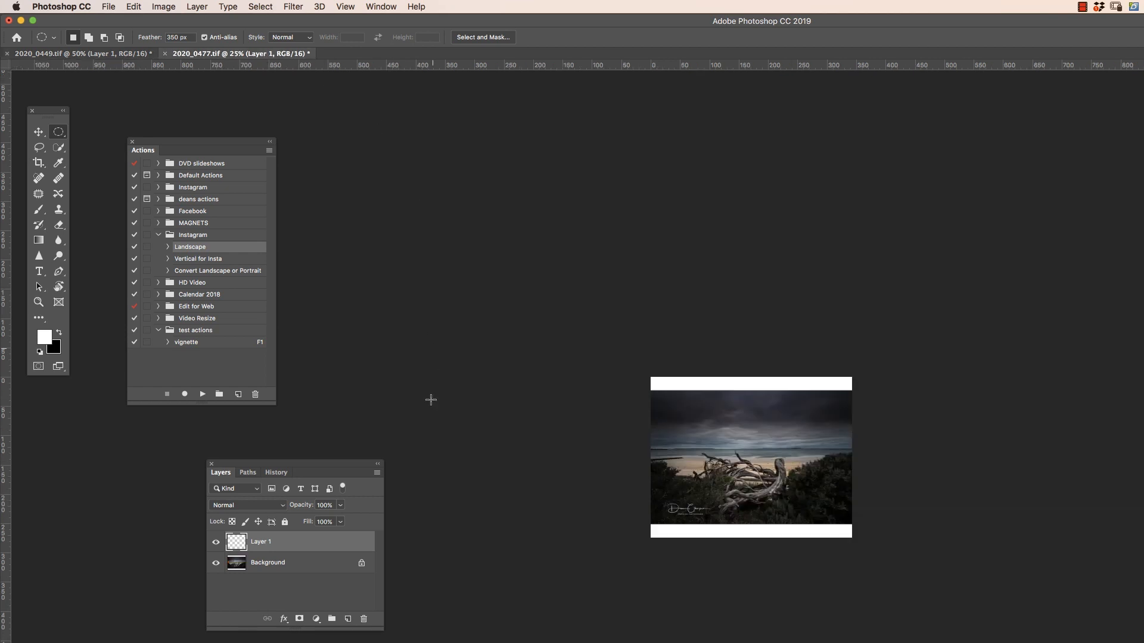
pyautogui.moveTo(594, 499)
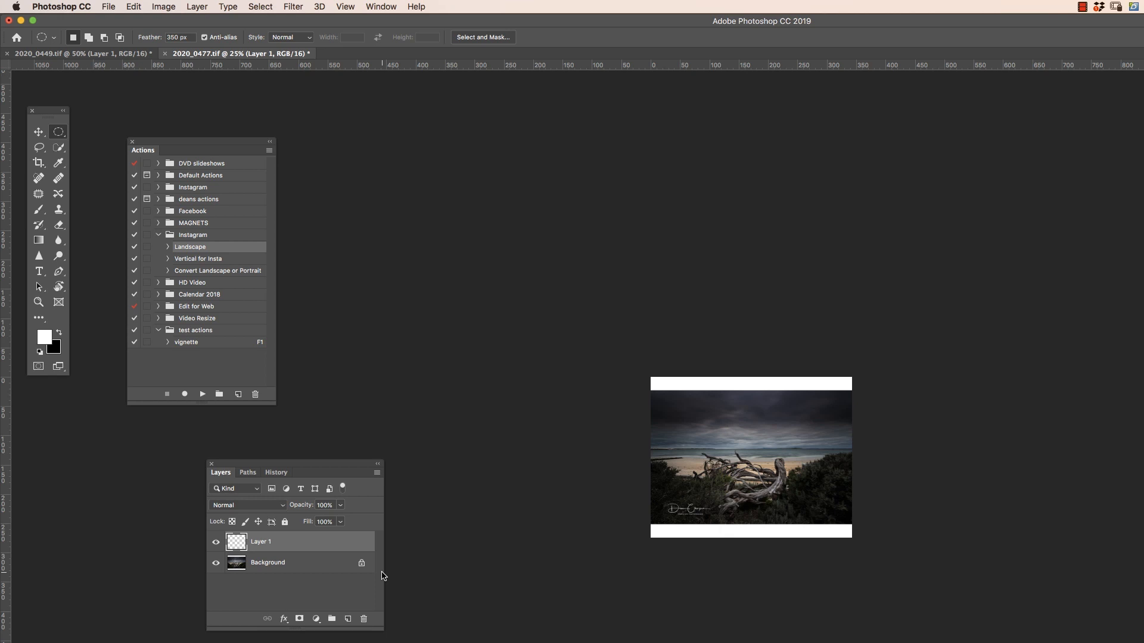
pyautogui.moveTo(334, 577)
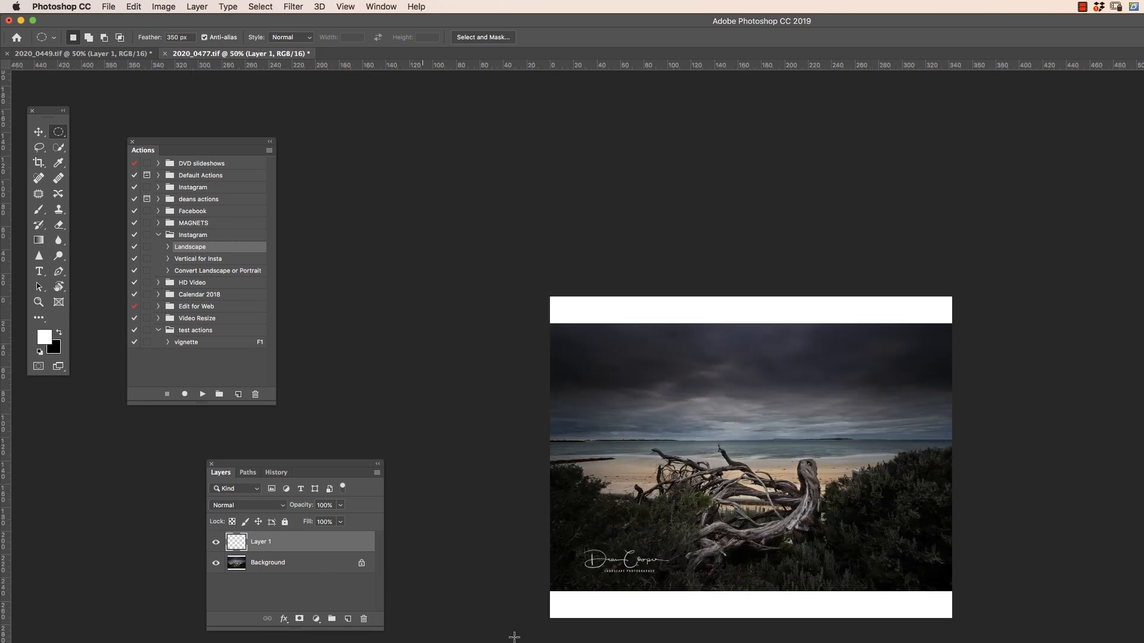
# Step: Select Layer 1, move the logo to the bottom-right corner and lower its opacity to 61%
pyautogui.click(215, 544)
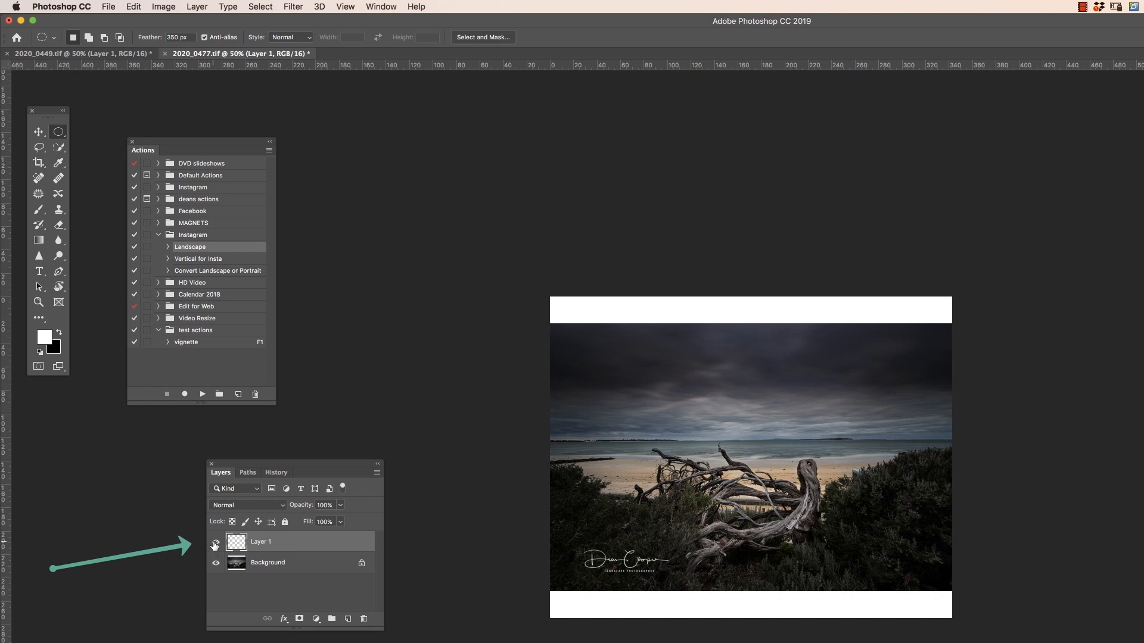
pyautogui.click(215, 543)
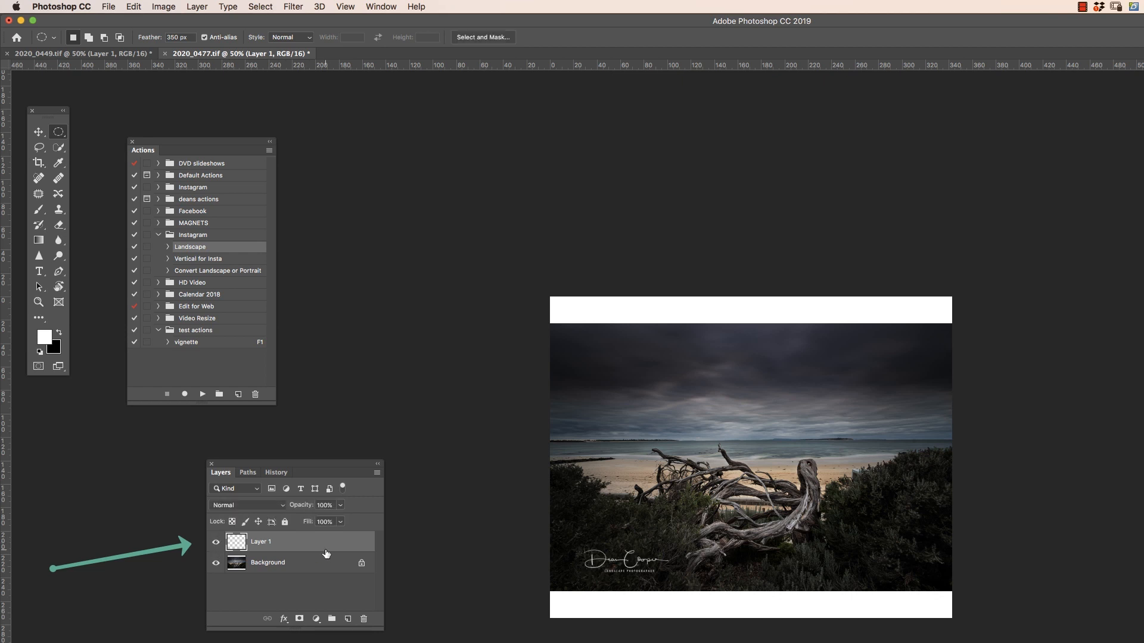
pyautogui.click(38, 131)
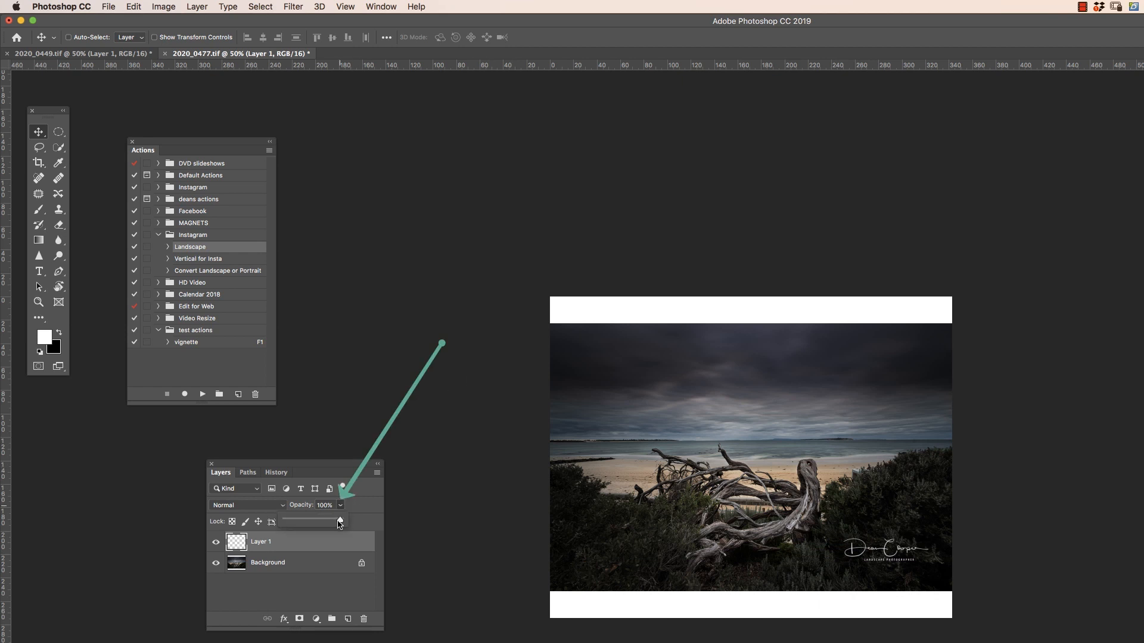
pyautogui.moveTo(340, 521); pyautogui.dragTo(317, 521)
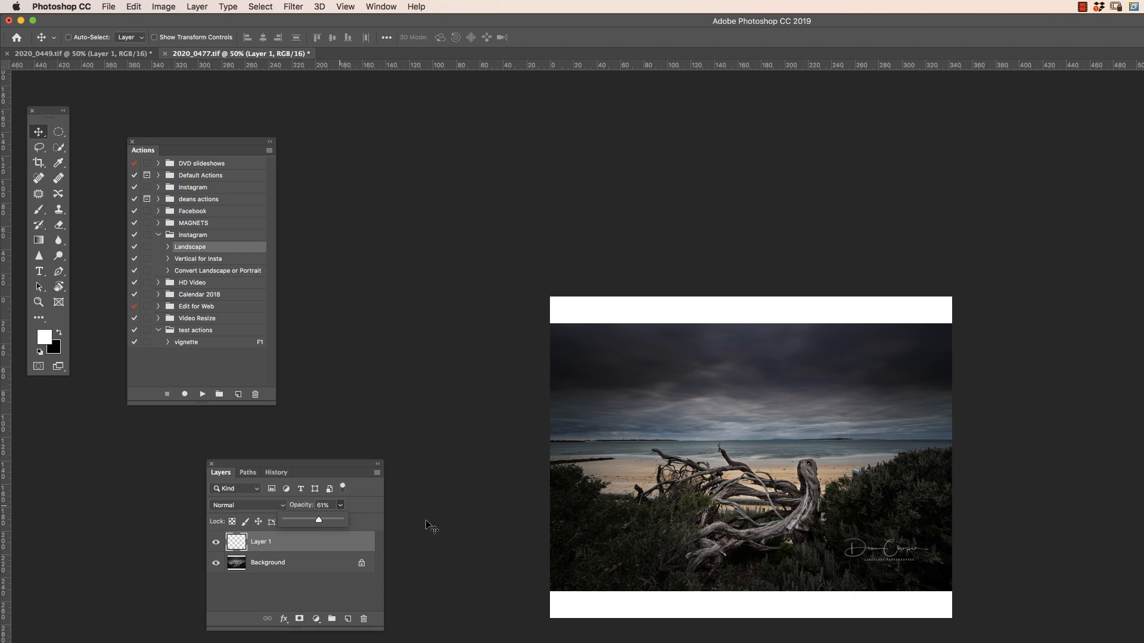
pyautogui.moveTo(436, 523)
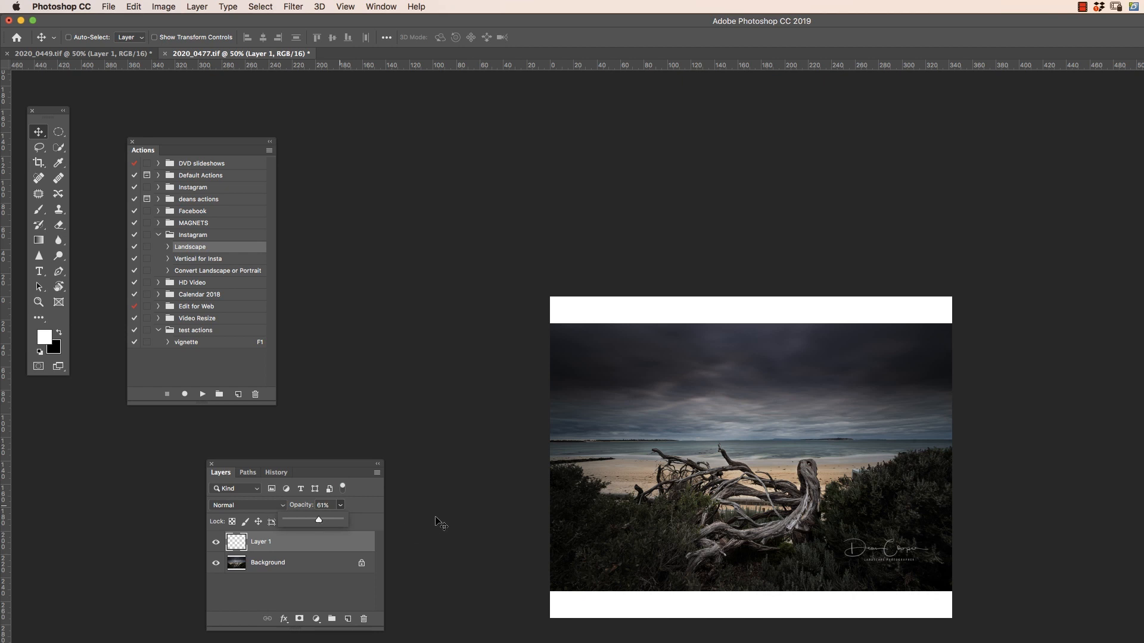
pyautogui.moveTo(452, 407)
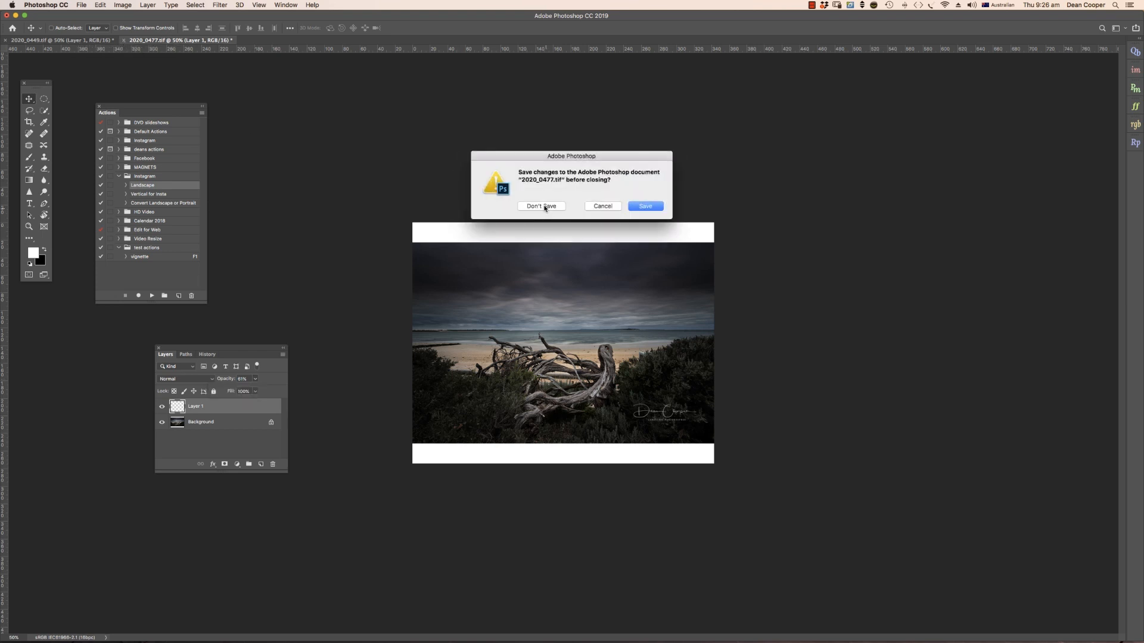
# Step: Close both processed photos without saving, returning to the Home screen
pyautogui.click(541, 207)
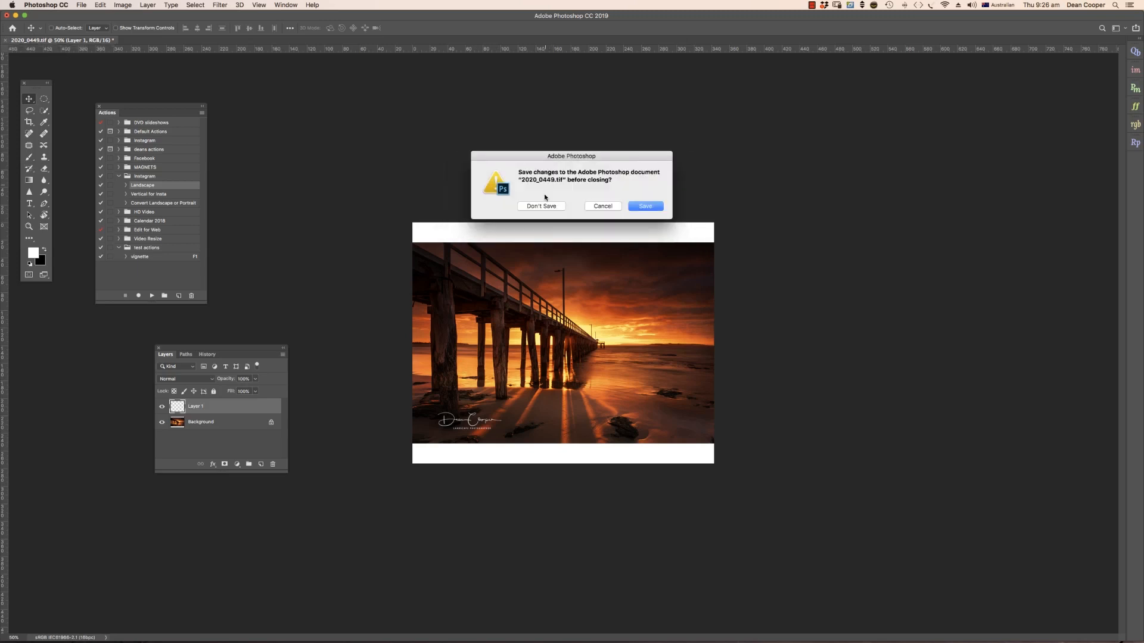
pyautogui.click(541, 206)
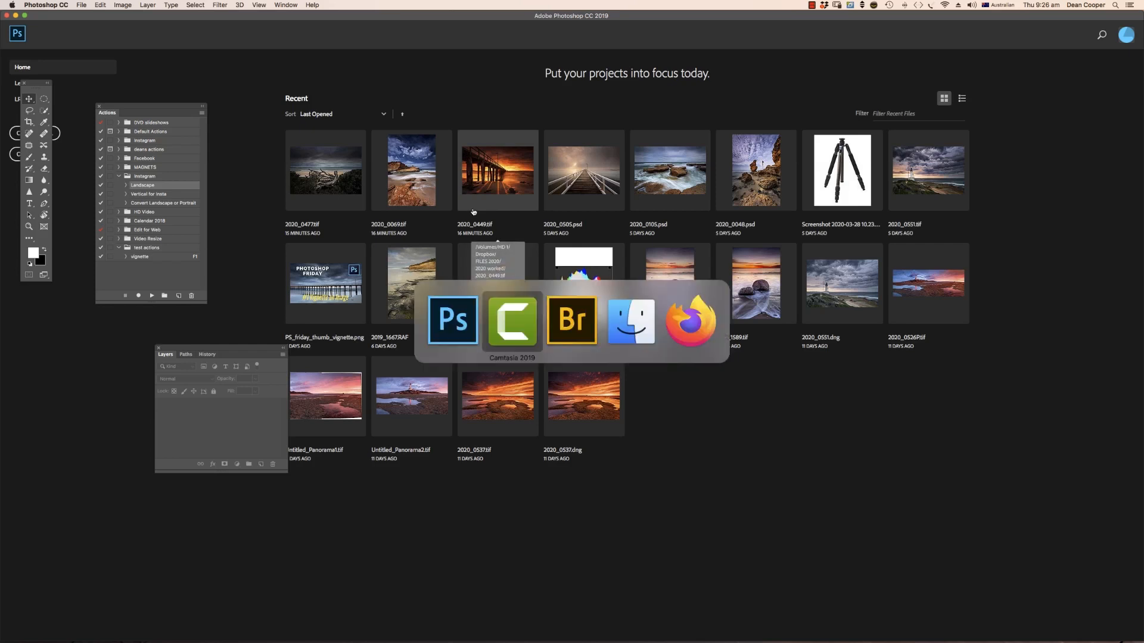
# Step: Switch to Adobe Bridge showing the 2020 worked folder's thumbnails
pyautogui.click(572, 319)
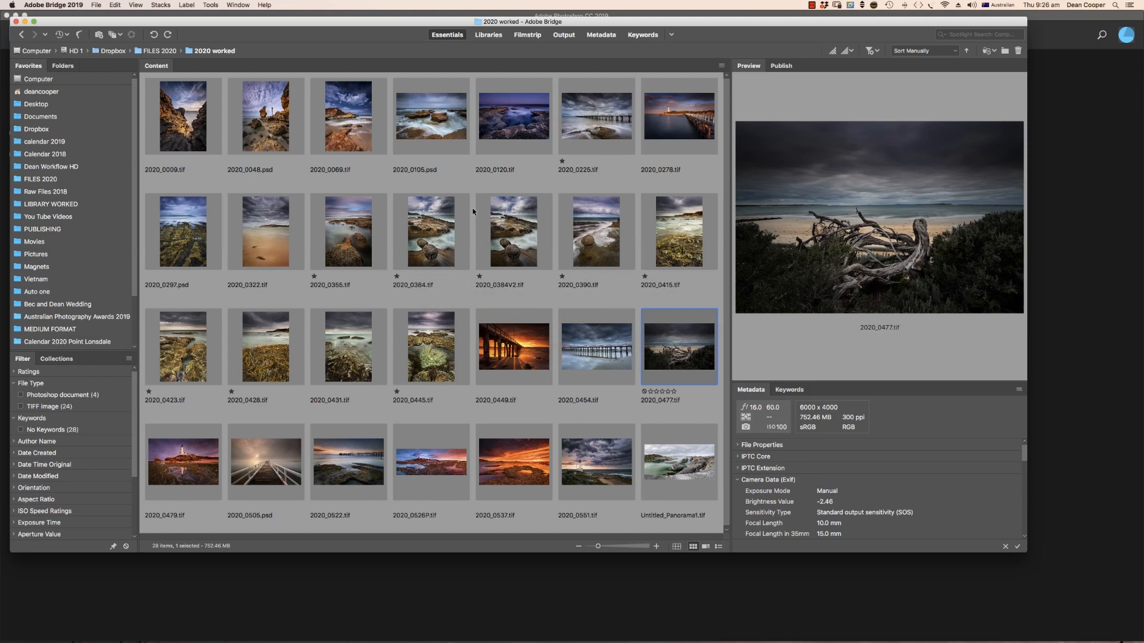
pyautogui.moveTo(624, 186)
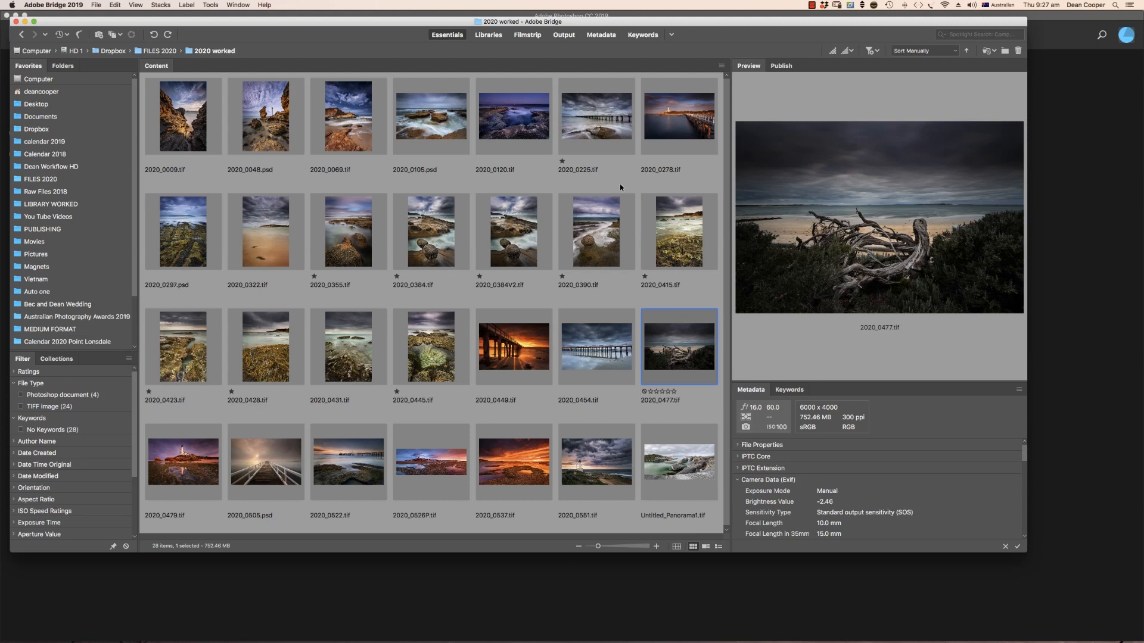
pyautogui.moveTo(525, 203)
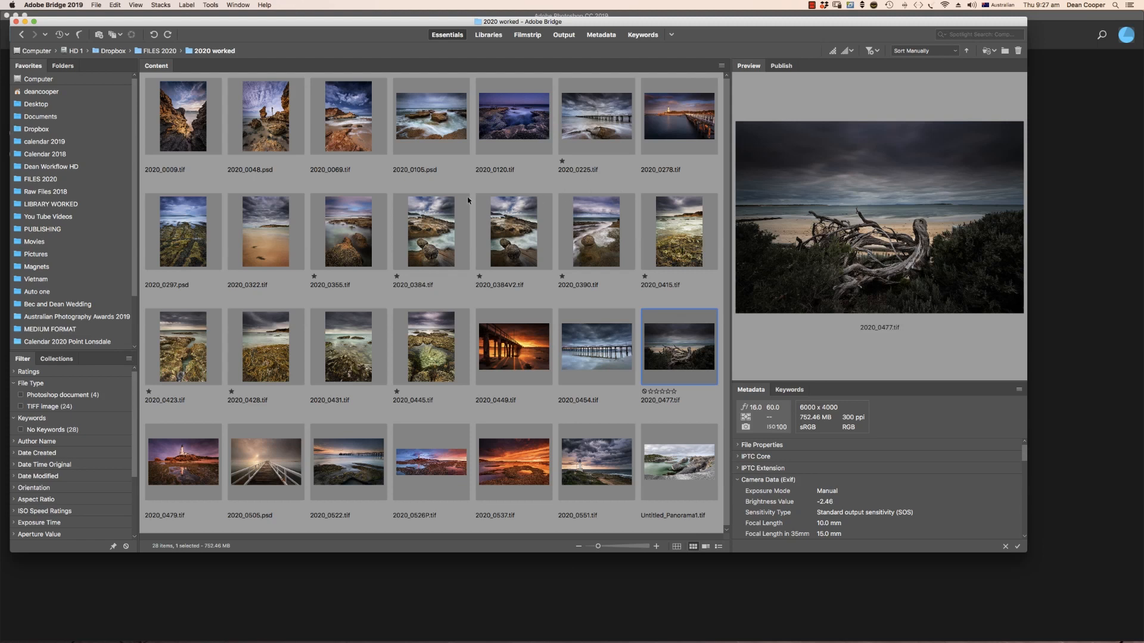
pyautogui.moveTo(469, 201)
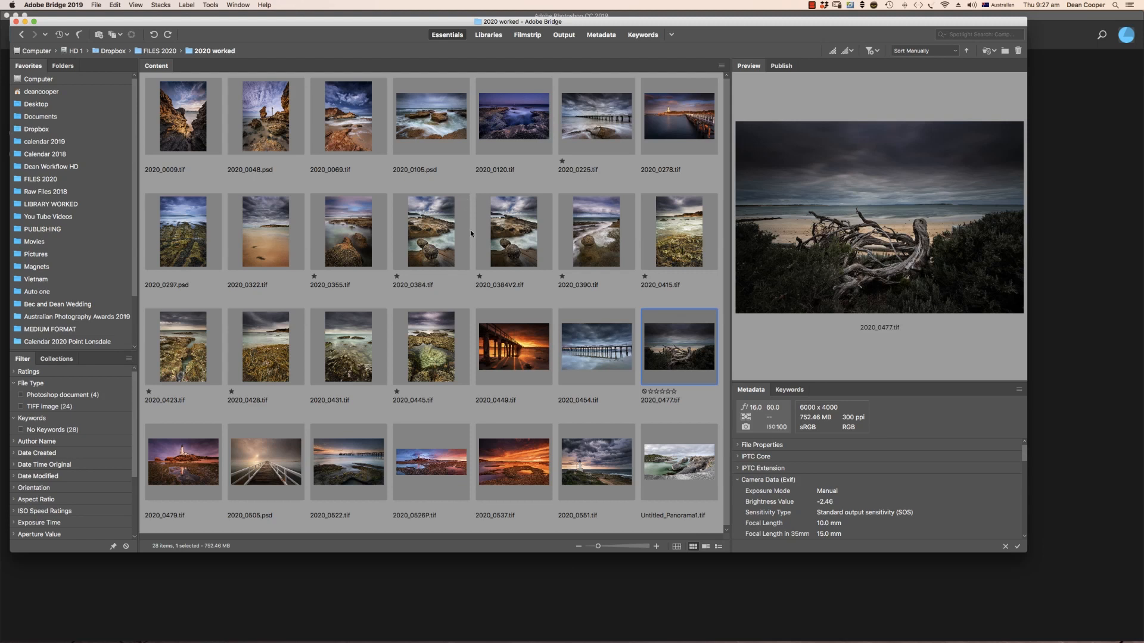
pyautogui.moveTo(603, 359)
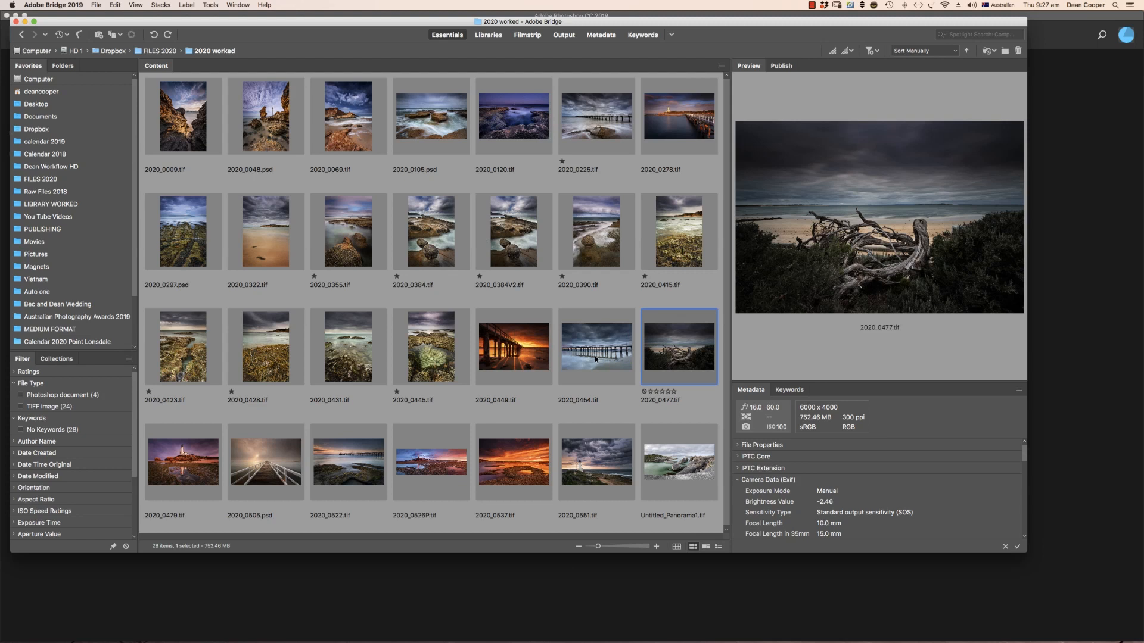
pyautogui.moveTo(593, 360)
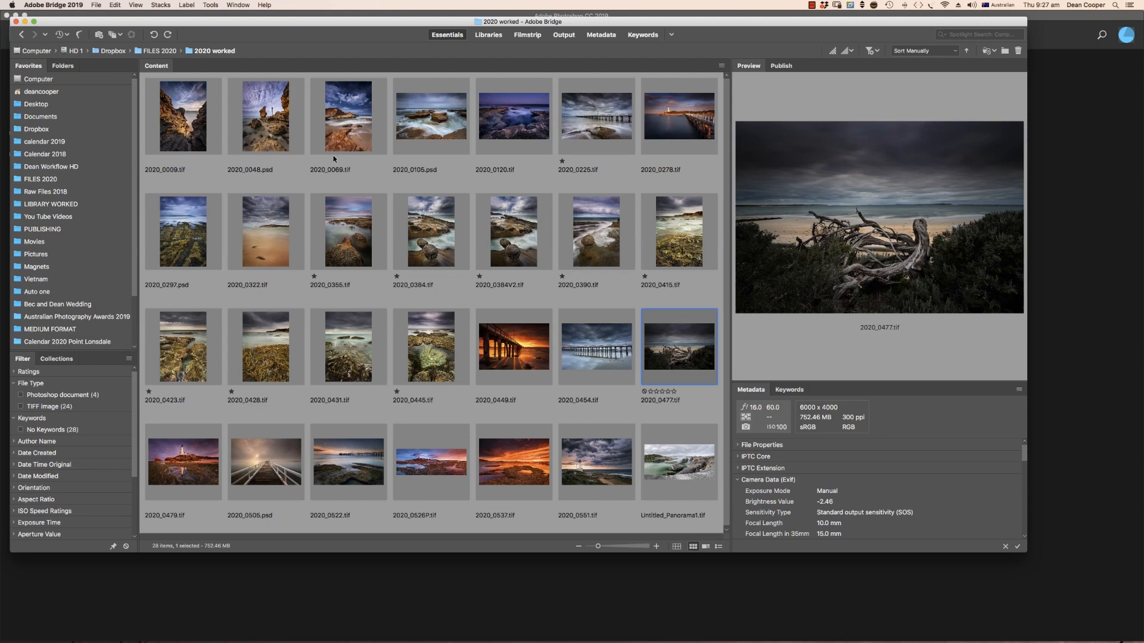
pyautogui.moveTo(468, 340)
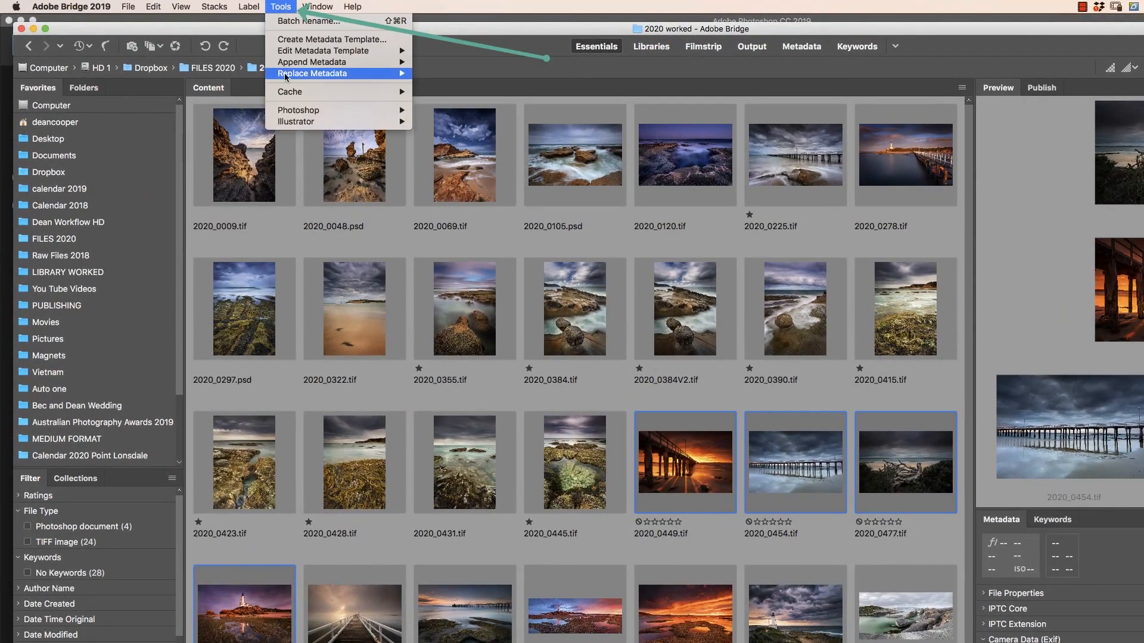
pyautogui.moveTo(298, 110)
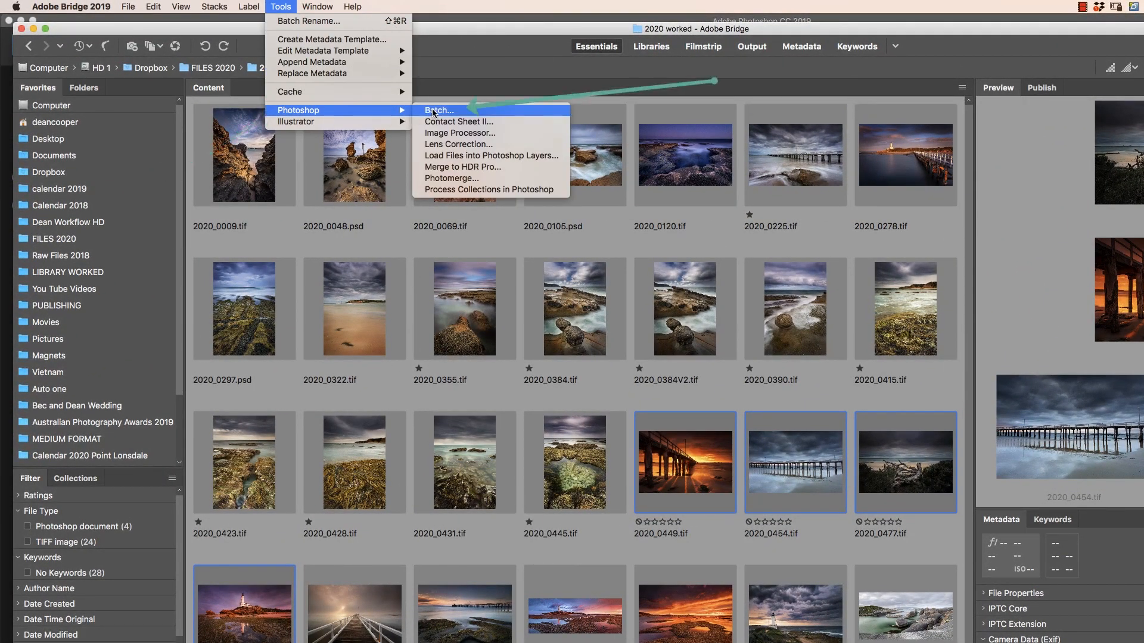
# Step: Start a Batch with the Instagram Landscape action, keeping Bridge as the source
pyautogui.click(439, 110)
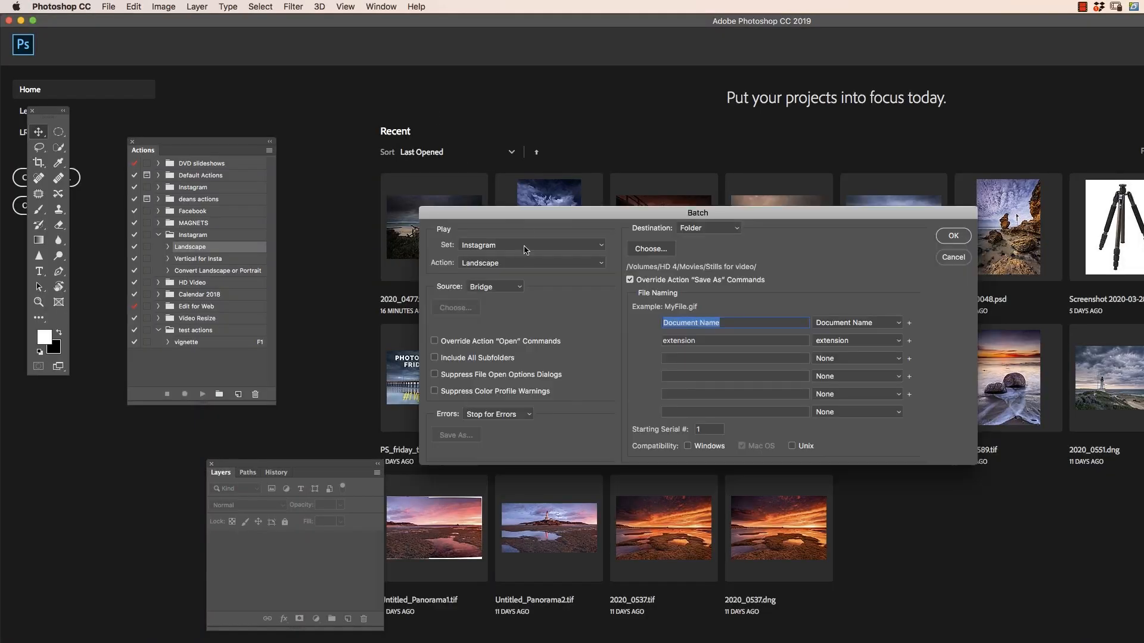
pyautogui.moveTo(479, 326)
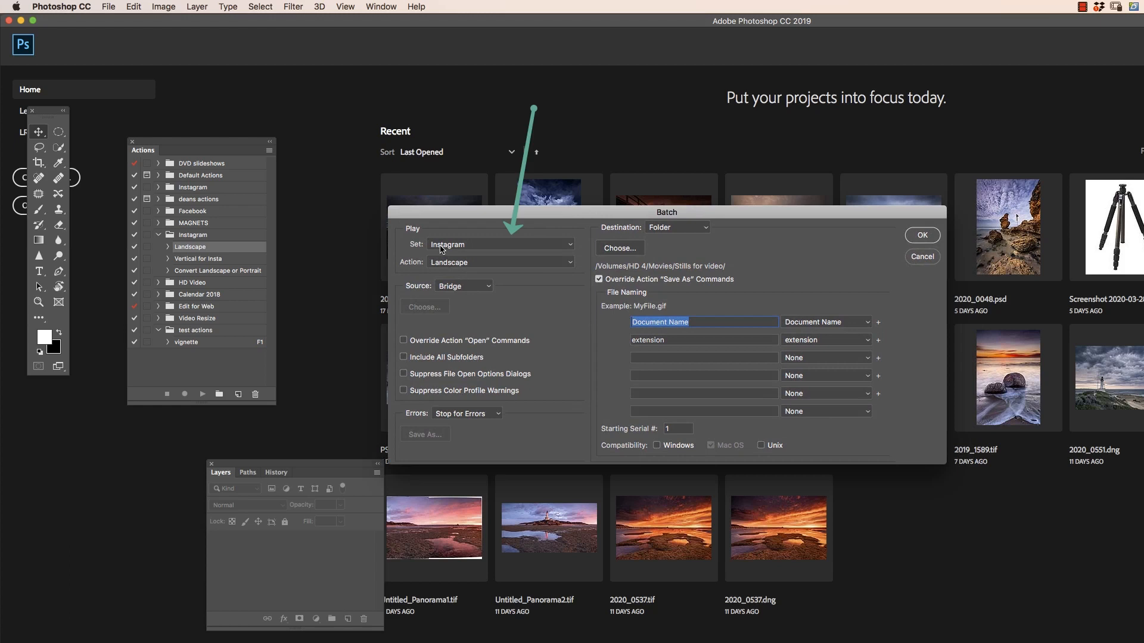
pyautogui.moveTo(458, 265)
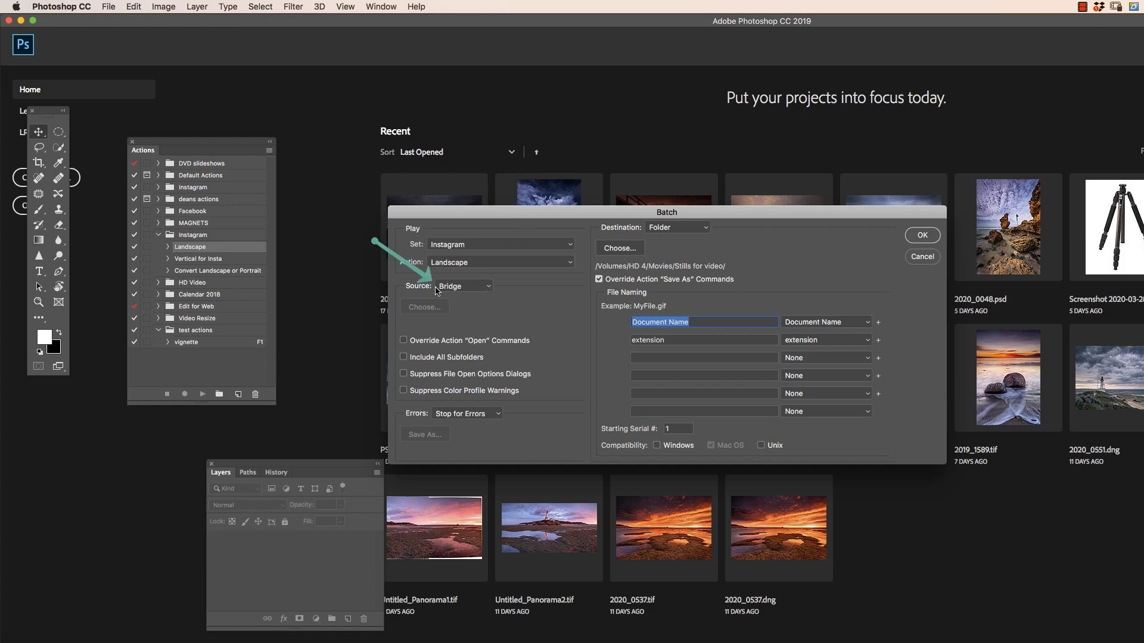
pyautogui.click(464, 284)
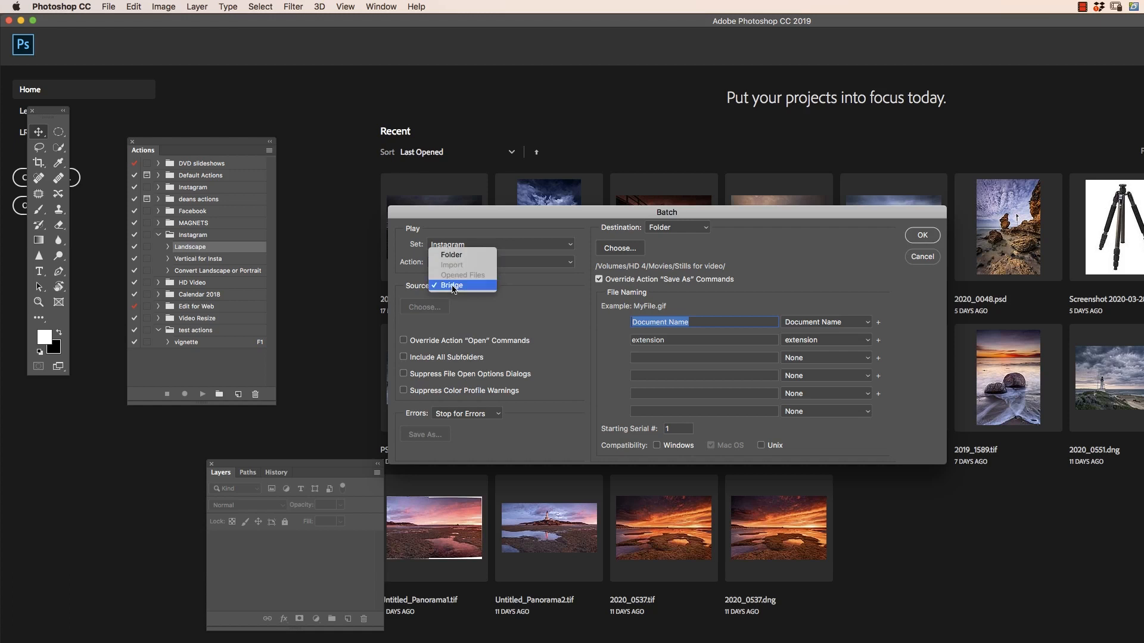
pyautogui.click(450, 285)
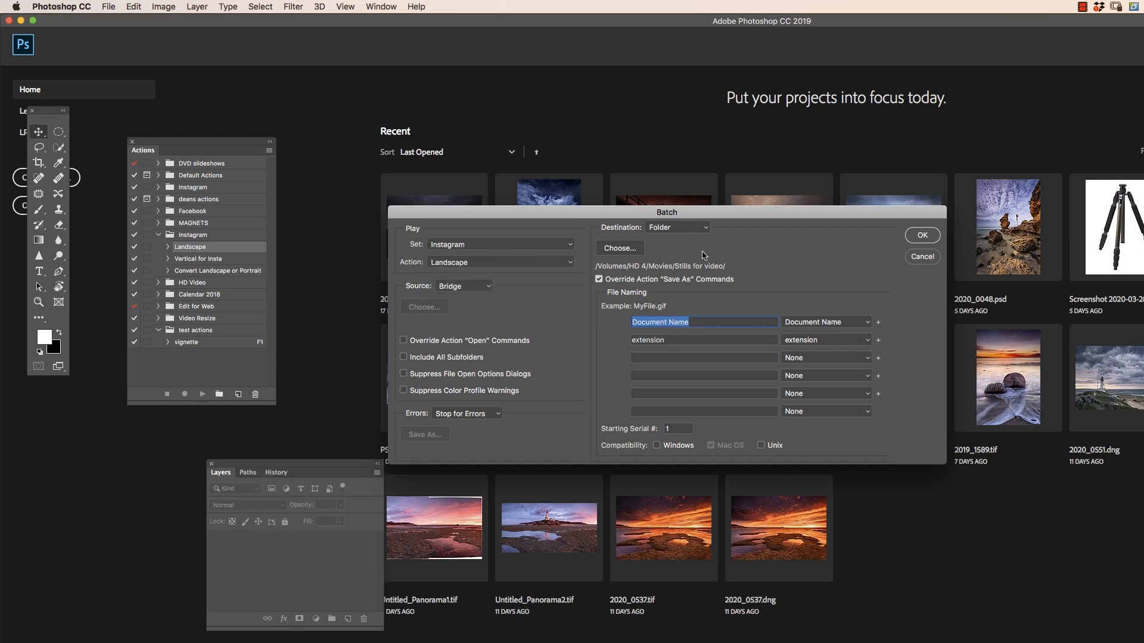
# Step: Change the batch Destination from Folder to None so no files are saved
pyautogui.click(675, 226)
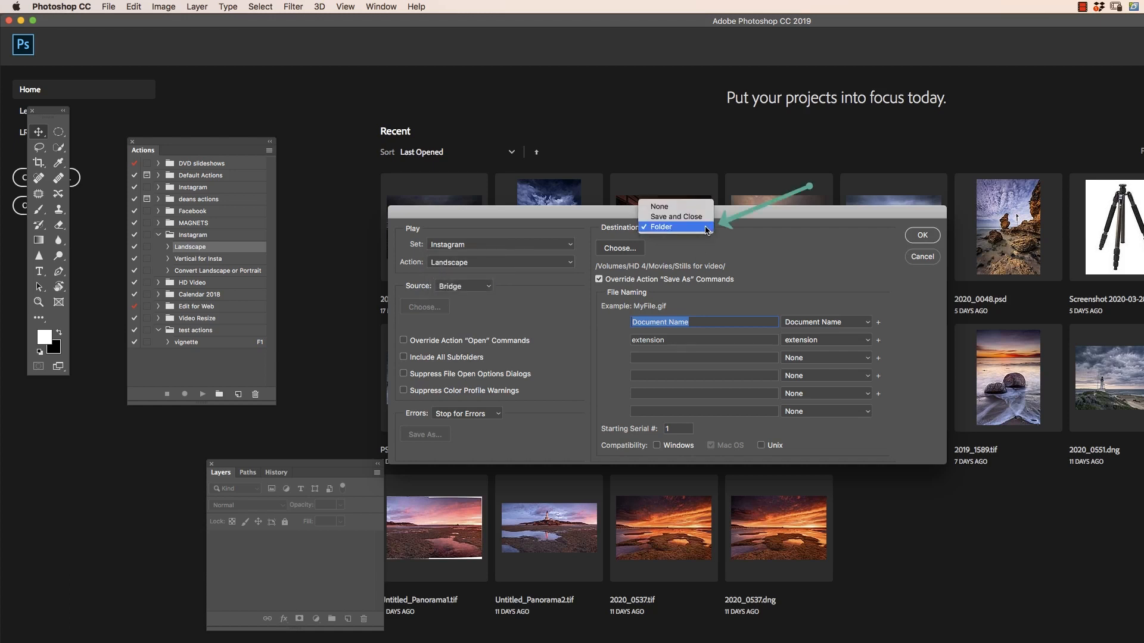
pyautogui.moveTo(659, 206)
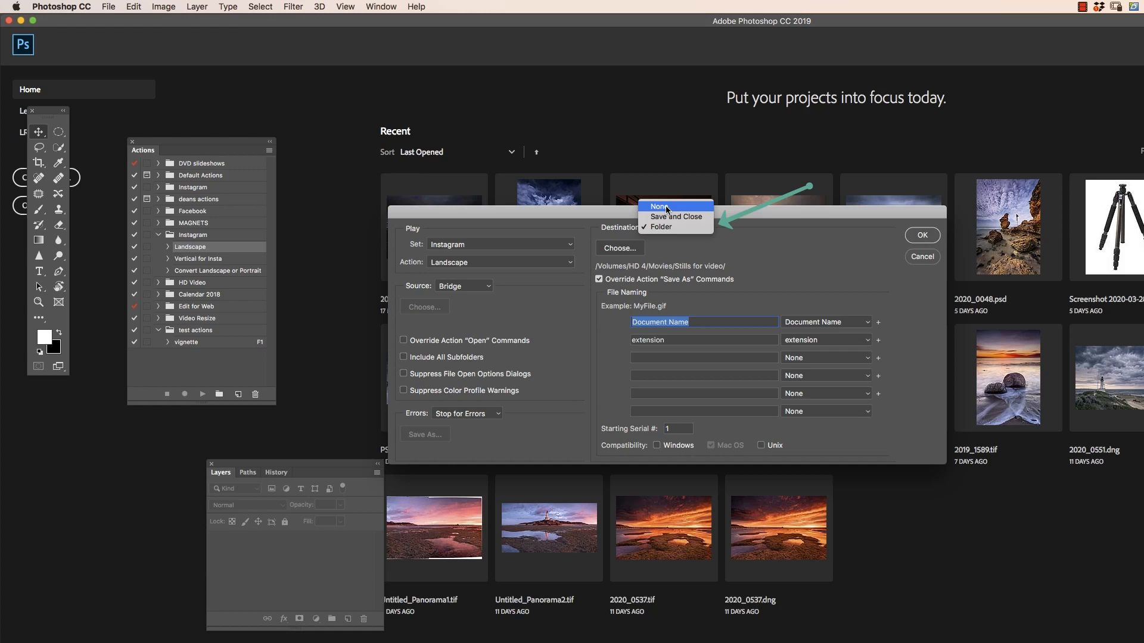
pyautogui.click(658, 206)
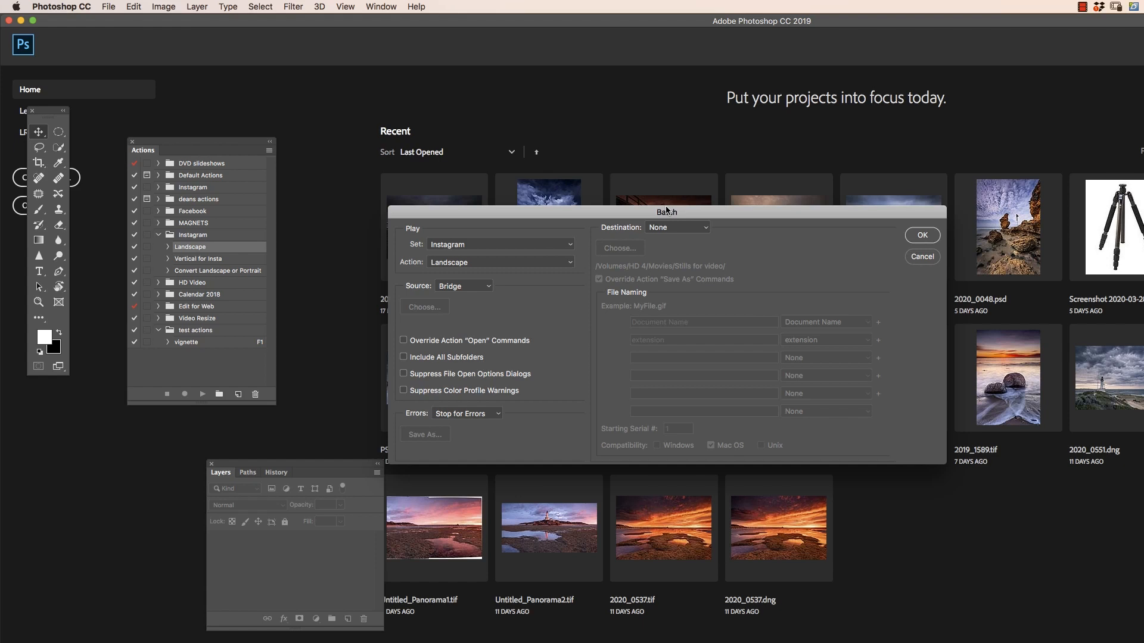
pyautogui.moveTo(665, 246)
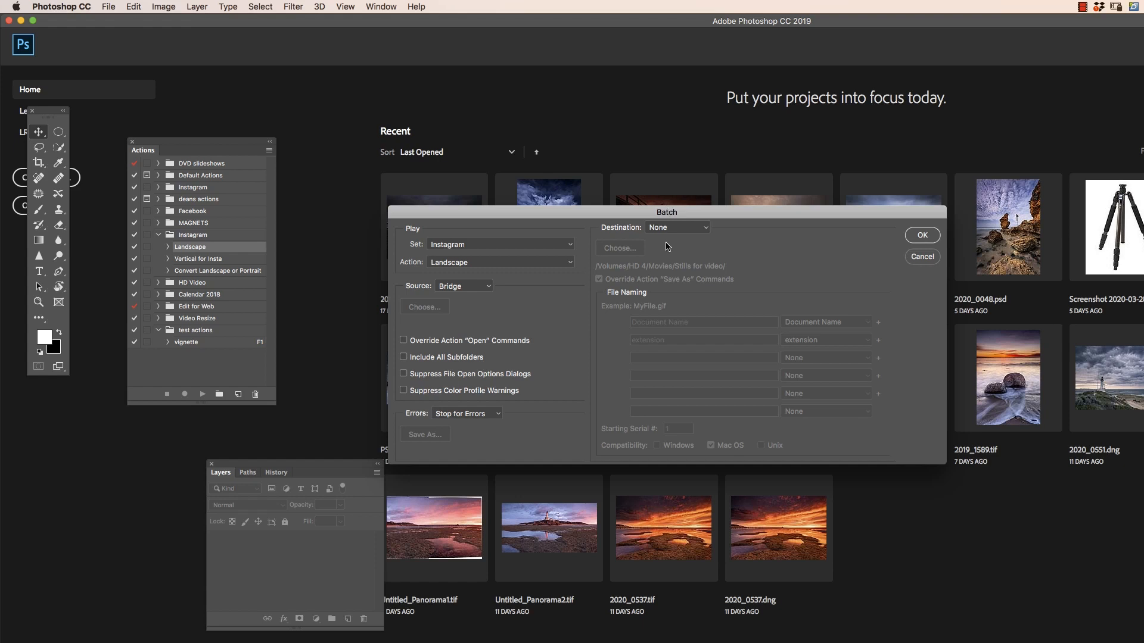
pyautogui.moveTo(665, 253)
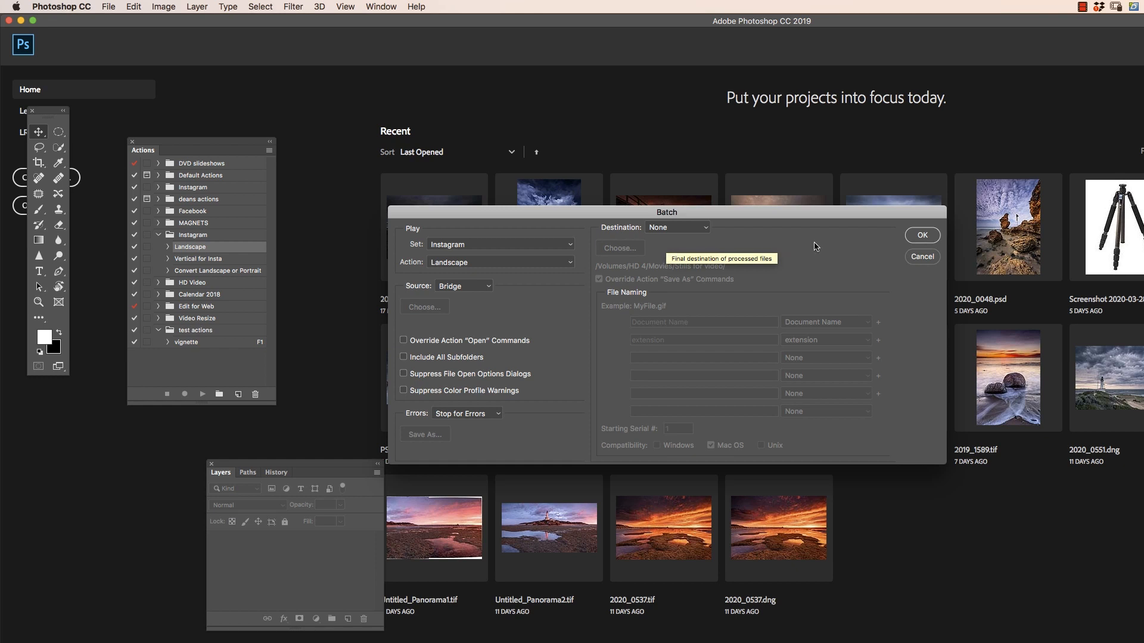
pyautogui.click(674, 226)
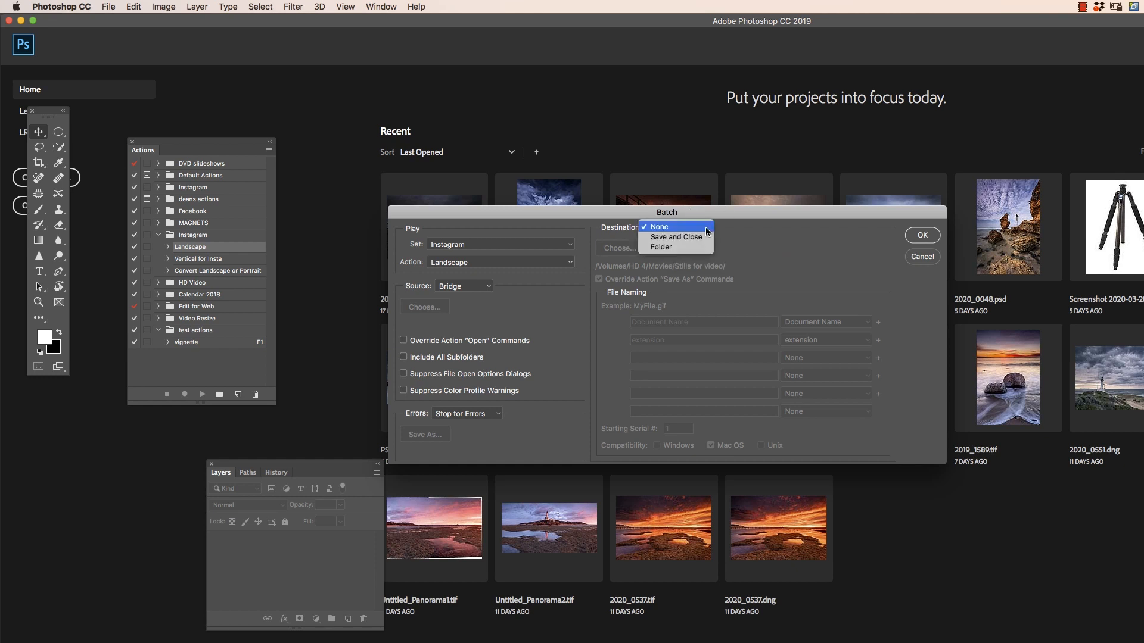
pyautogui.moveTo(674, 238)
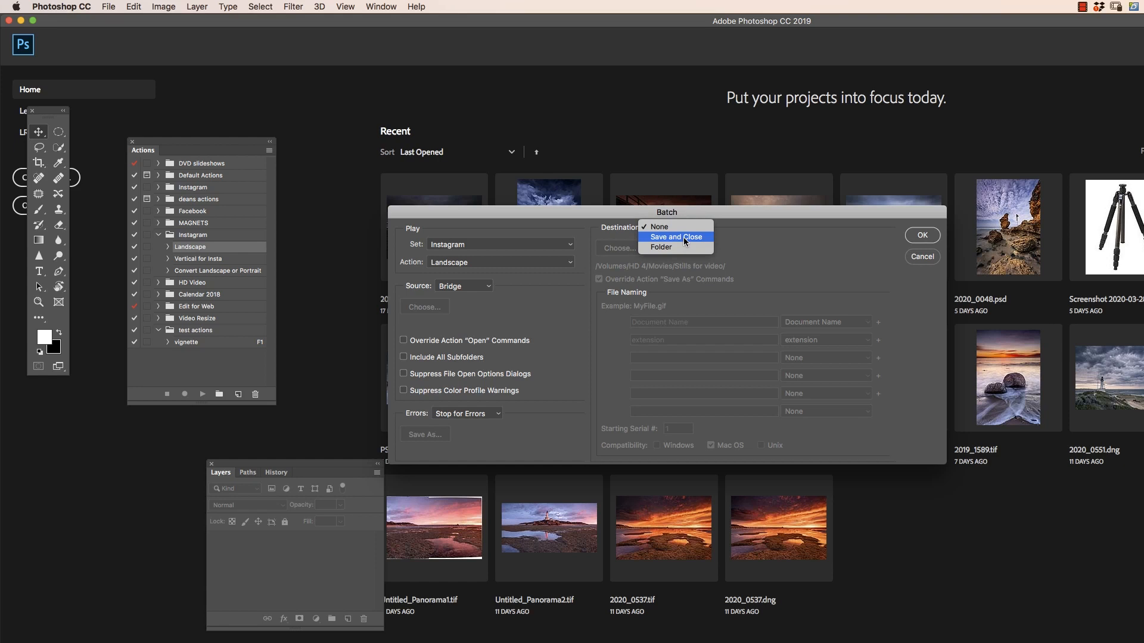
pyautogui.moveTo(662, 246)
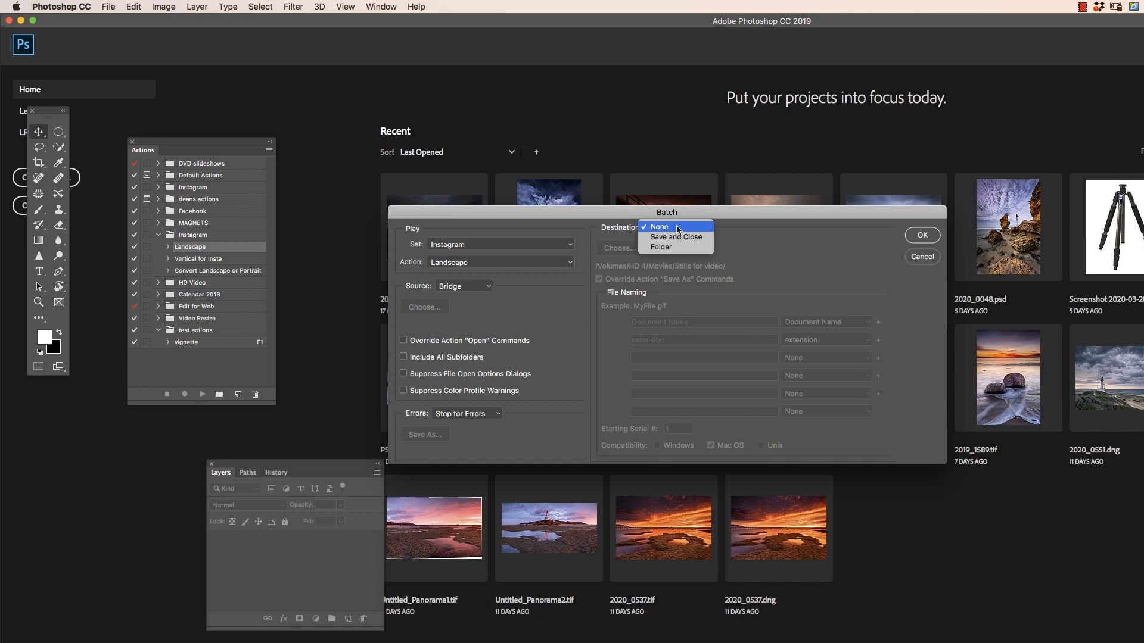
pyautogui.click(658, 226)
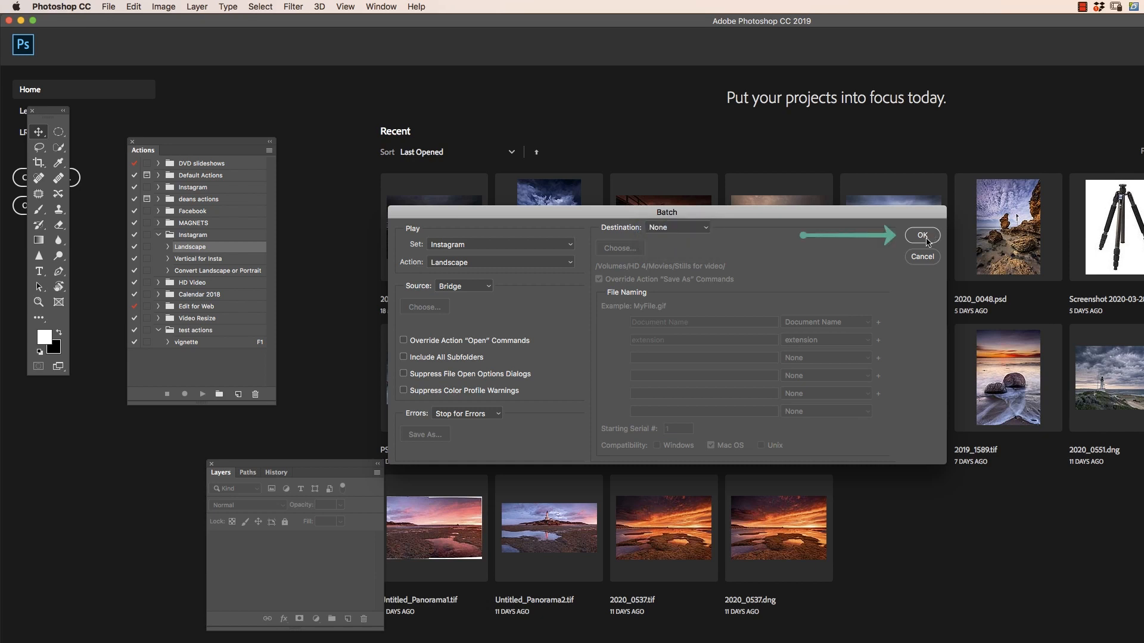
# Step: Run the batch, opening the four Bridge photos downsized with white borders and logo layers
pyautogui.click(920, 234)
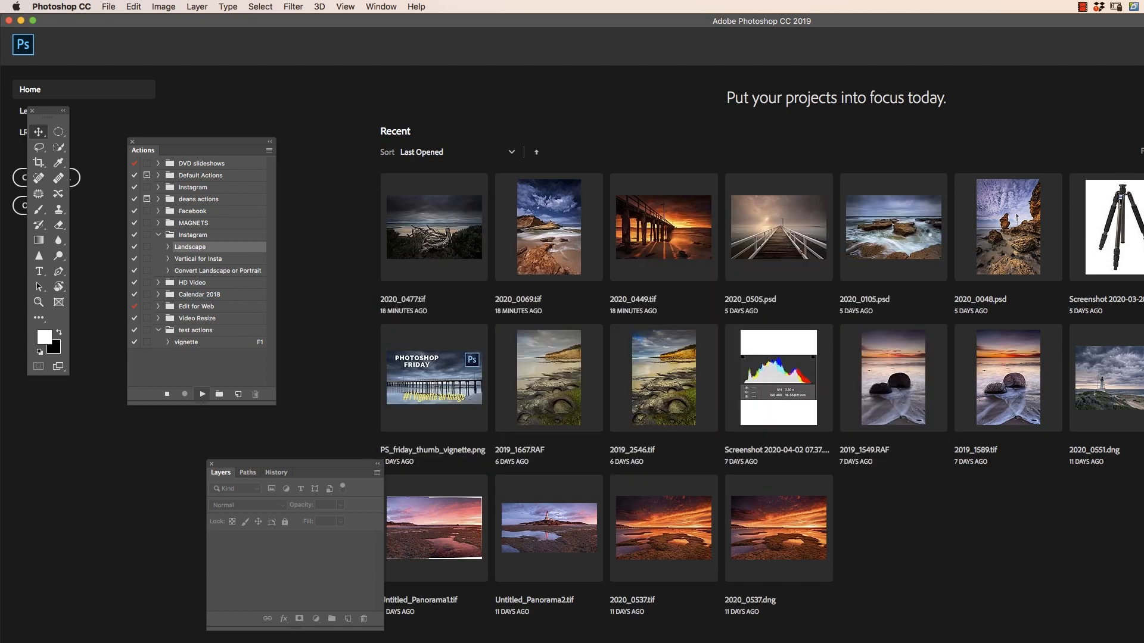
pyautogui.doubleClick(662, 226)
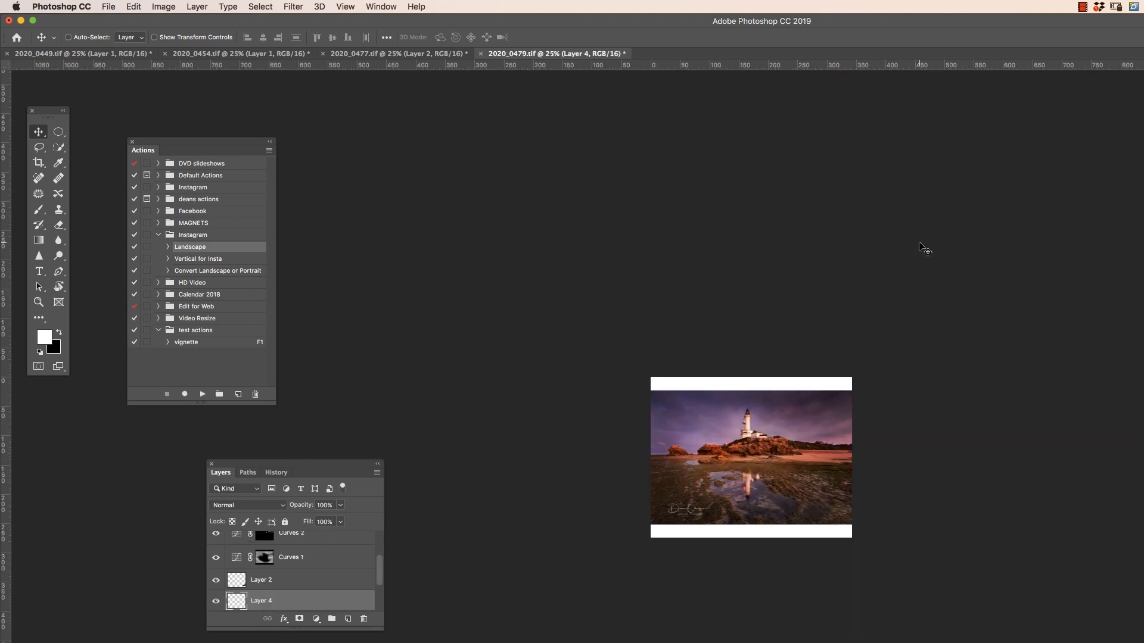
pyautogui.moveTo(847, 265)
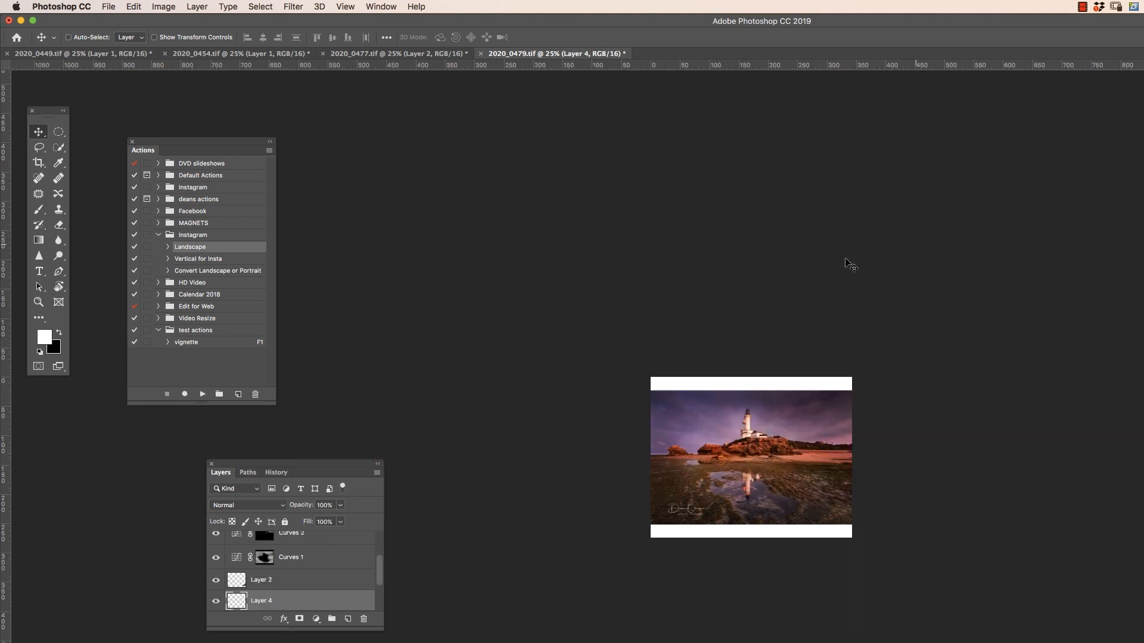
pyautogui.moveTo(519, 169)
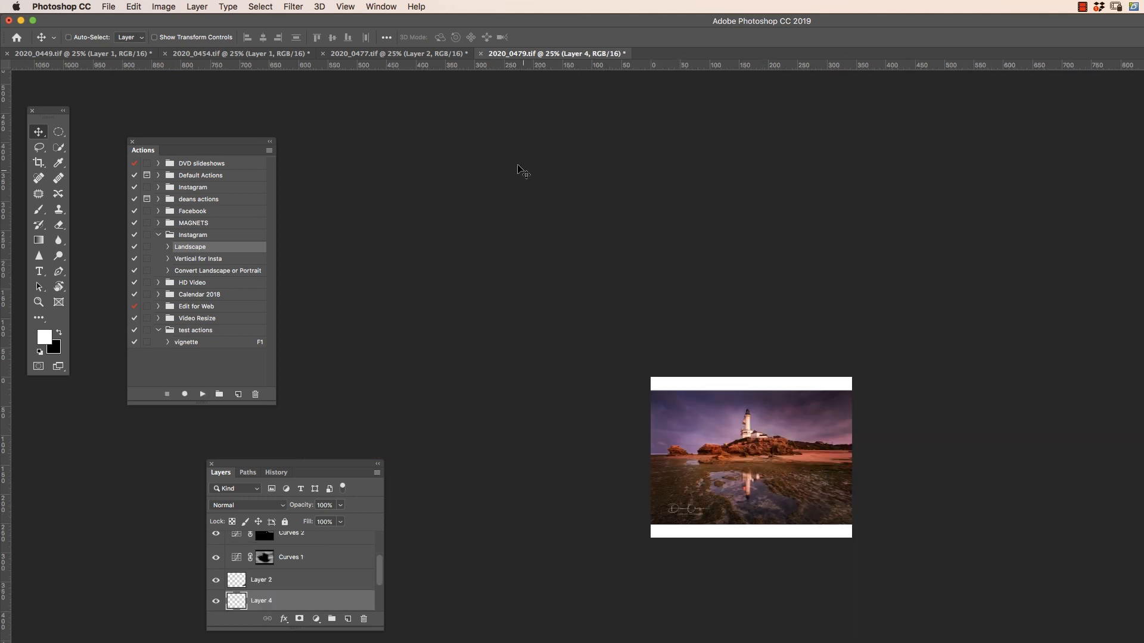
# Step: Review the processed 2020_0477, 2020_0454 and 2020_0449 photos in turn
pyautogui.click(394, 54)
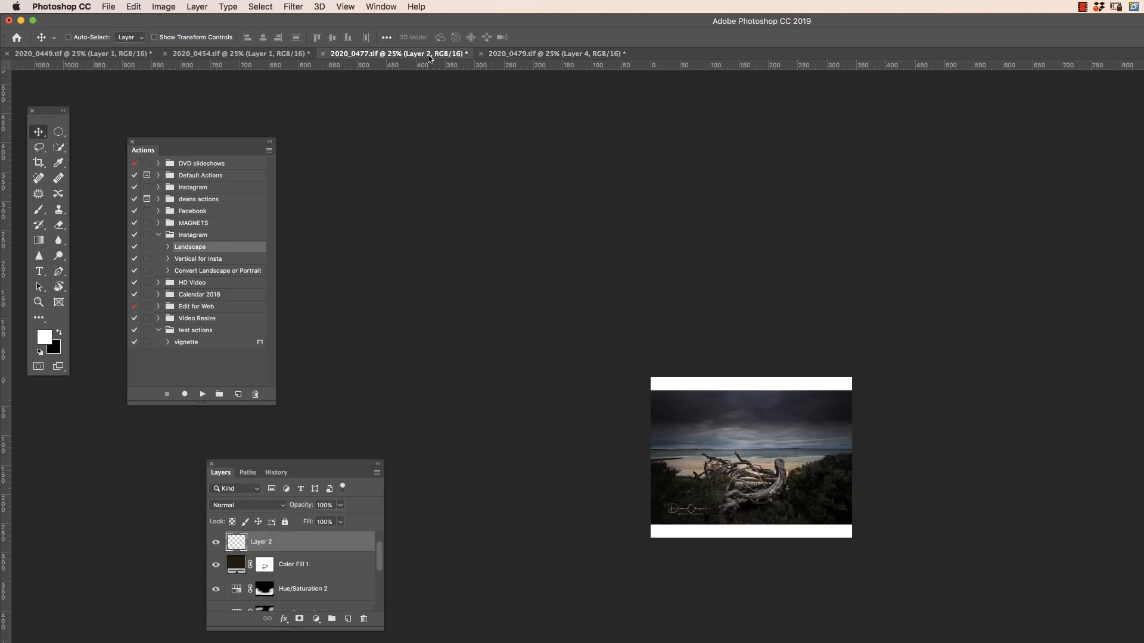
pyautogui.click(237, 54)
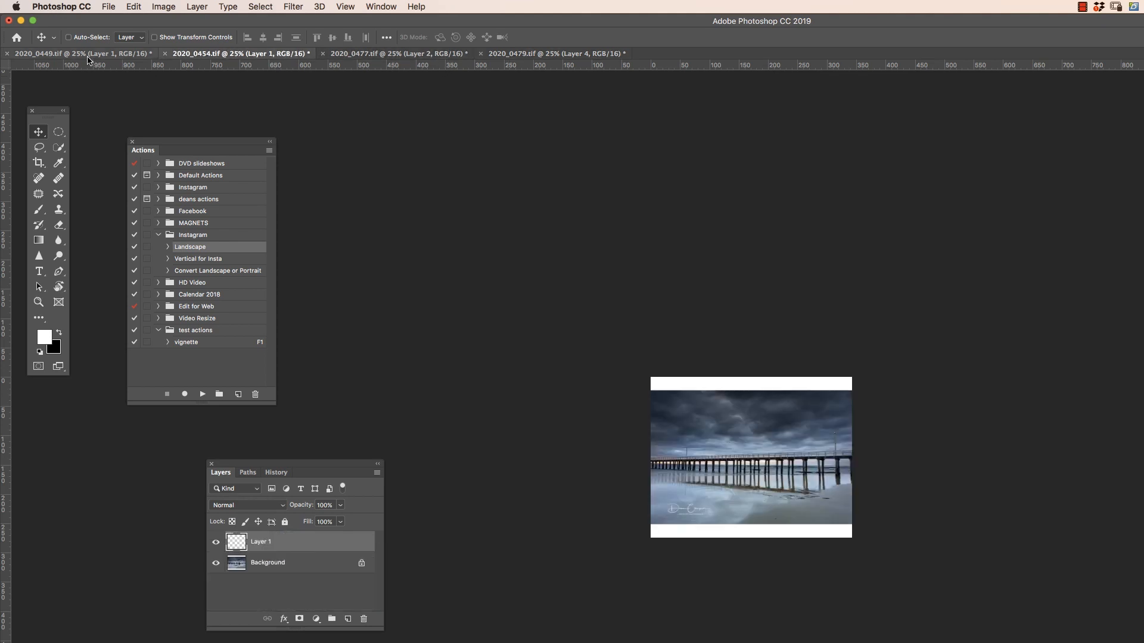
pyautogui.click(80, 54)
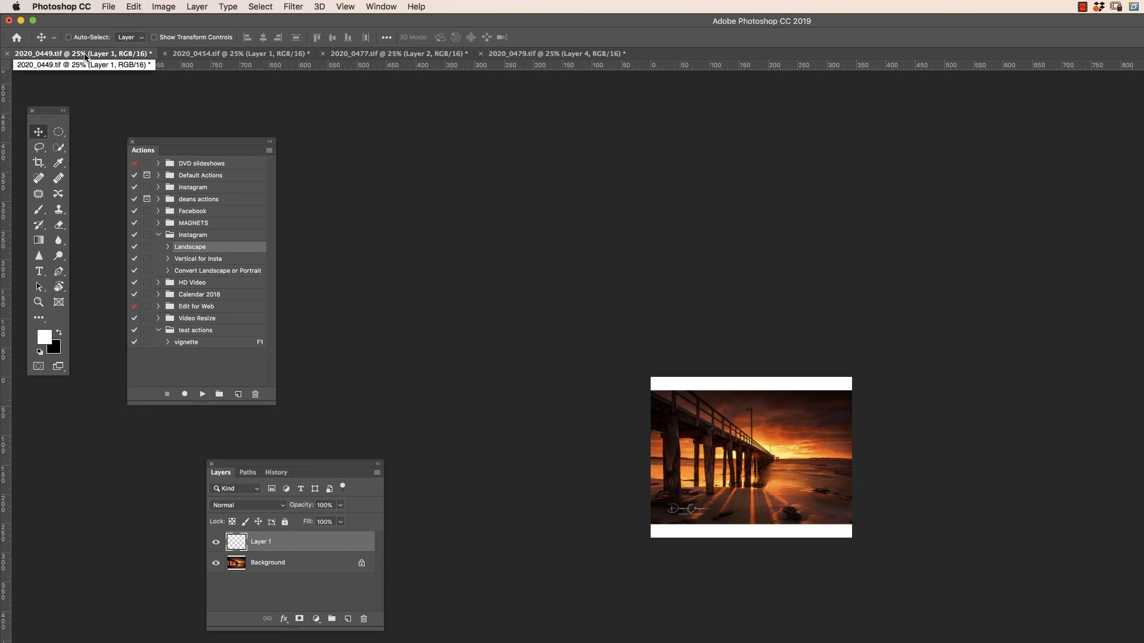